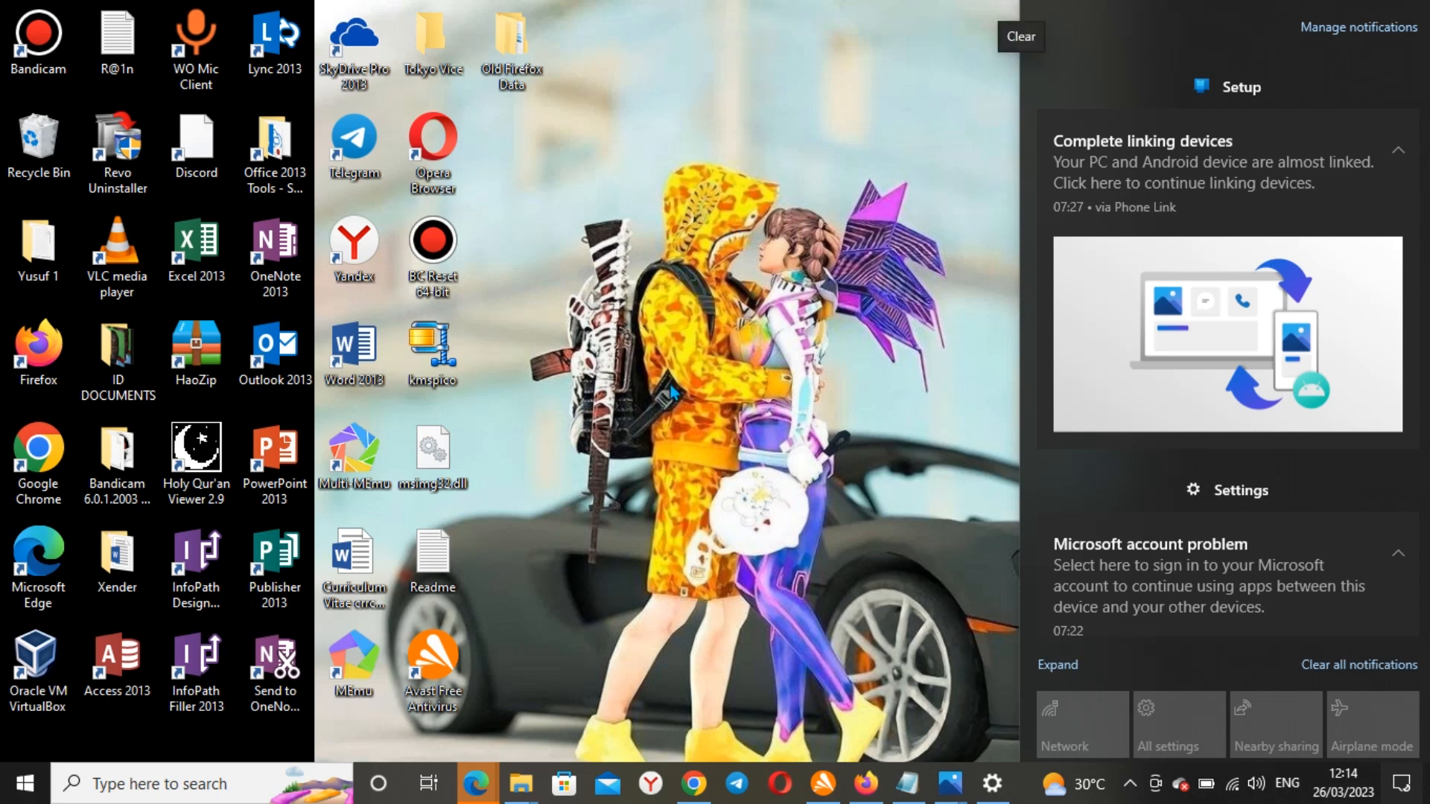
pyautogui.moveTo(825, 22)
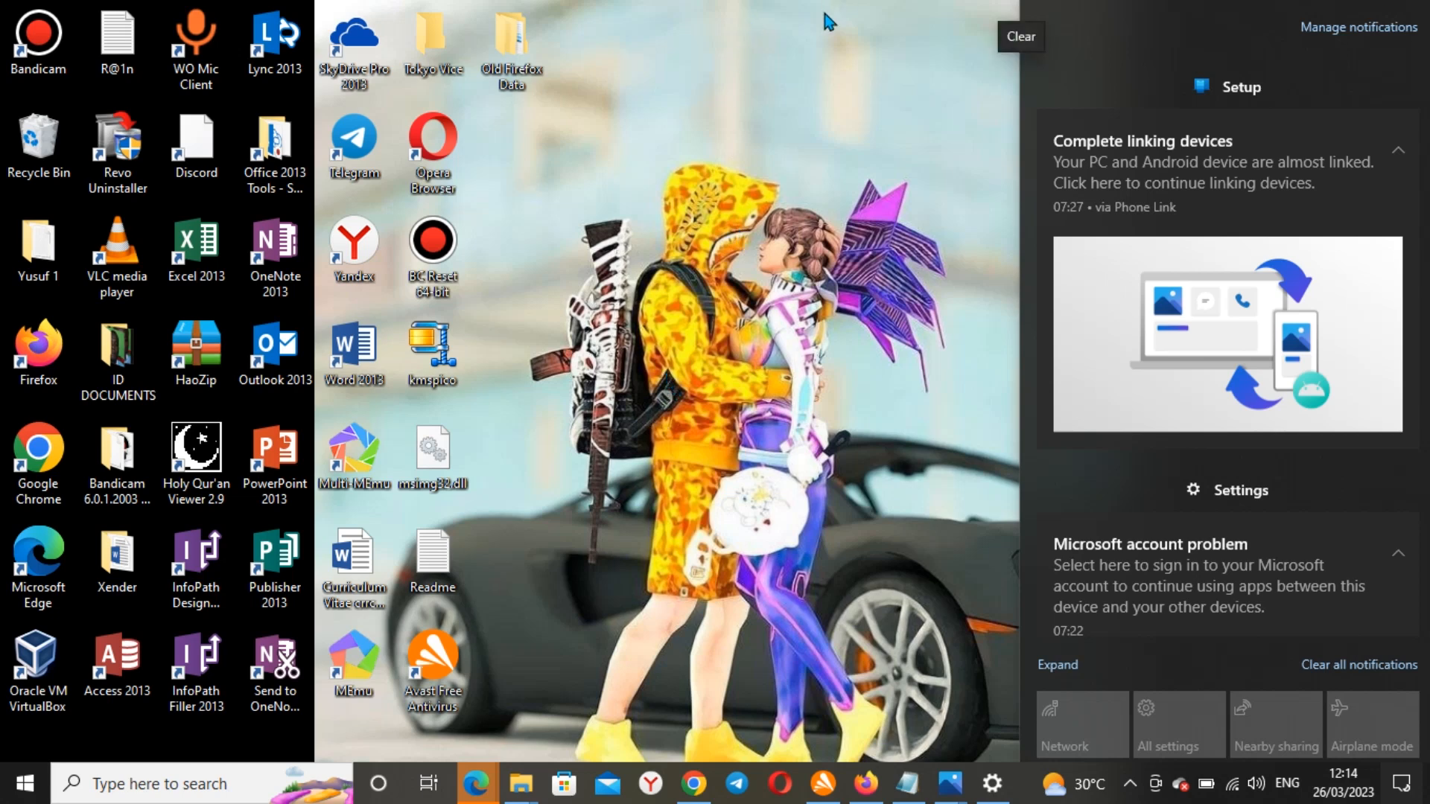
pyautogui.moveTo(864, 46)
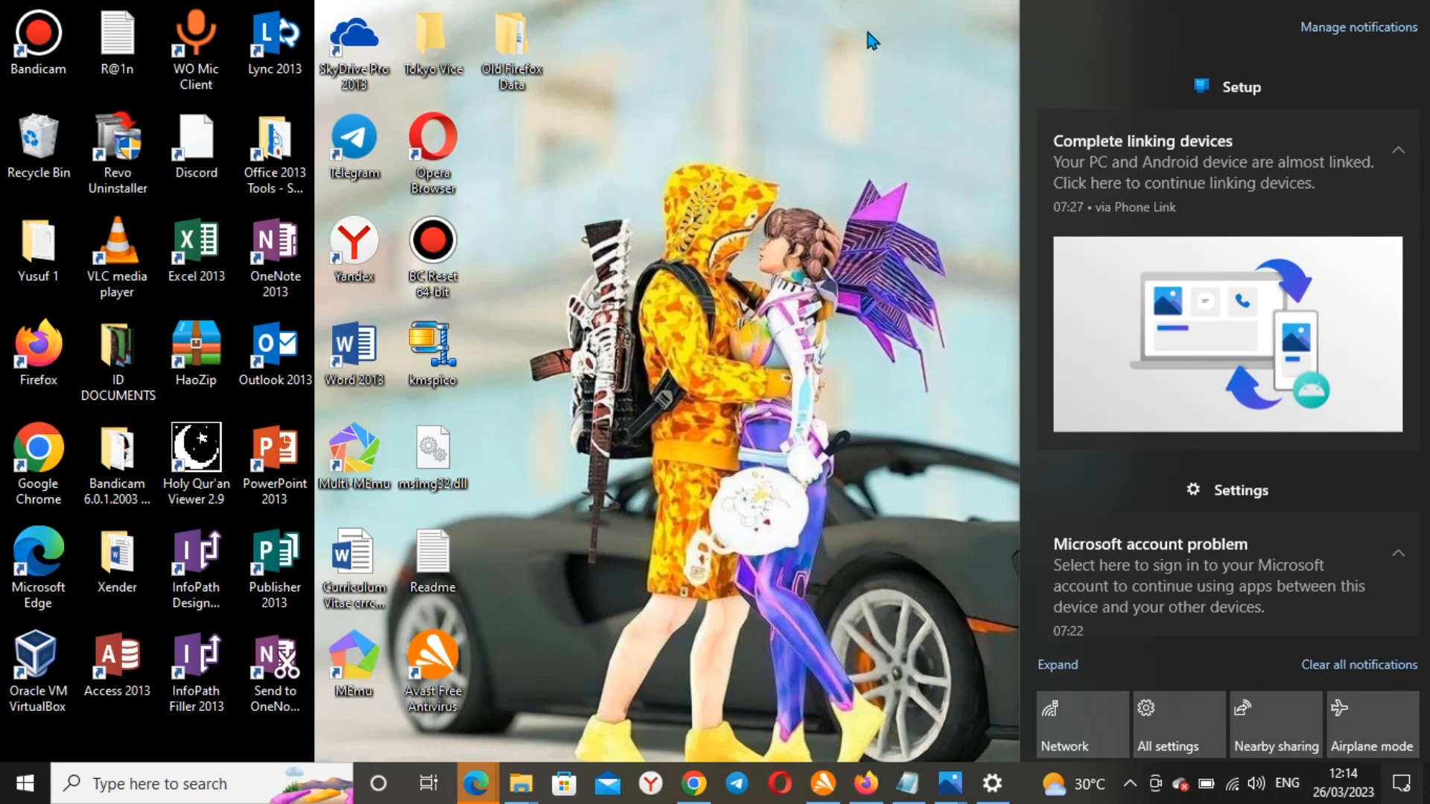
pyautogui.moveTo(876, 13)
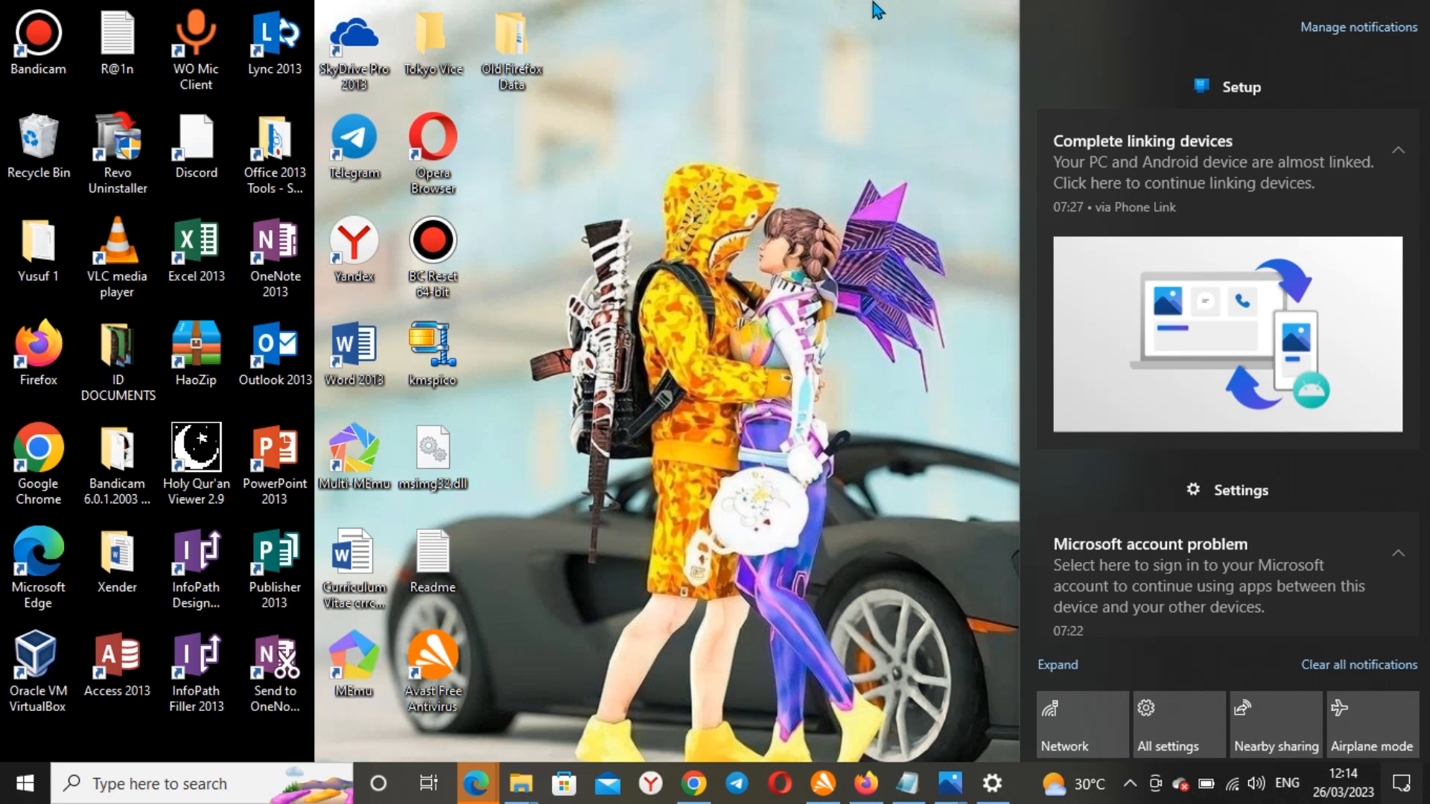
pyautogui.moveTo(940, 68)
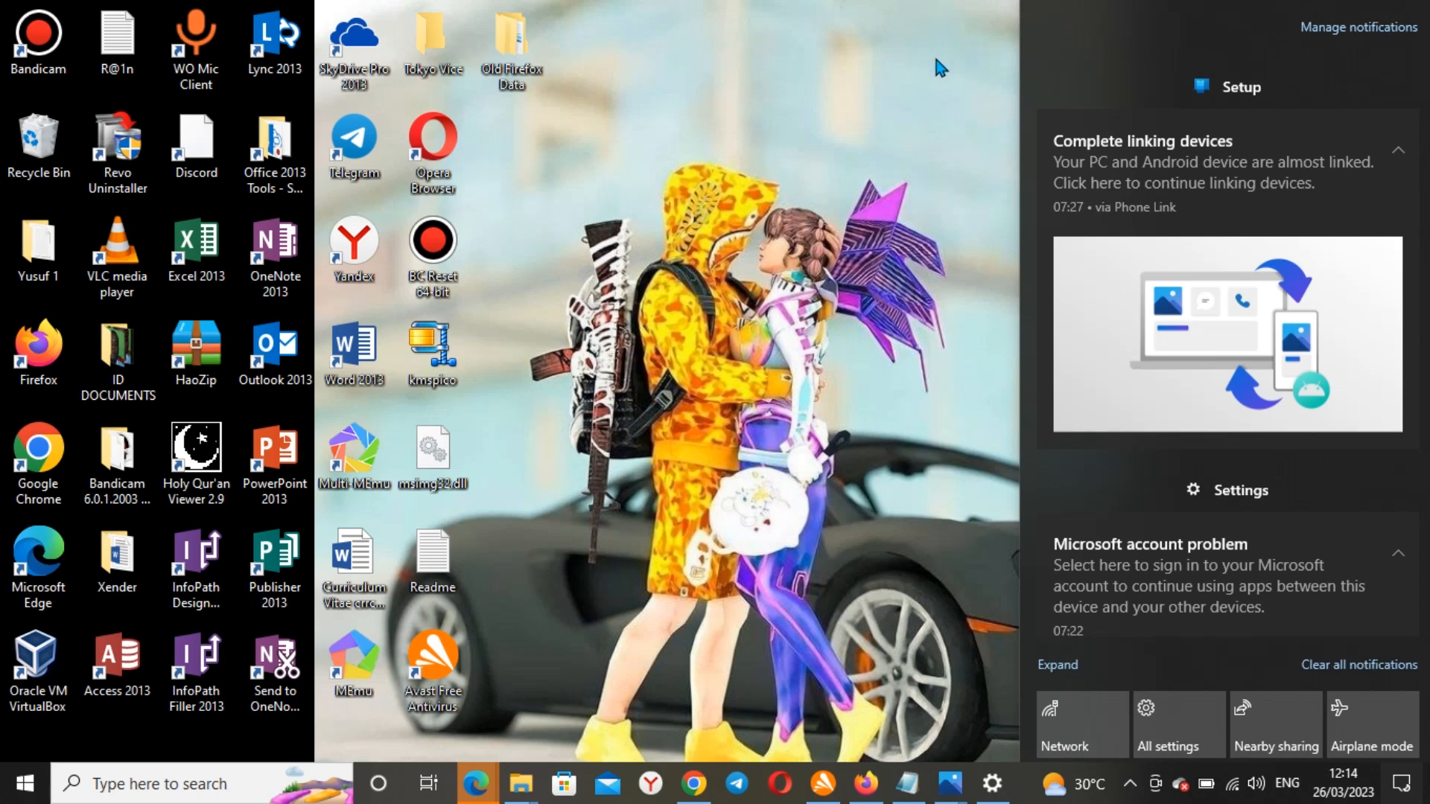
pyautogui.moveTo(644, 427)
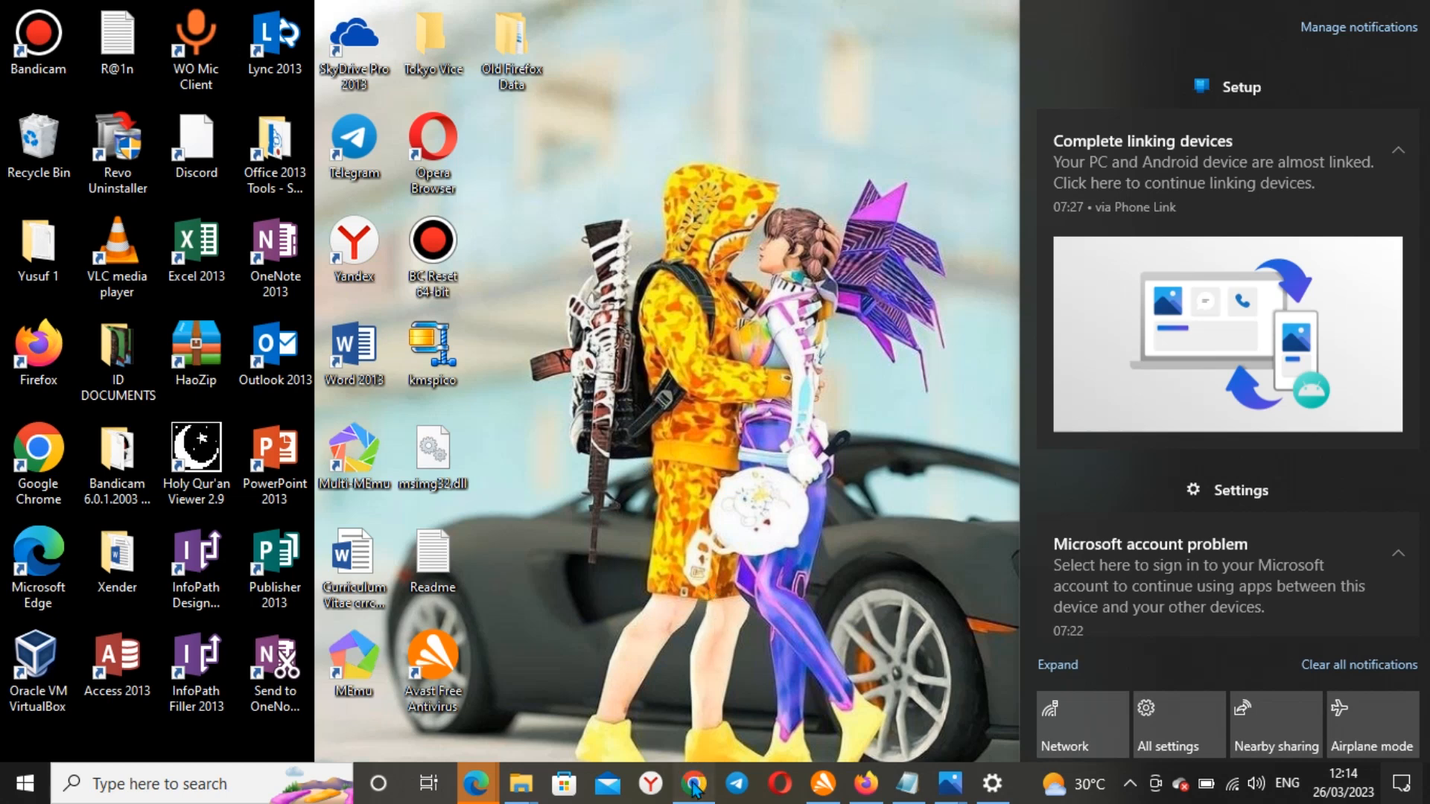
# - Bring Chrome forward on the 'Create Wallet | Fuel' page and raise the Fuel Wallet unlock prompt
pyautogui.click(693, 782)
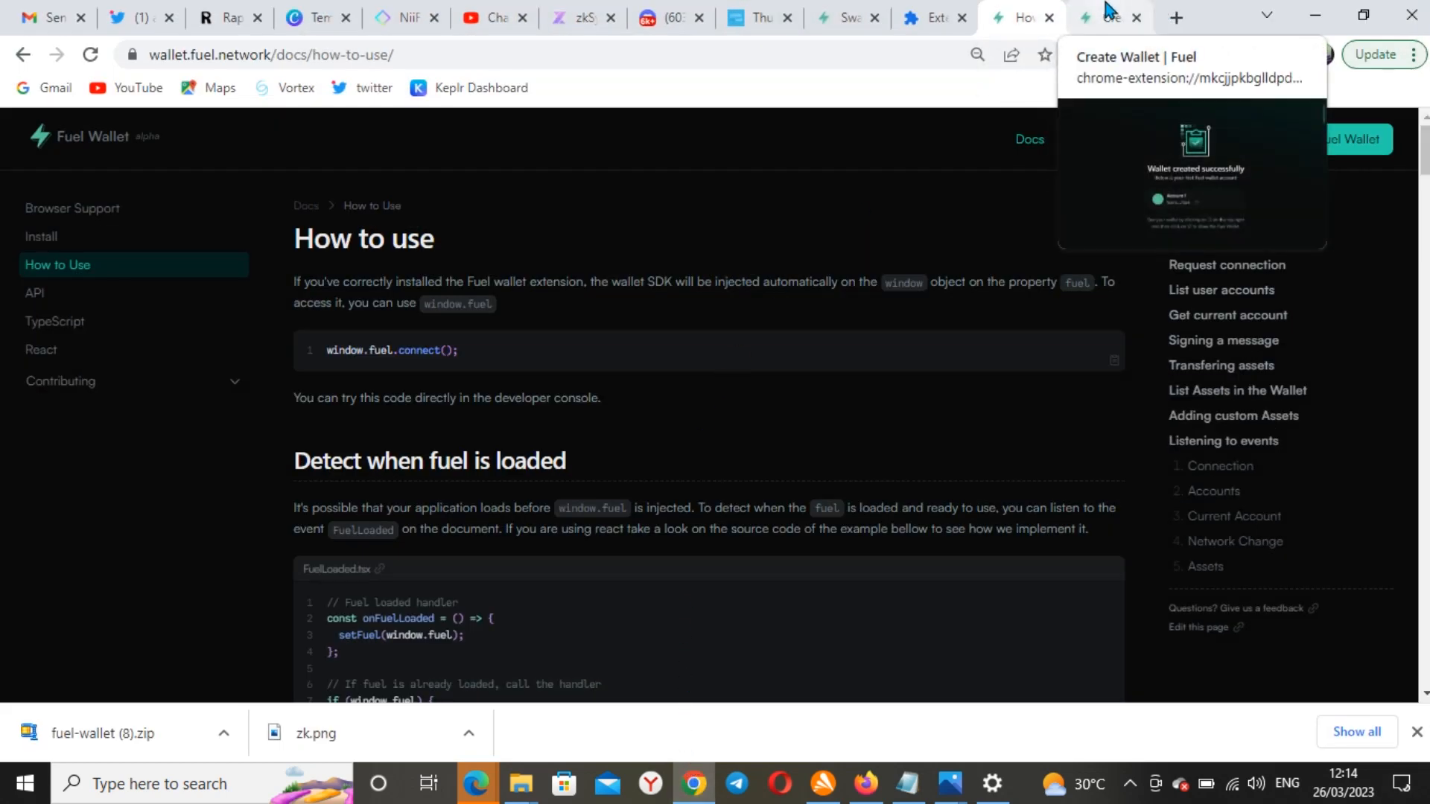
pyautogui.click(1110, 16)
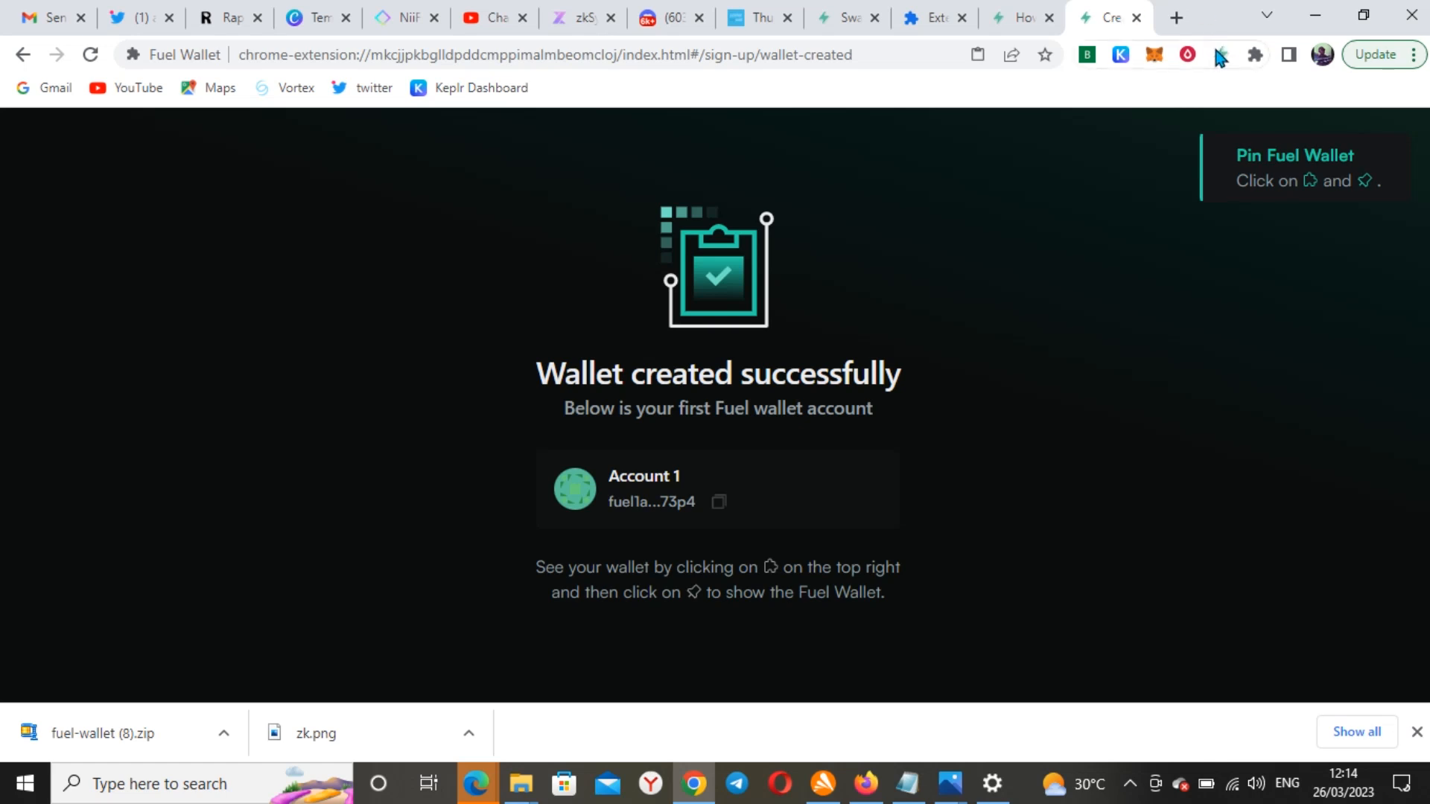
pyautogui.click(1220, 55)
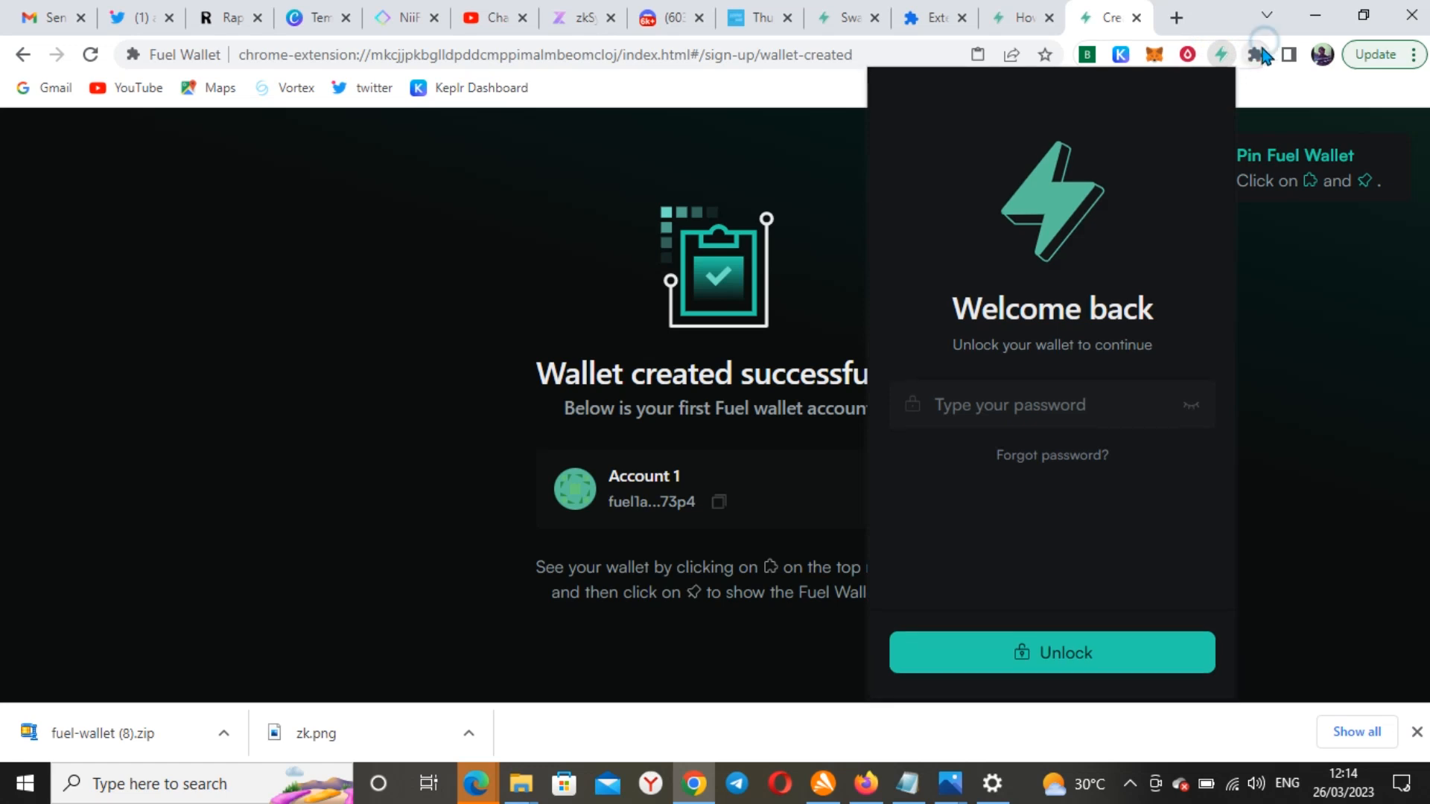
# - Show Chrome's installed extensions list, including Fuel Wallet 0.7.1
pyautogui.click(1255, 55)
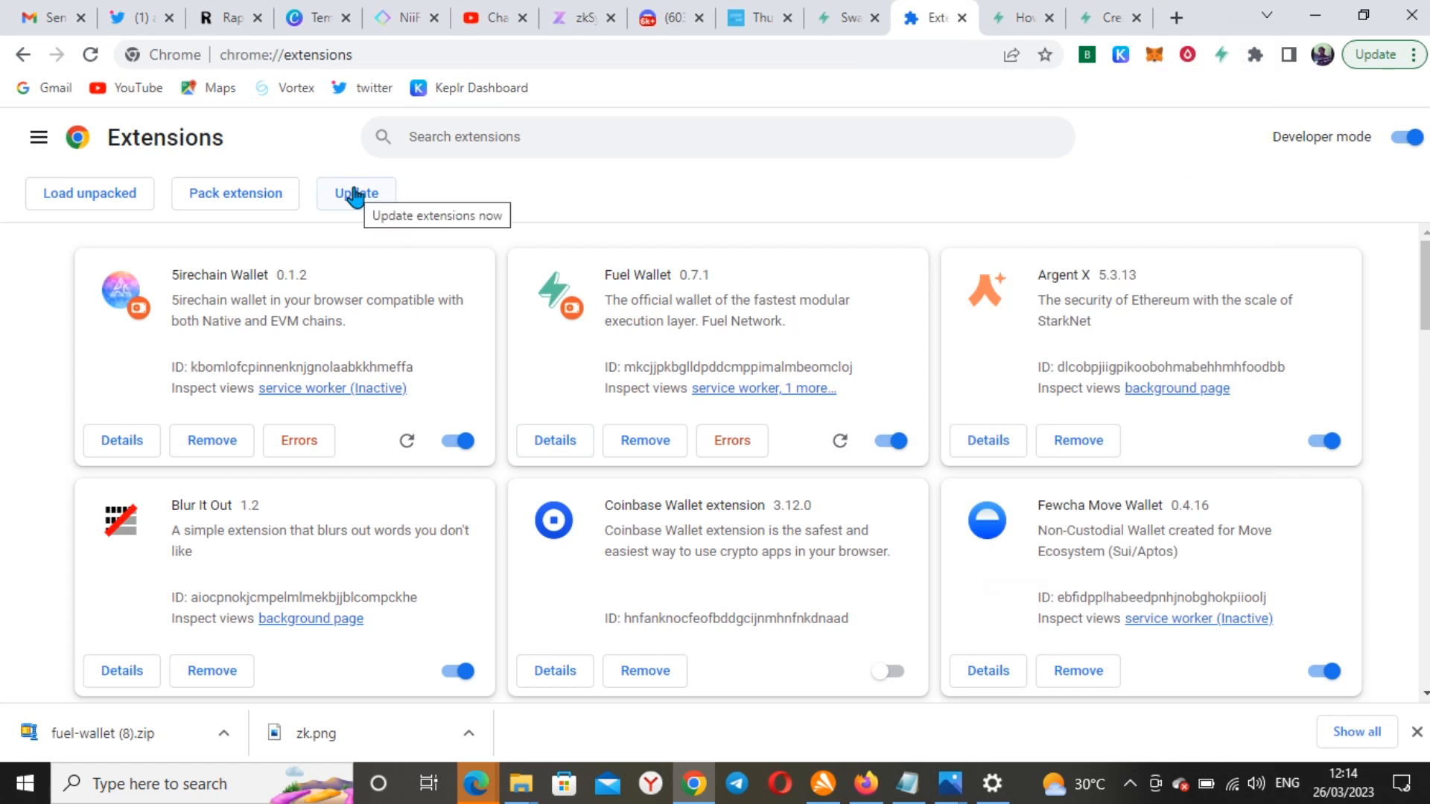
pyautogui.moveTo(533, 131)
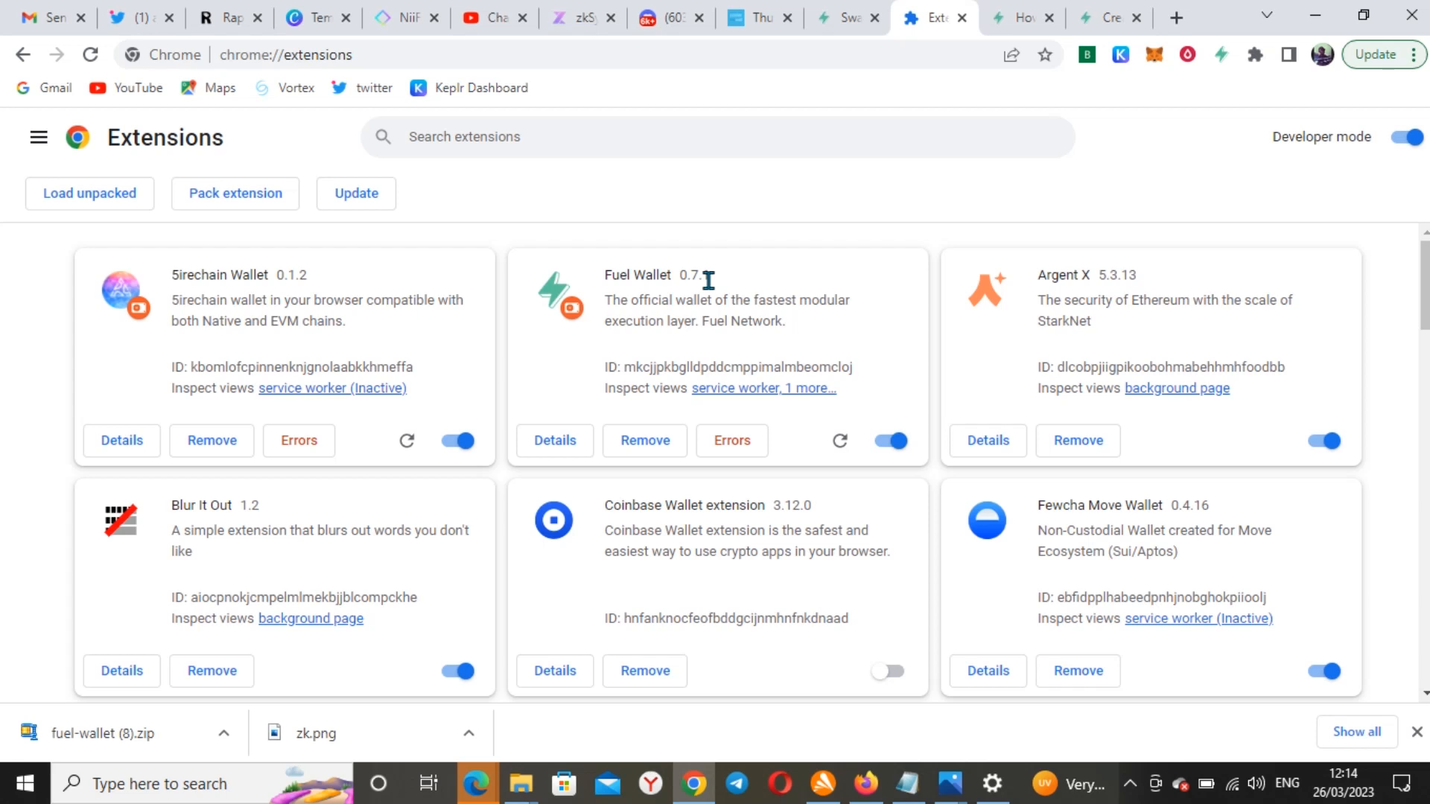
pyautogui.moveTo(774, 275)
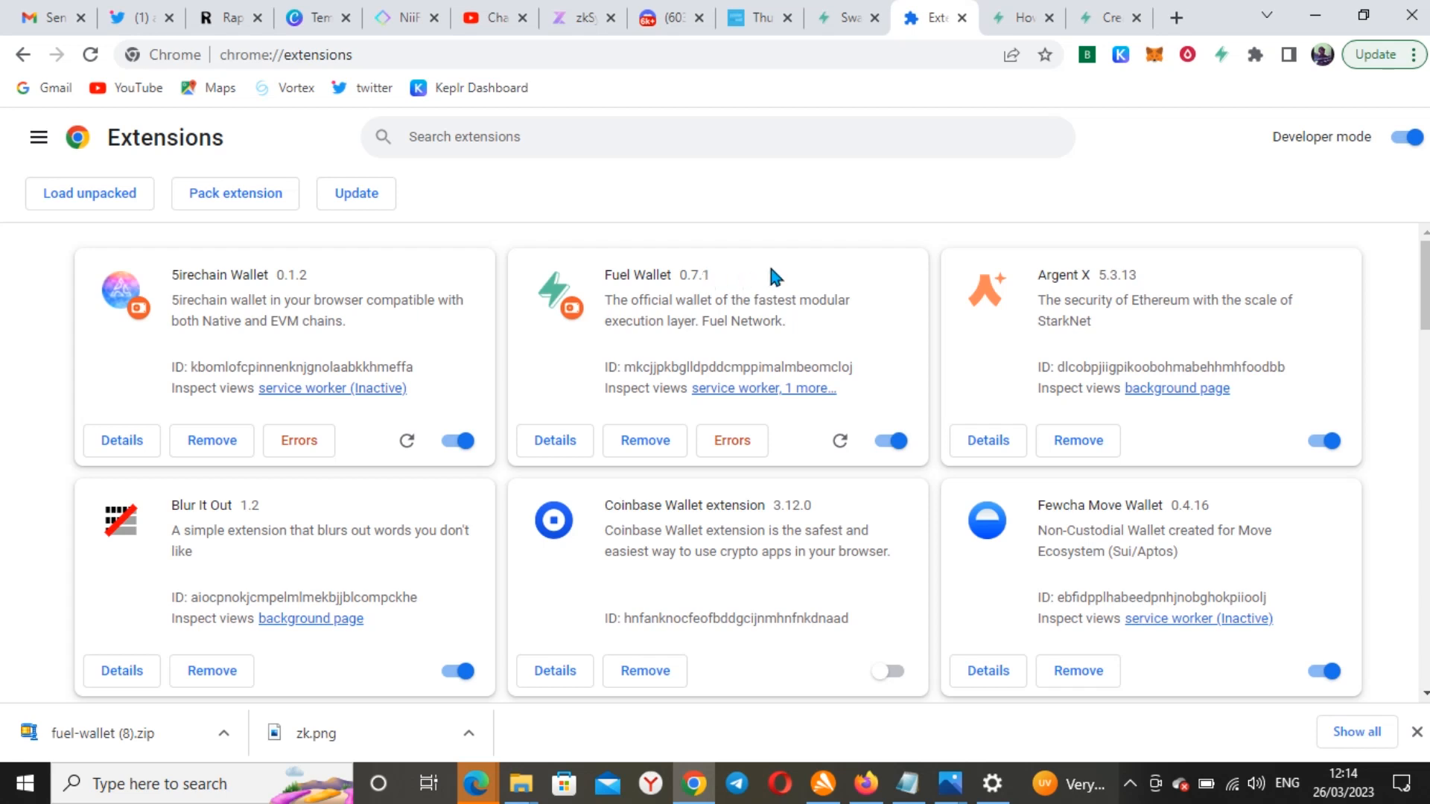
pyautogui.moveTo(1232, 161)
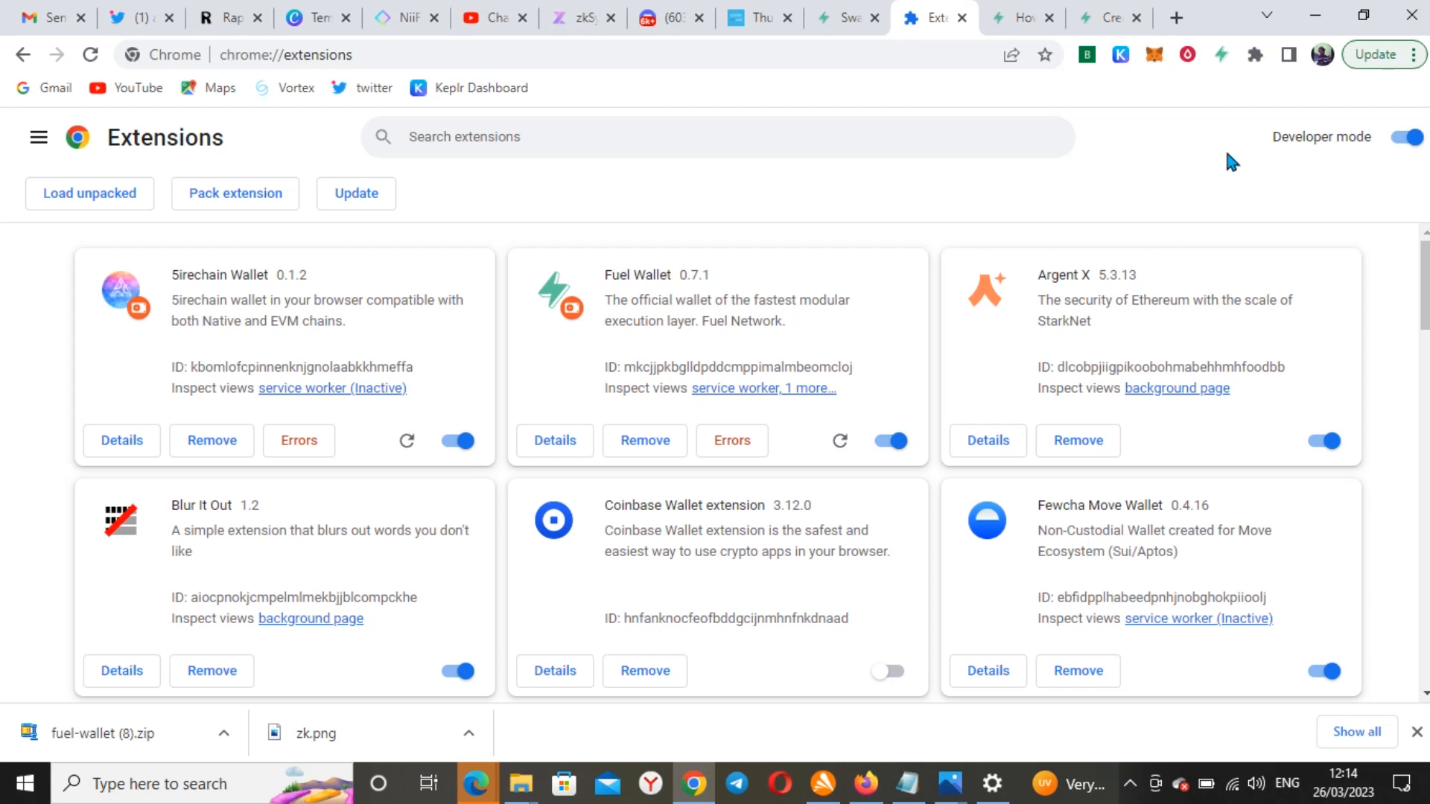
pyautogui.moveTo(1222, 55)
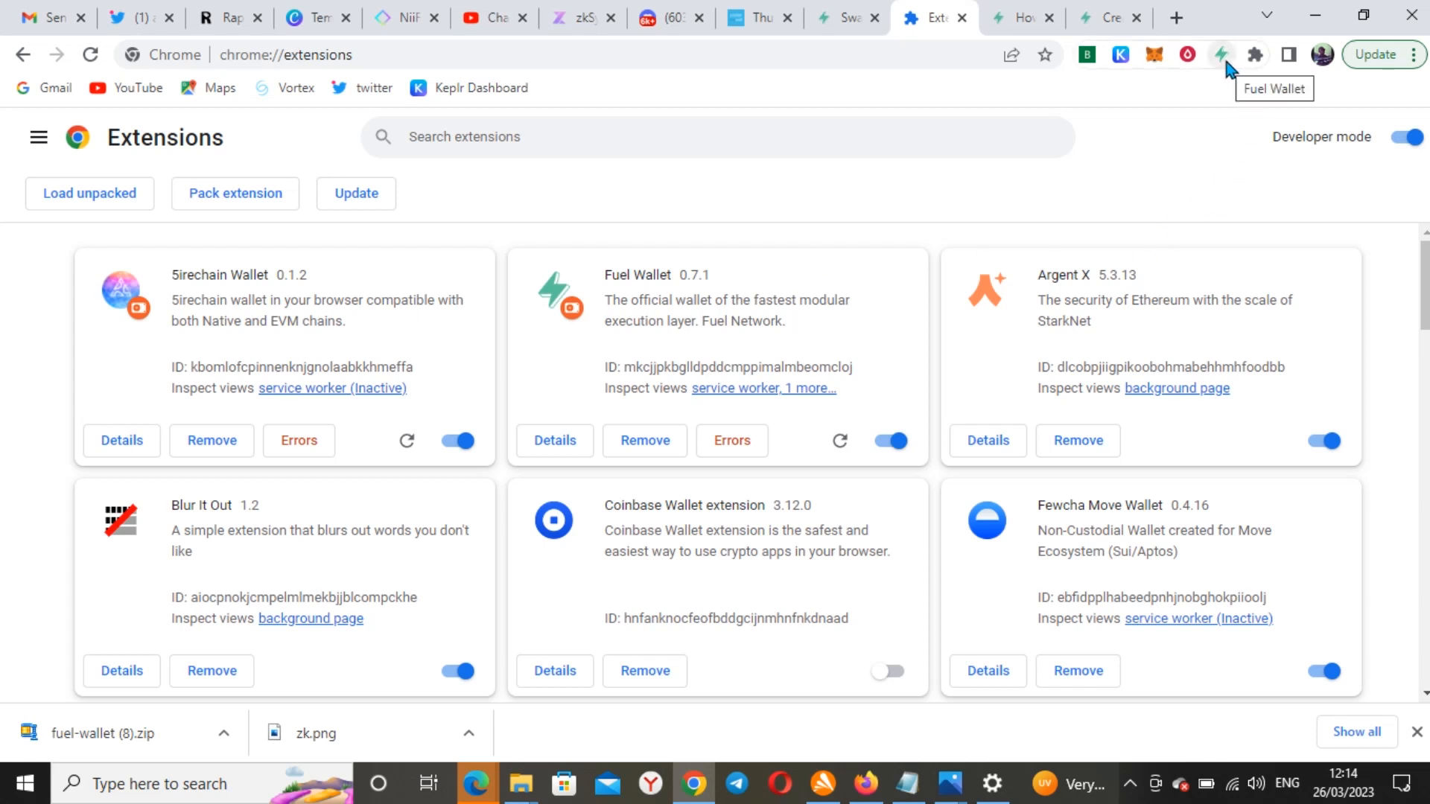
# - Unlock Fuel Wallet with the password to show the Testnet Beta 3 account's 1.499 ETH
pyautogui.click(1220, 55)
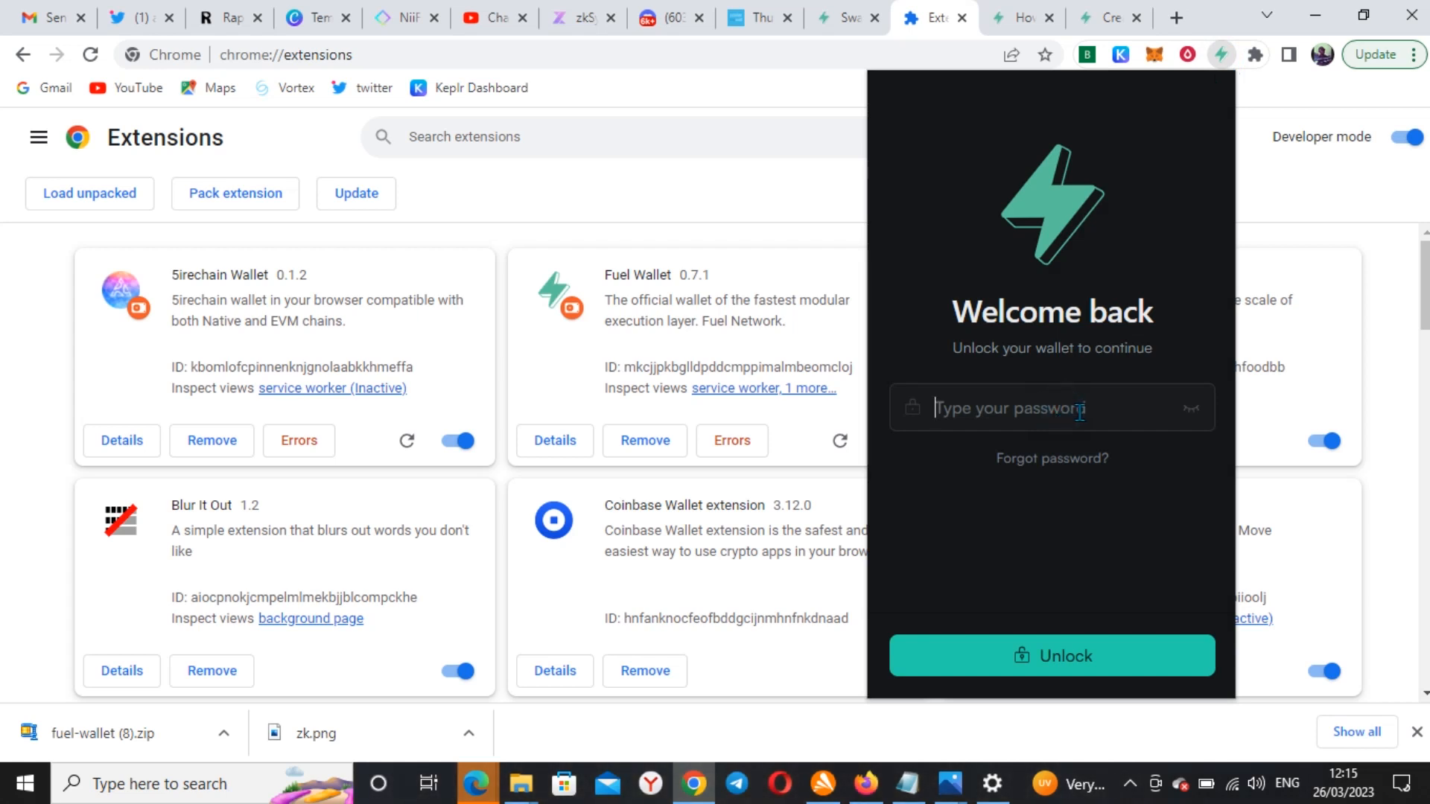
pyautogui.write('password')
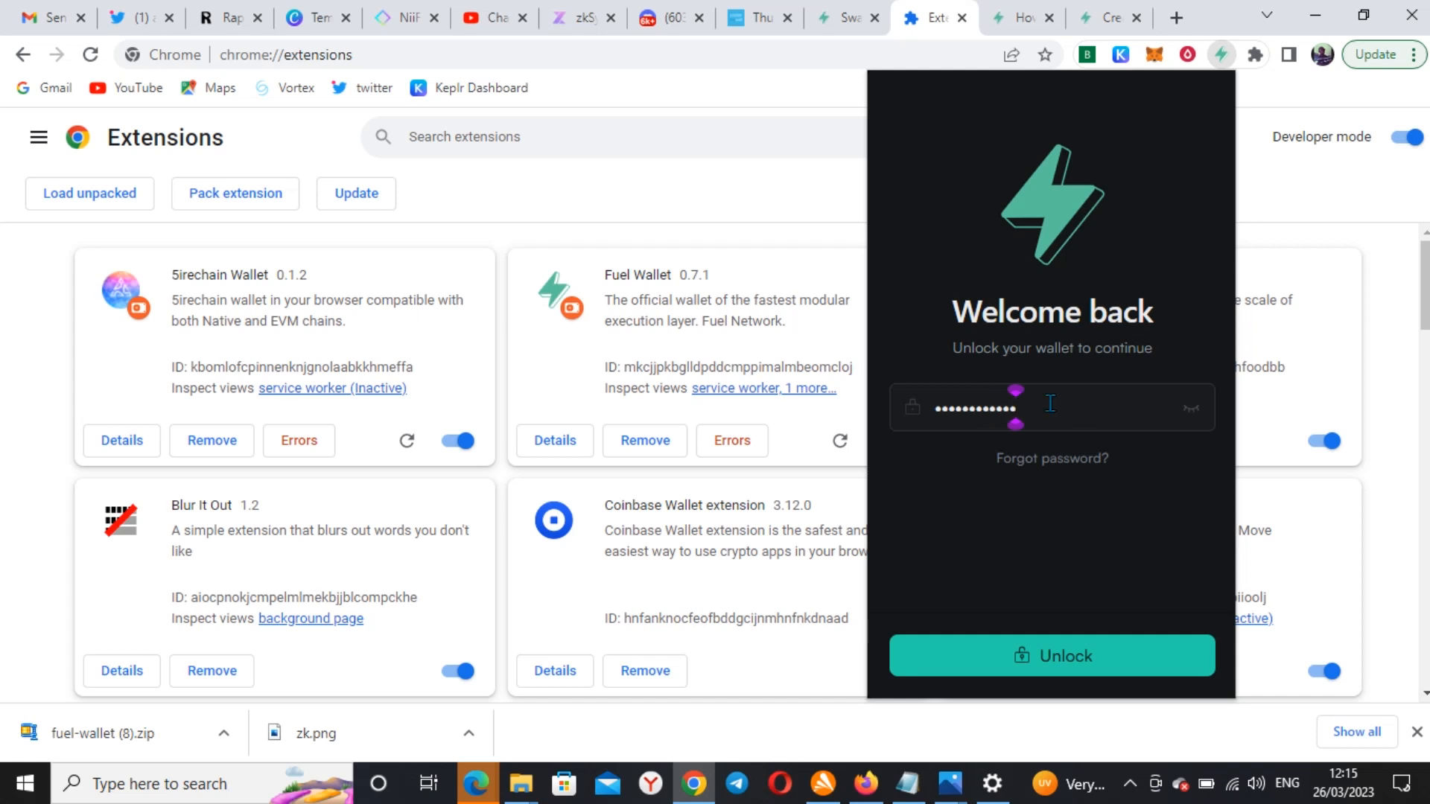
pyautogui.click(1050, 656)
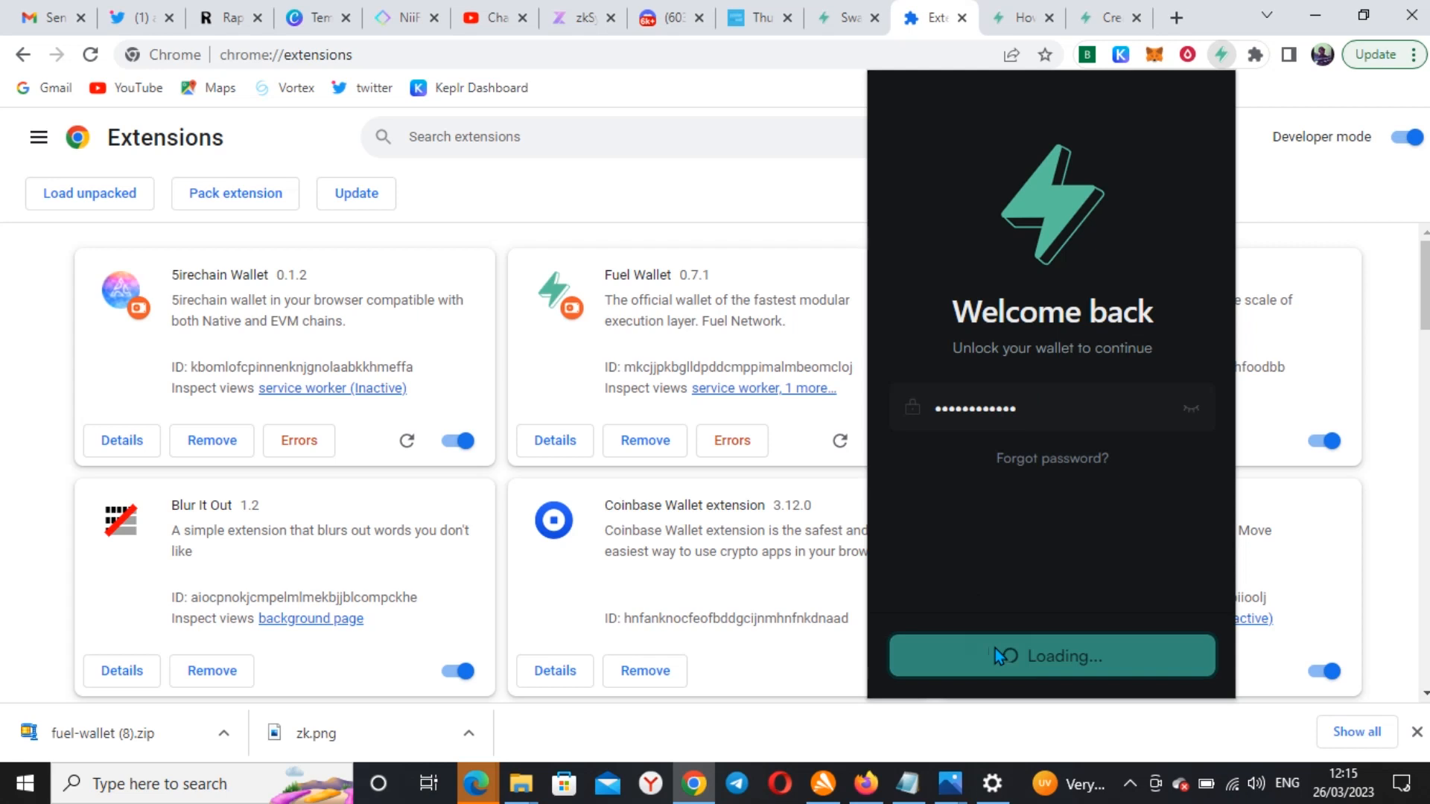
pyautogui.click(1052, 655)
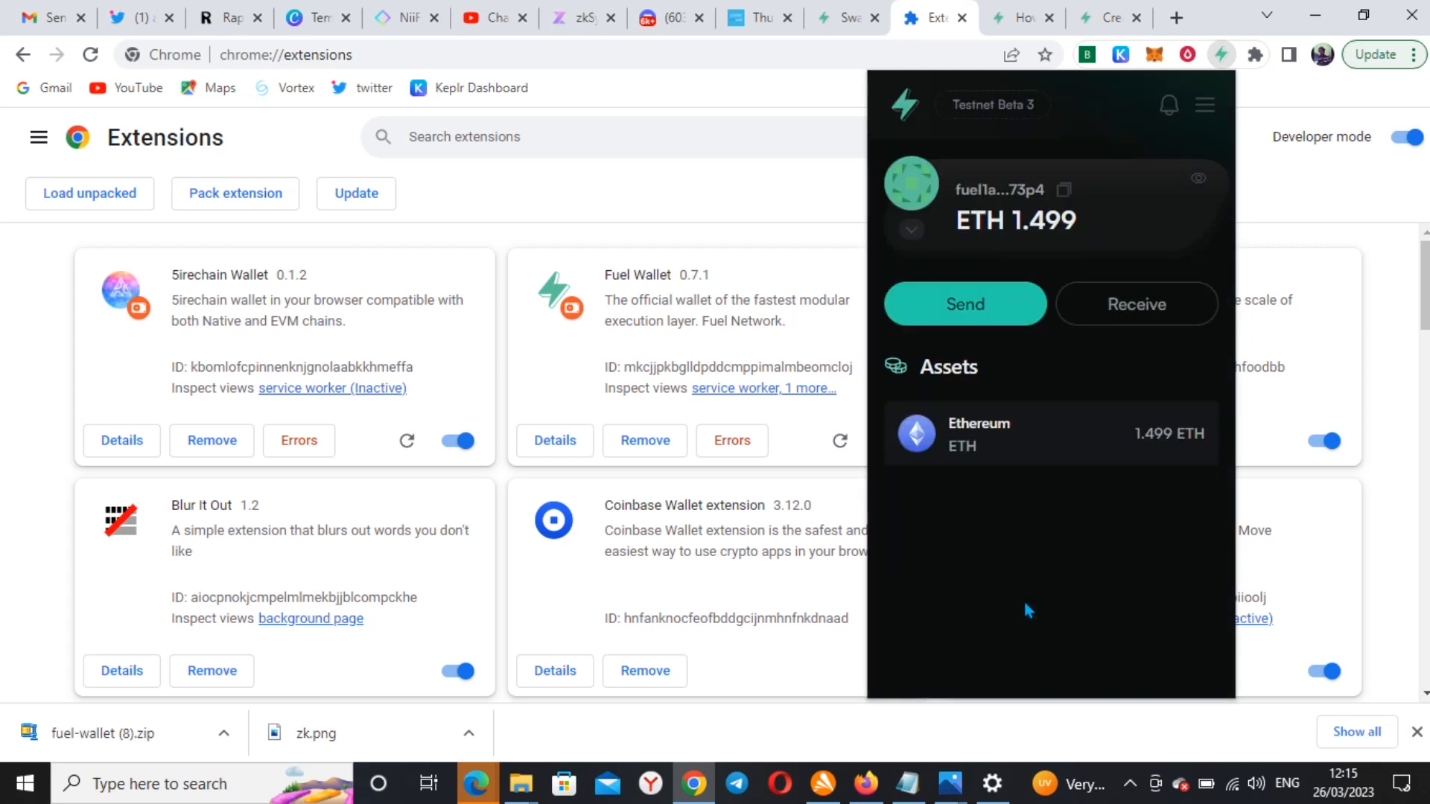
# - Show the wallet's Networks list with Testnet Beta 3 as the only entry
pyautogui.click(992, 104)
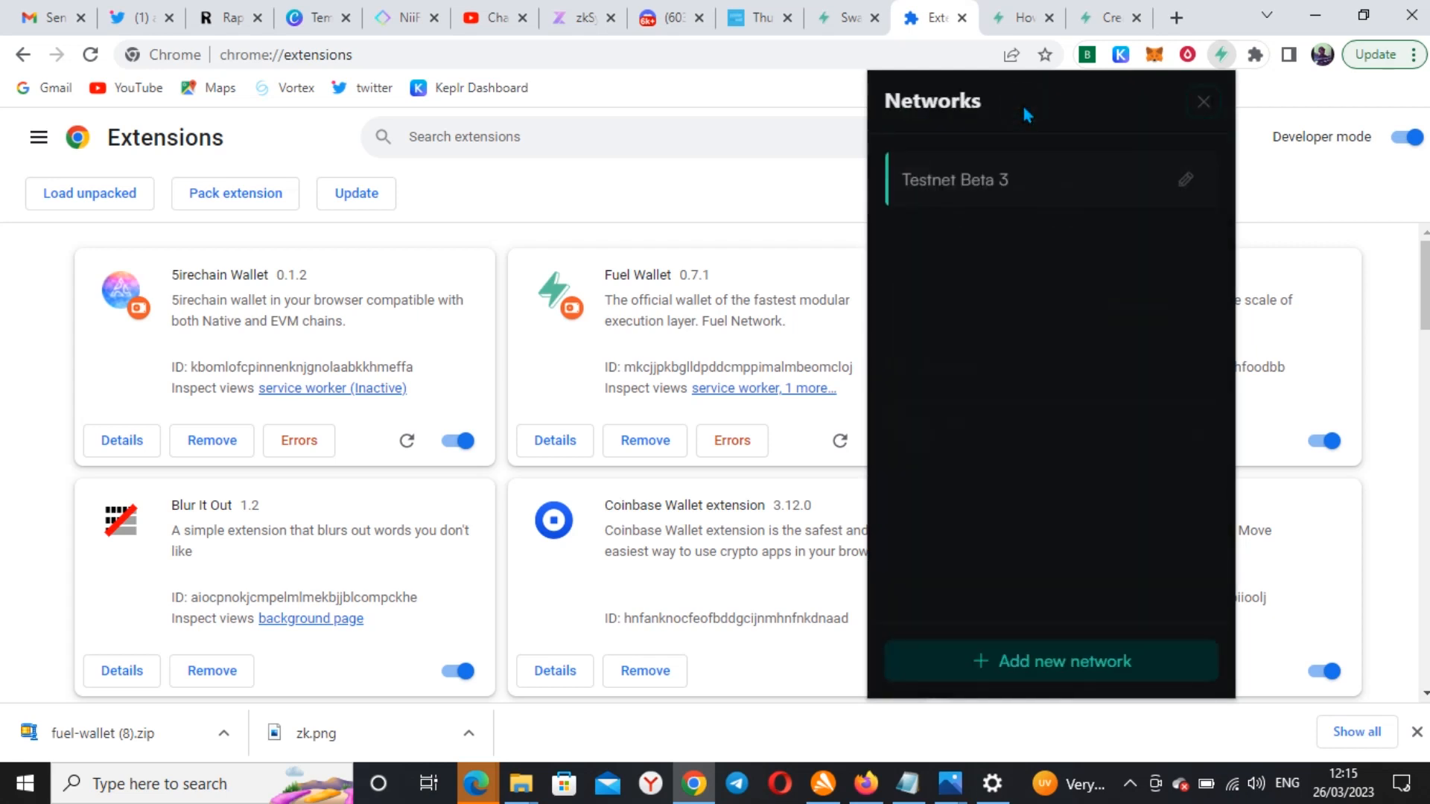
pyautogui.moveTo(1203, 101)
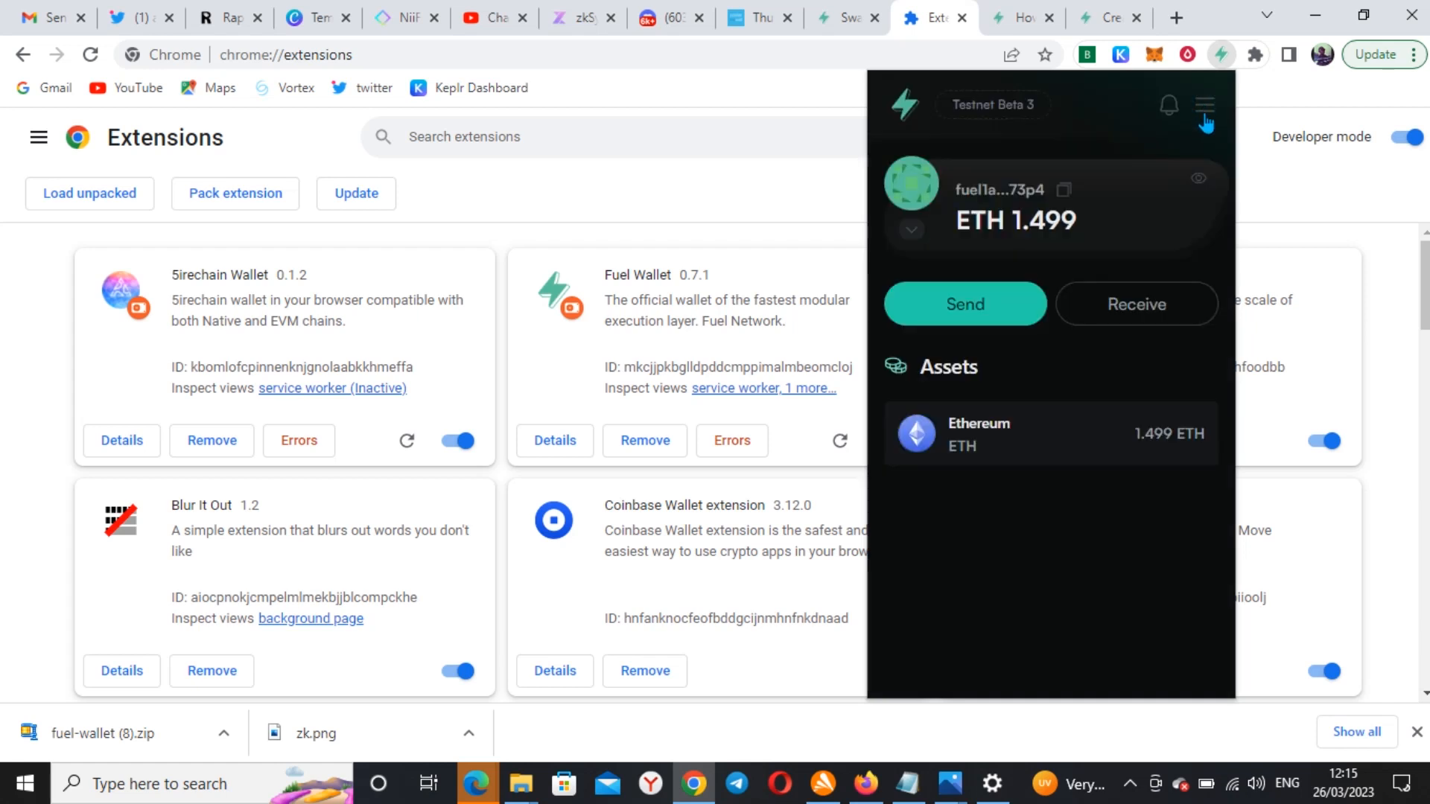
pyautogui.moveTo(1225, 121)
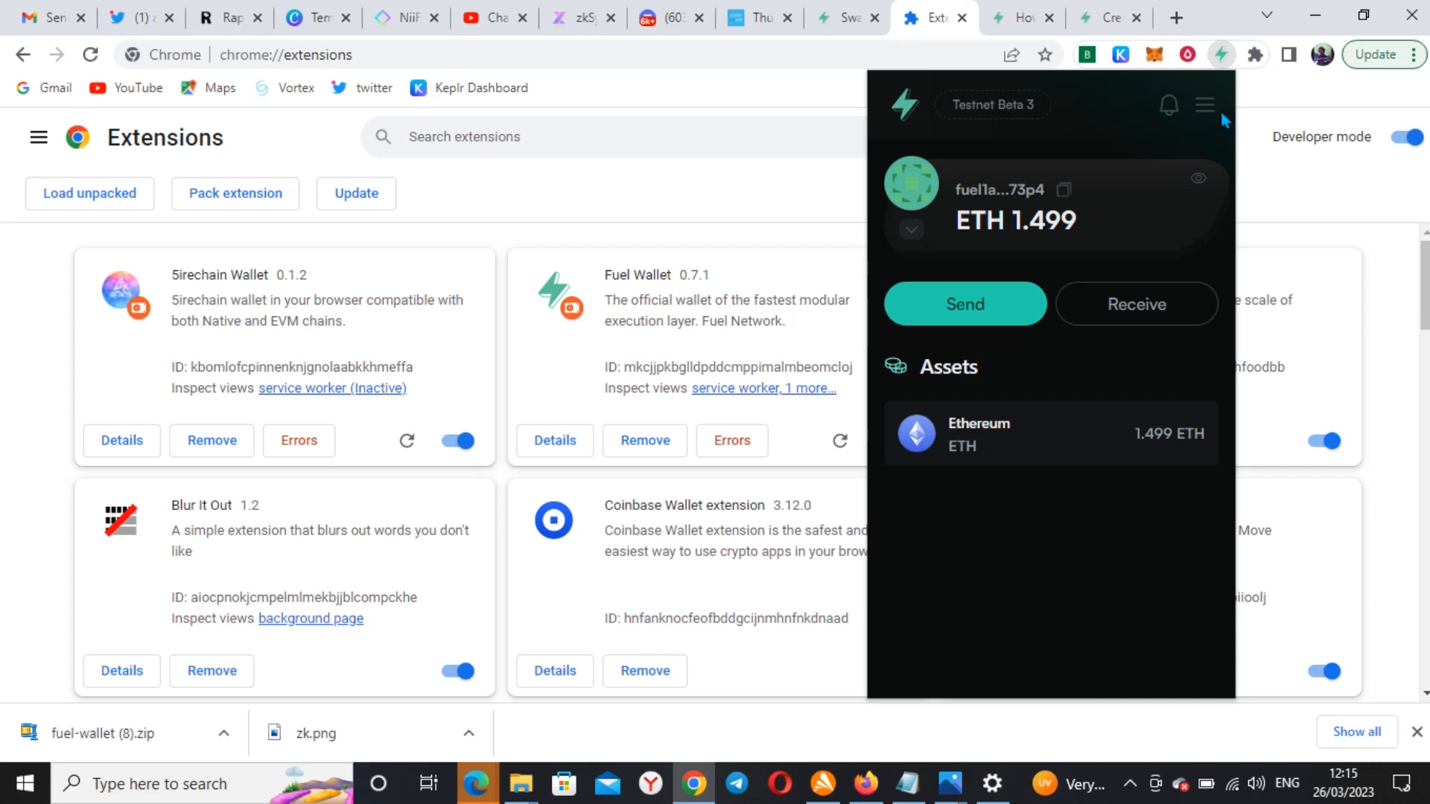
pyautogui.moveTo(1144, 172)
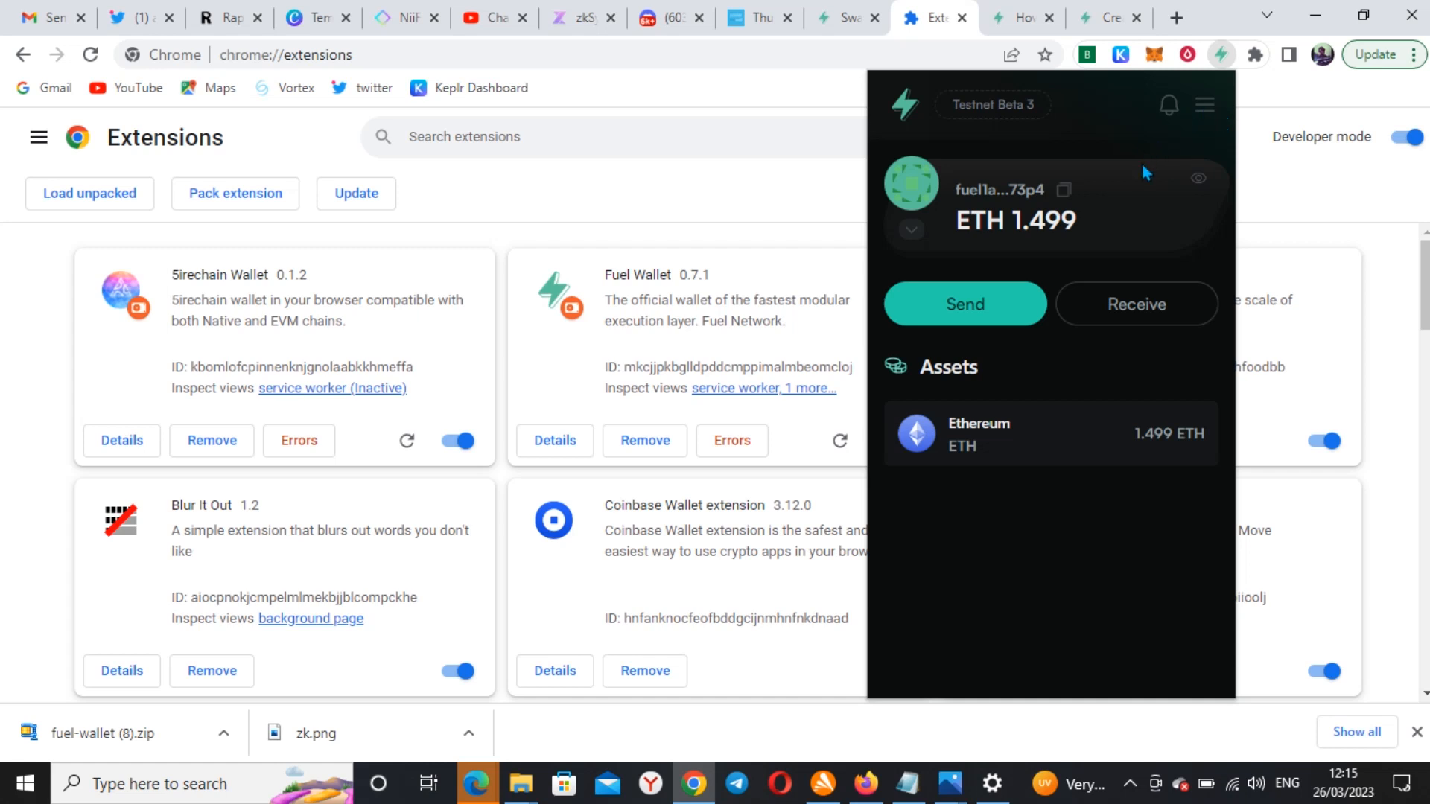
pyautogui.moveTo(1130, 155)
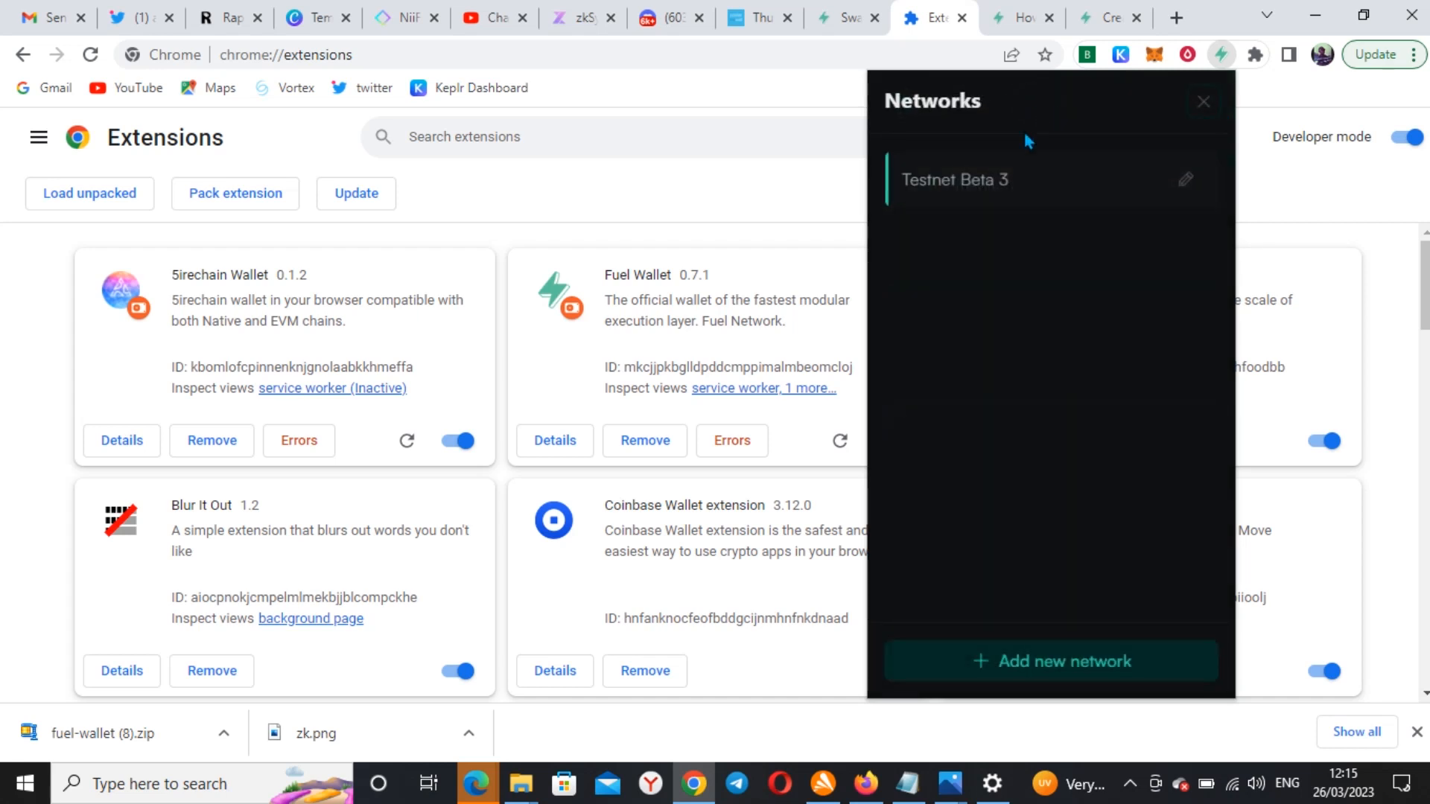
pyautogui.moveTo(1050, 662)
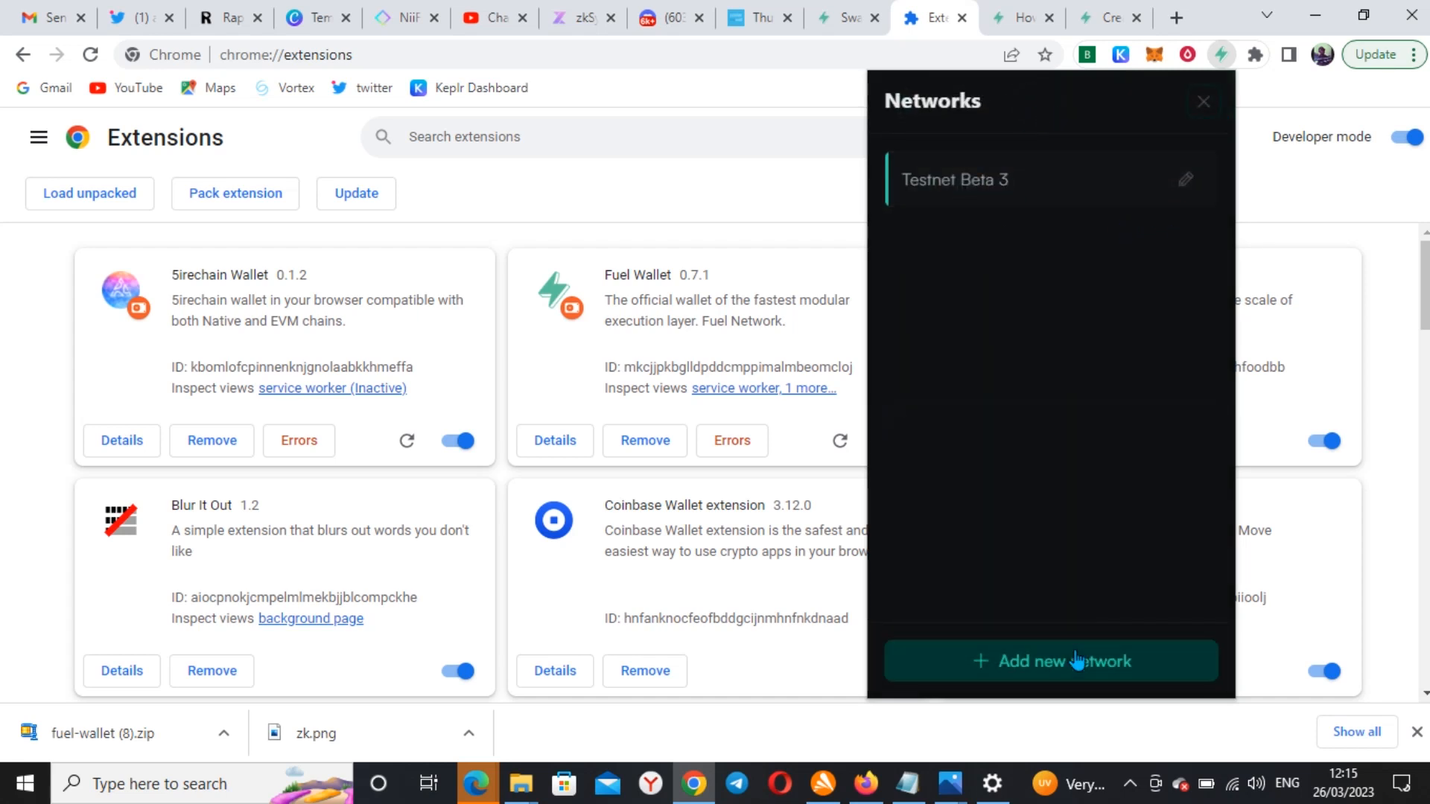
pyautogui.moveTo(1149, 192)
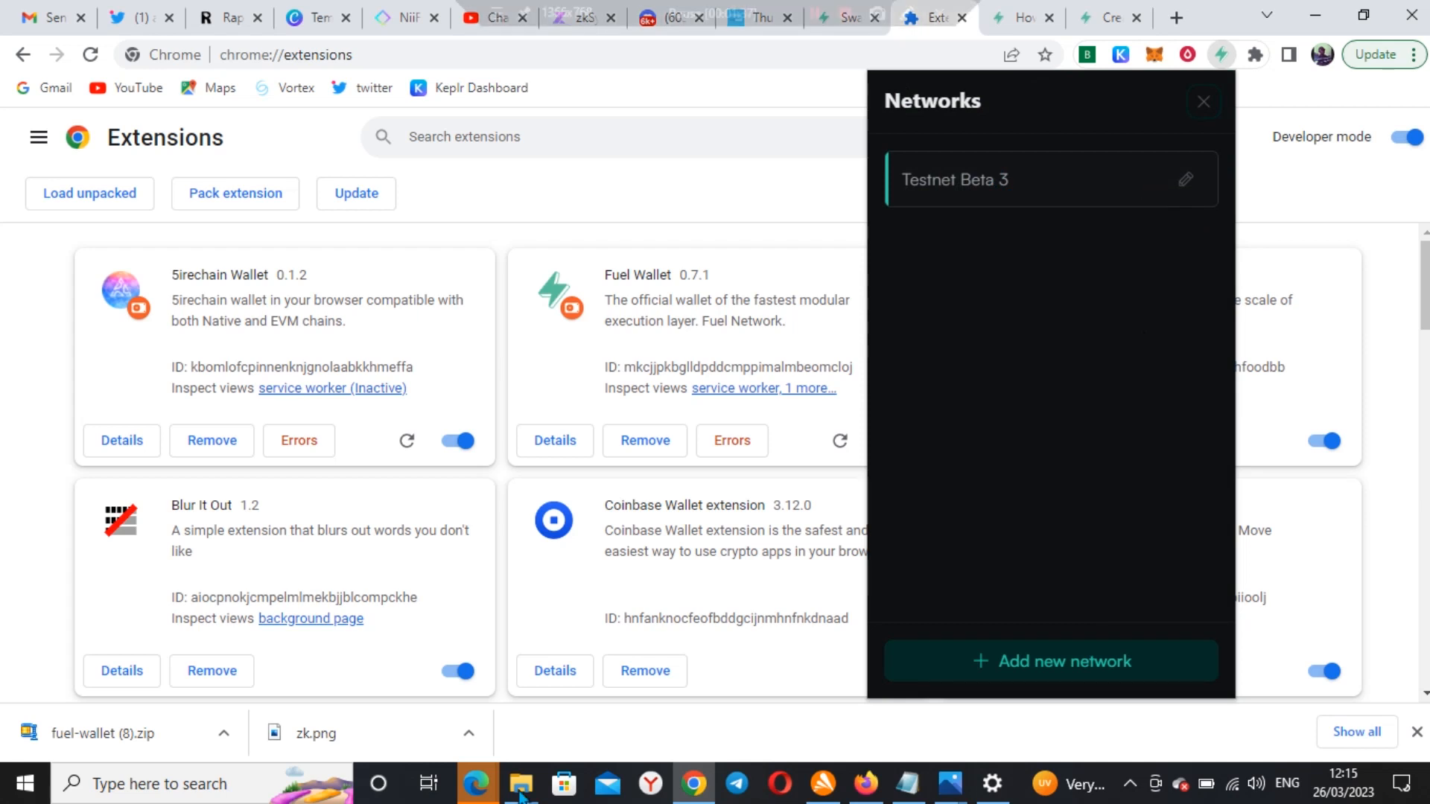
pyautogui.moveTo(1192, 253)
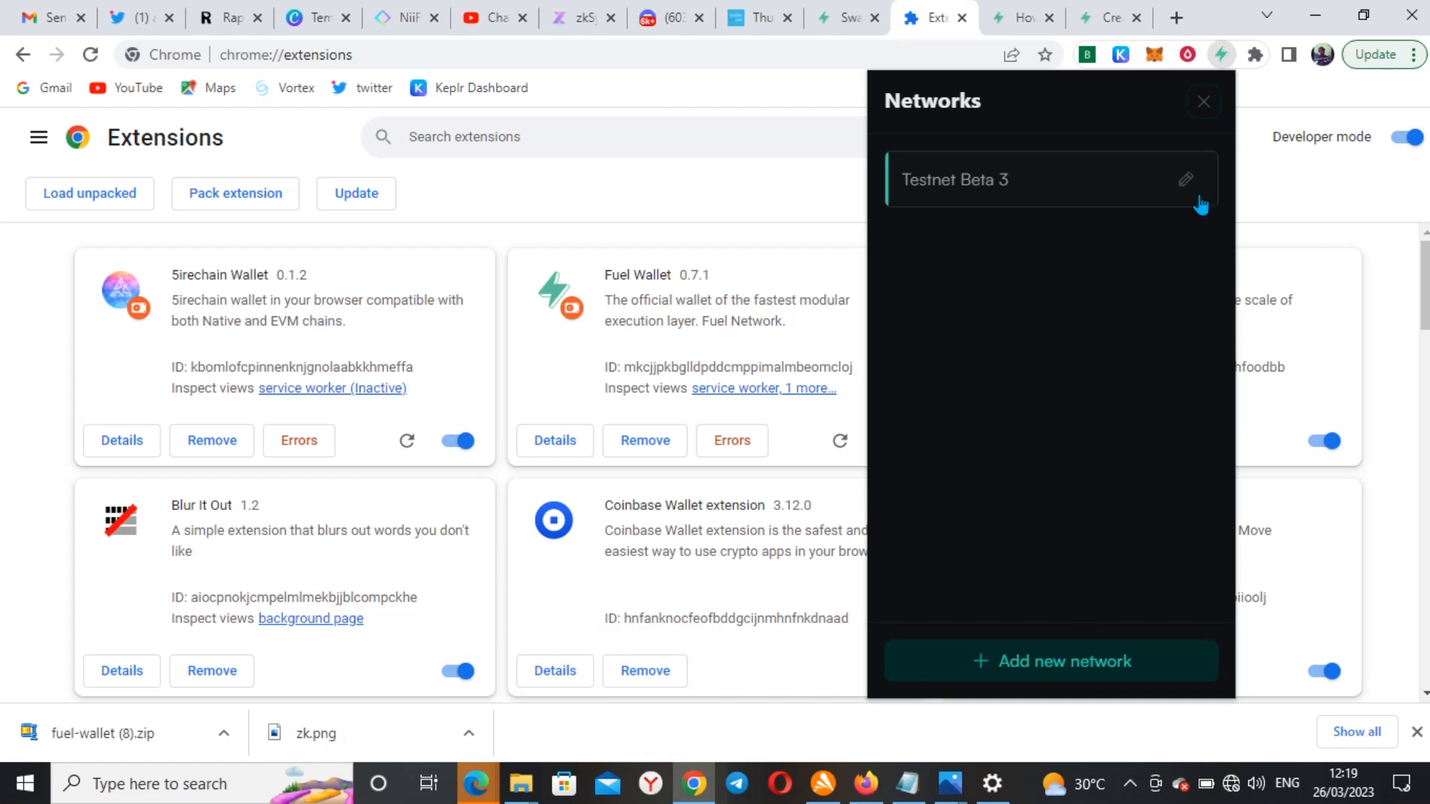
pyautogui.moveTo(1002, 198)
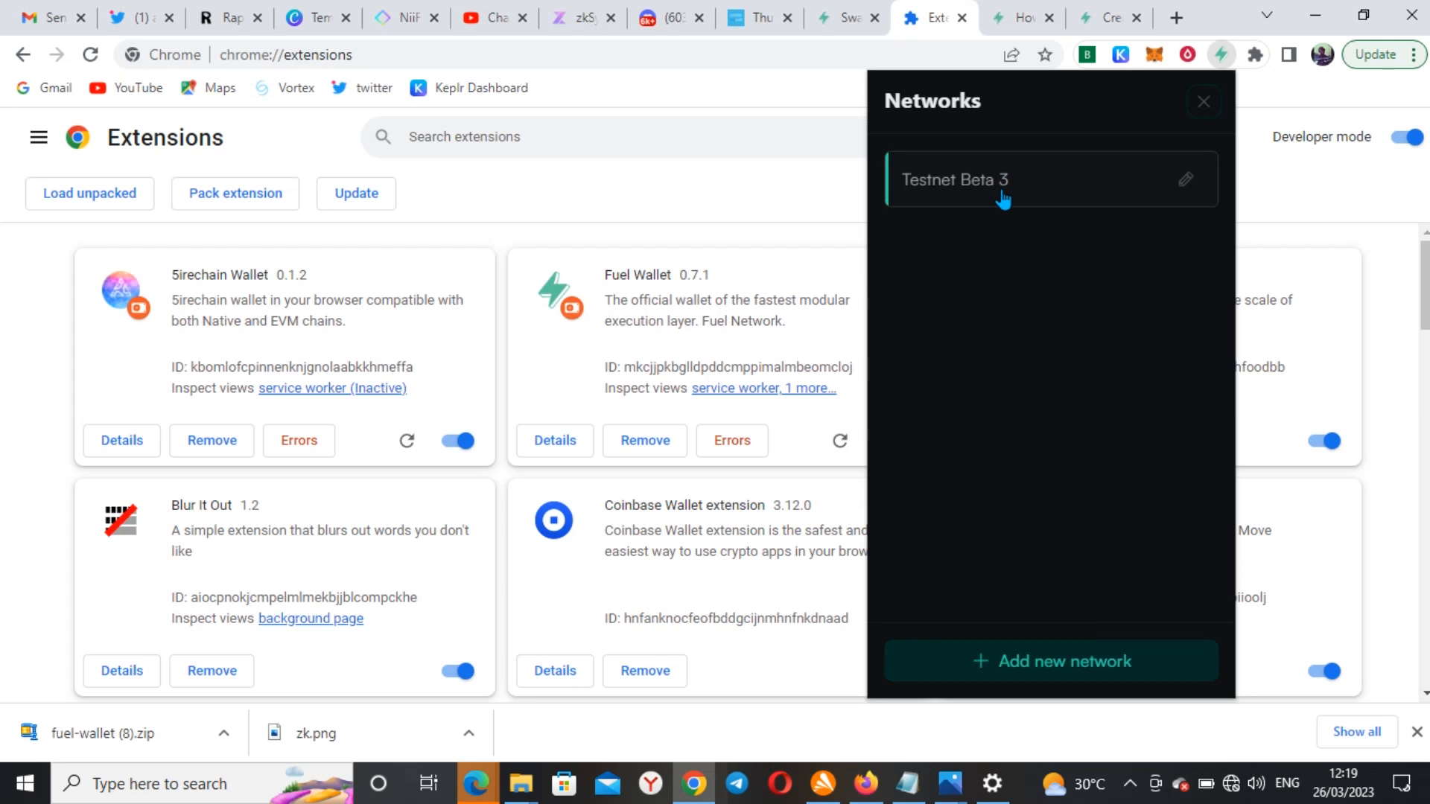
# - View Testnet Beta 3's Update Network form and select its full network name
pyautogui.click(1186, 179)
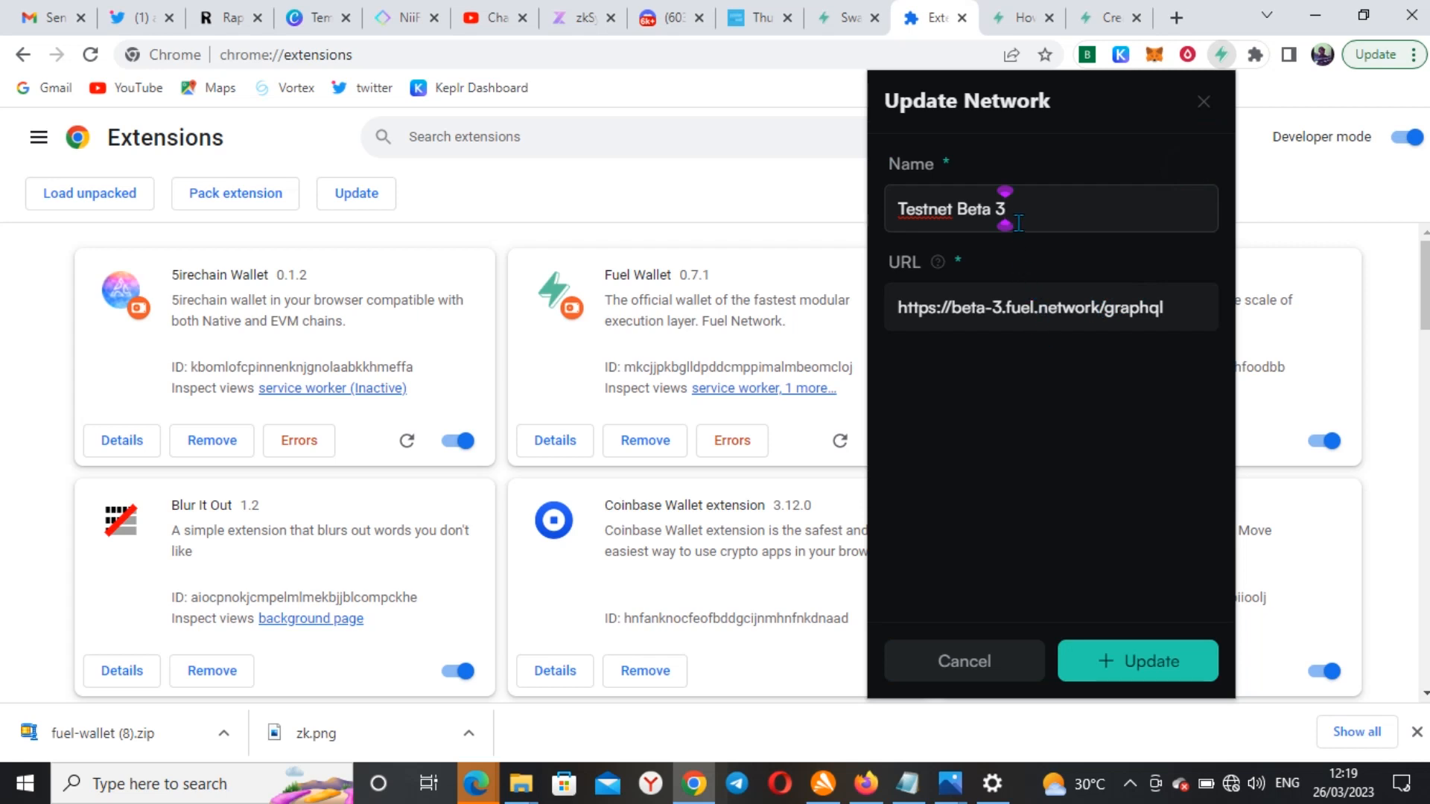
pyautogui.tripleClick(1031, 306)
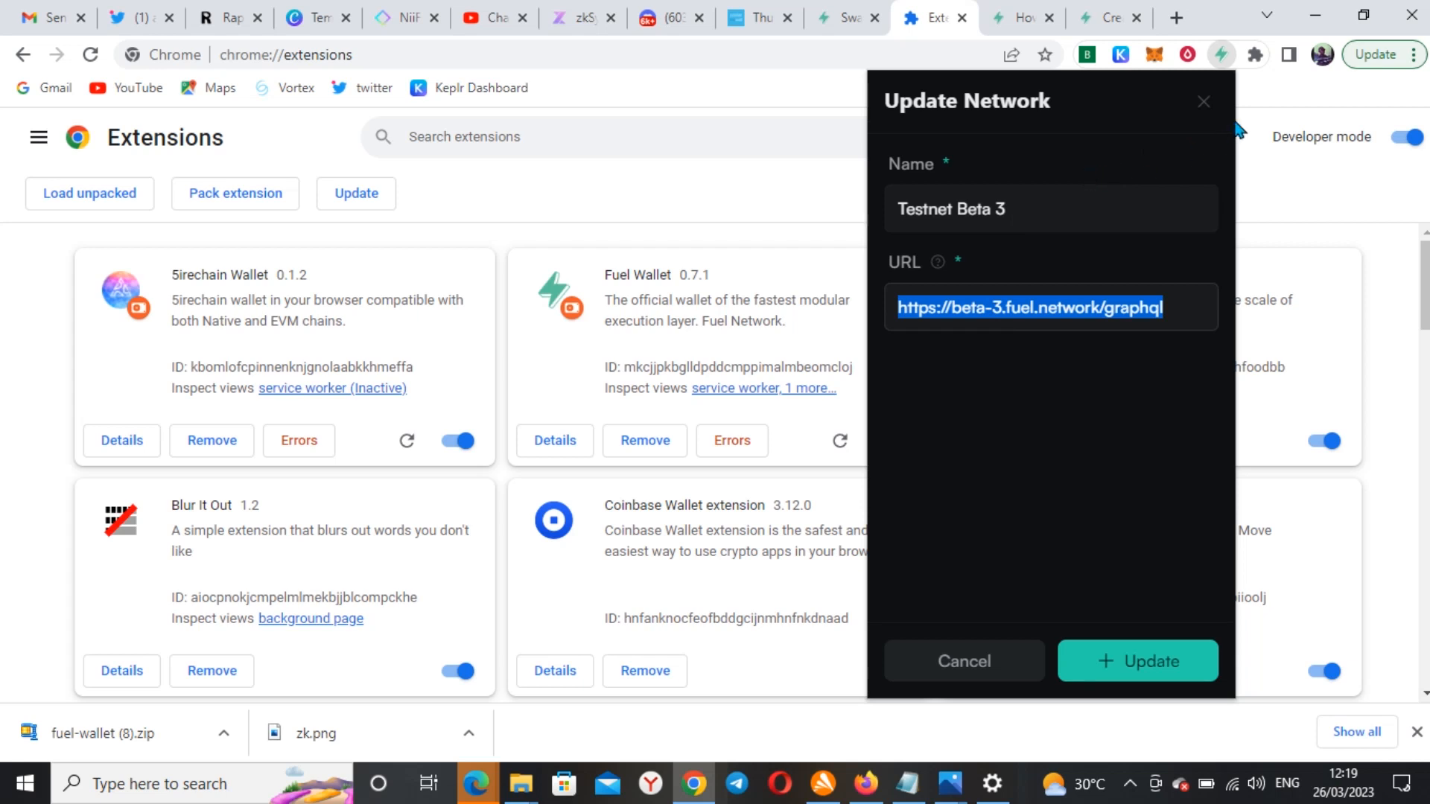
# - Leave Update Network unsaved, returning to the wallet home with 1.499 ETH
pyautogui.click(1137, 660)
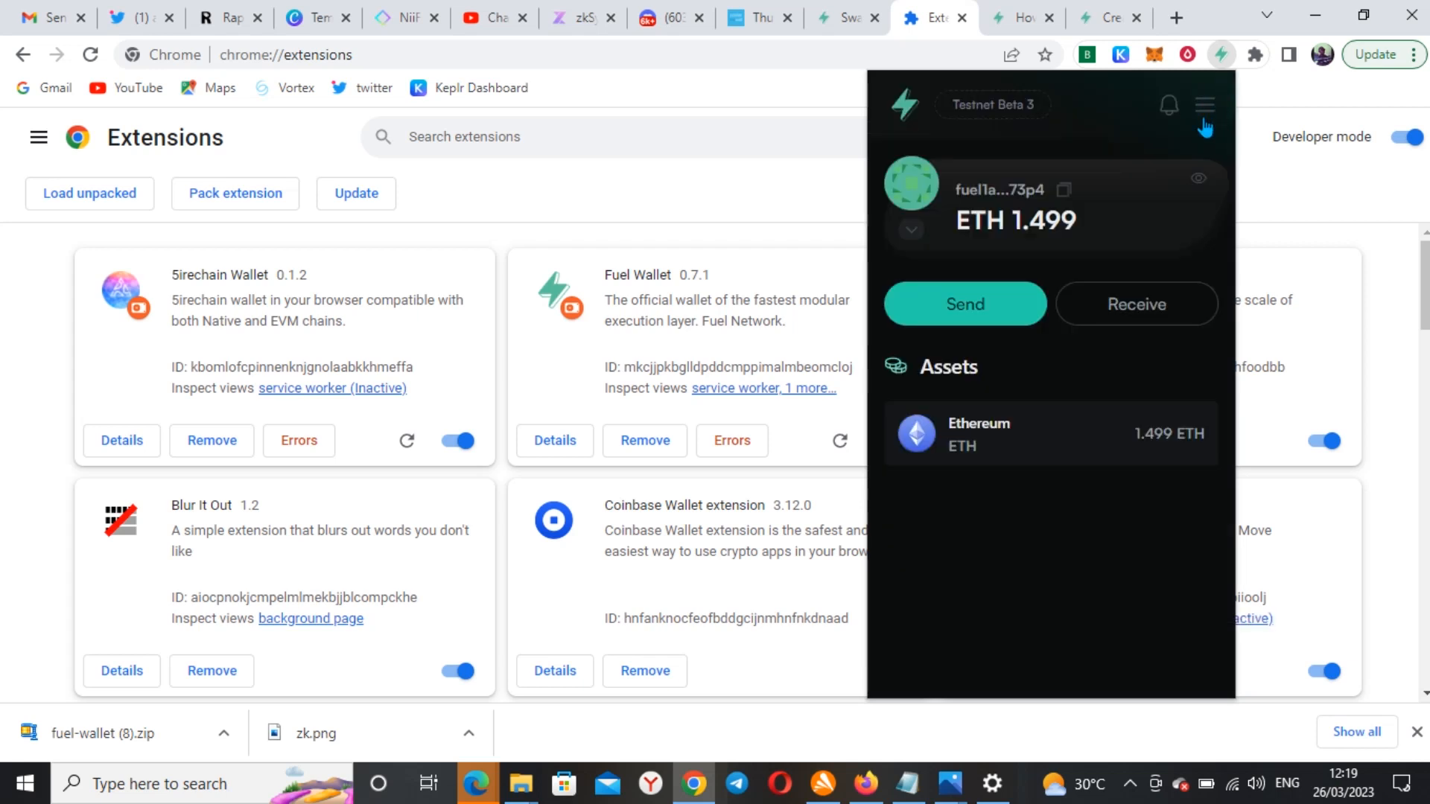
pyautogui.moveTo(642, 179)
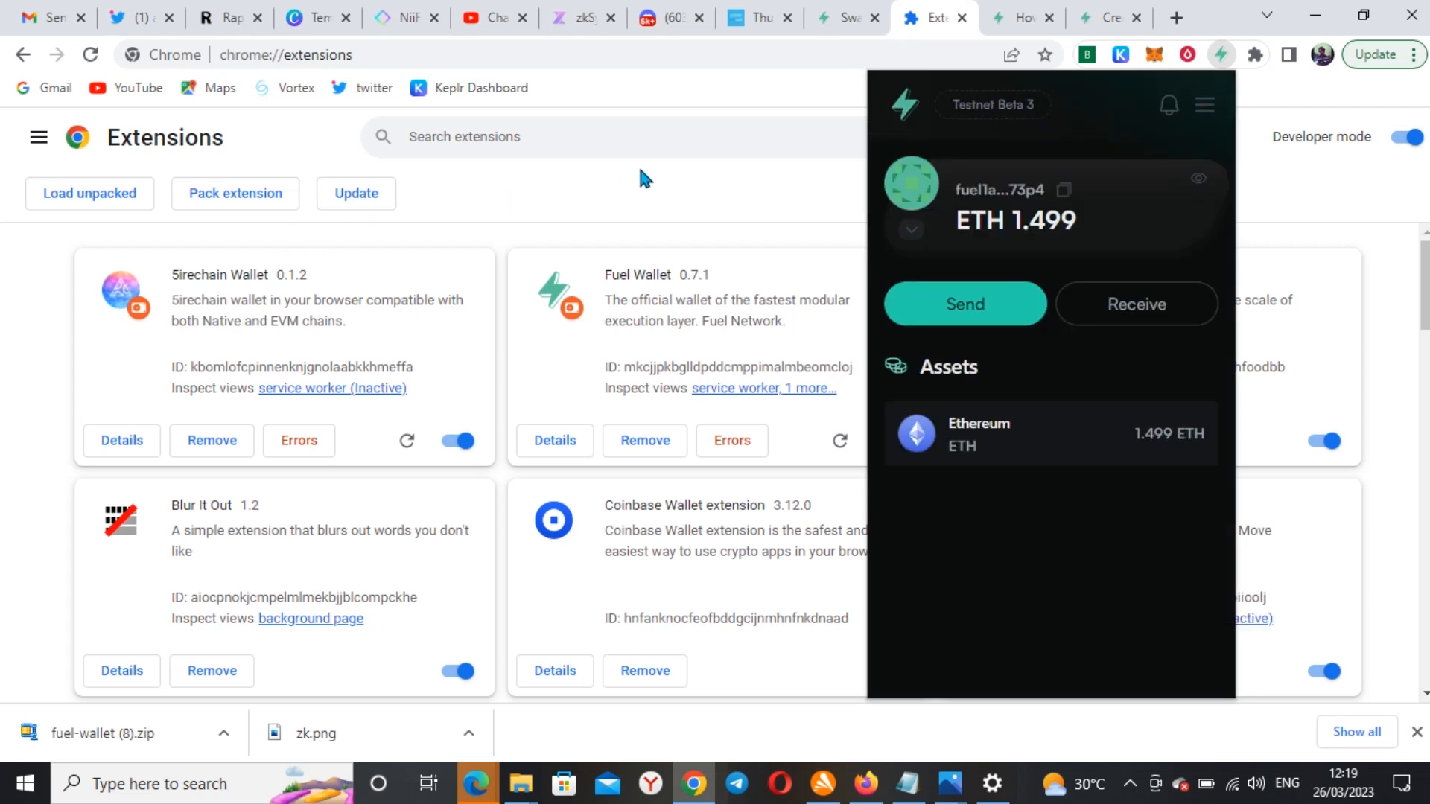
pyautogui.moveTo(1163, 646)
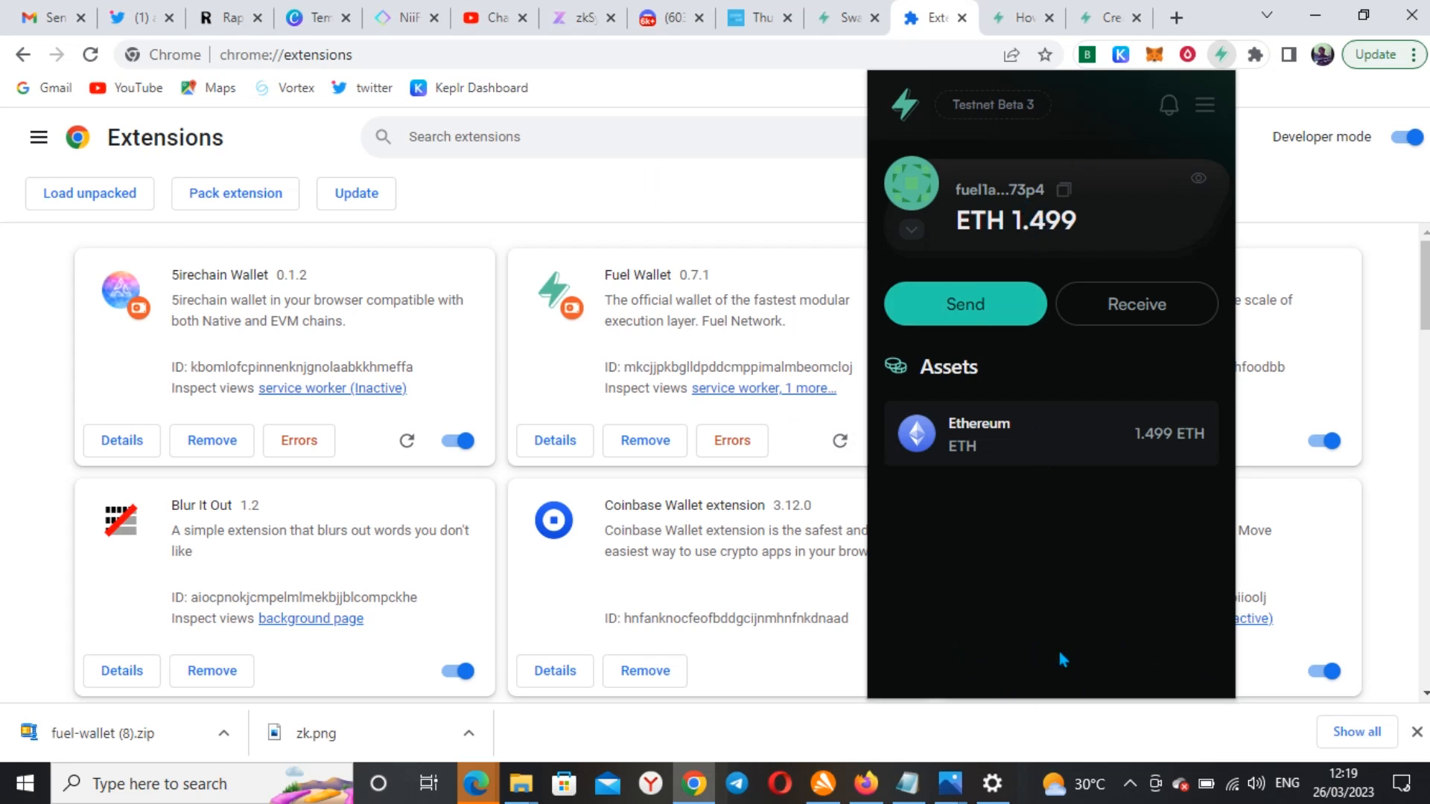
pyautogui.moveTo(1076, 658)
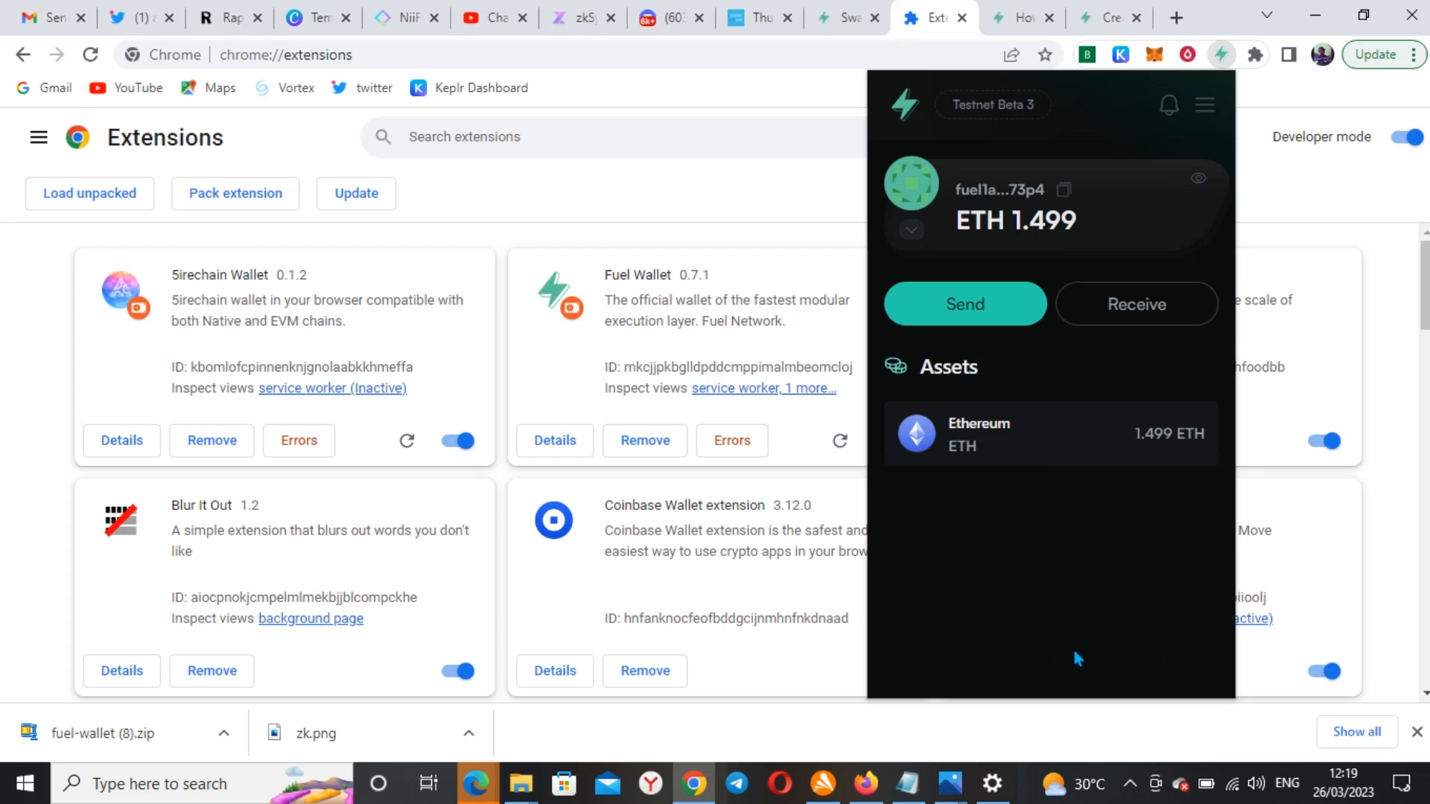
pyautogui.moveTo(979, 575)
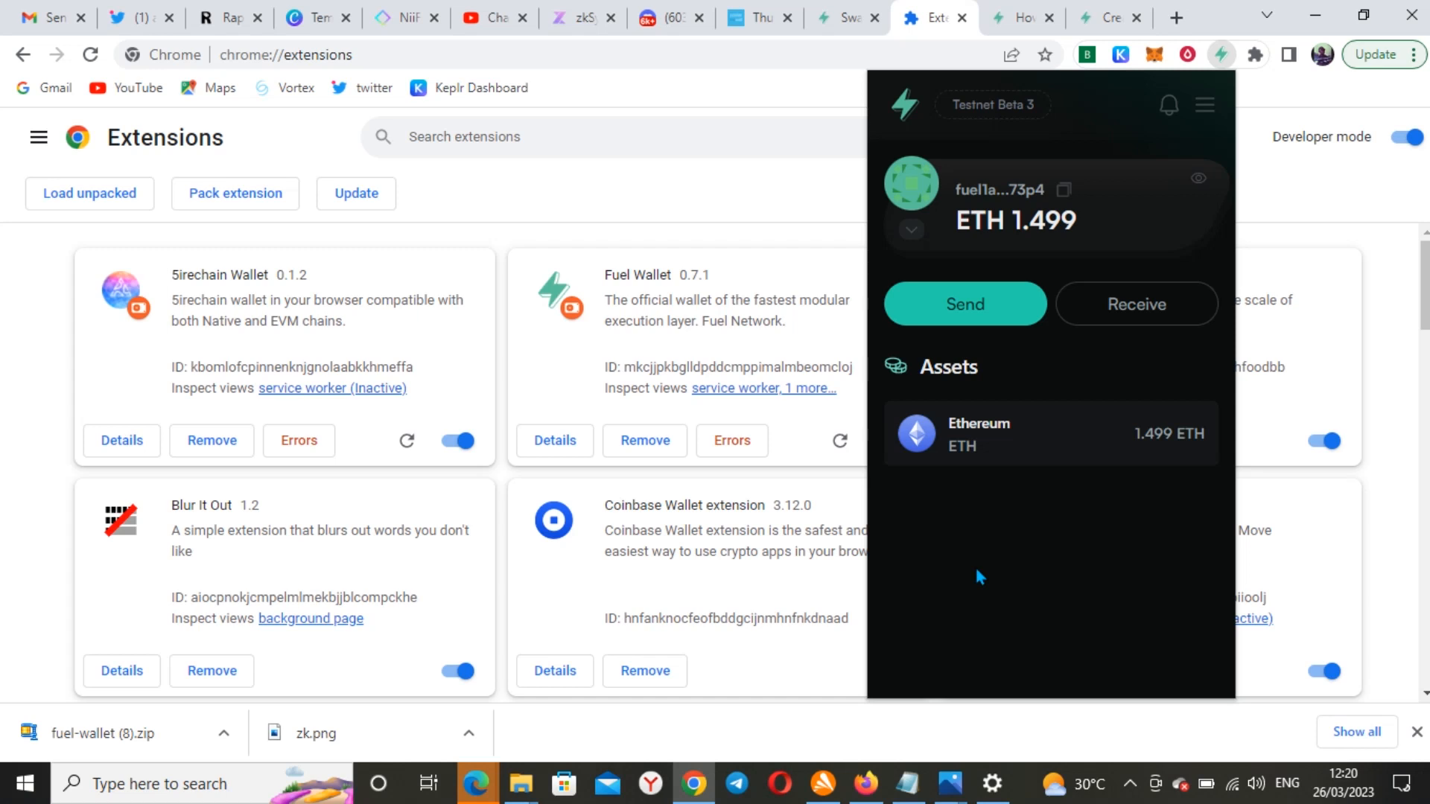
pyautogui.moveTo(547, 9)
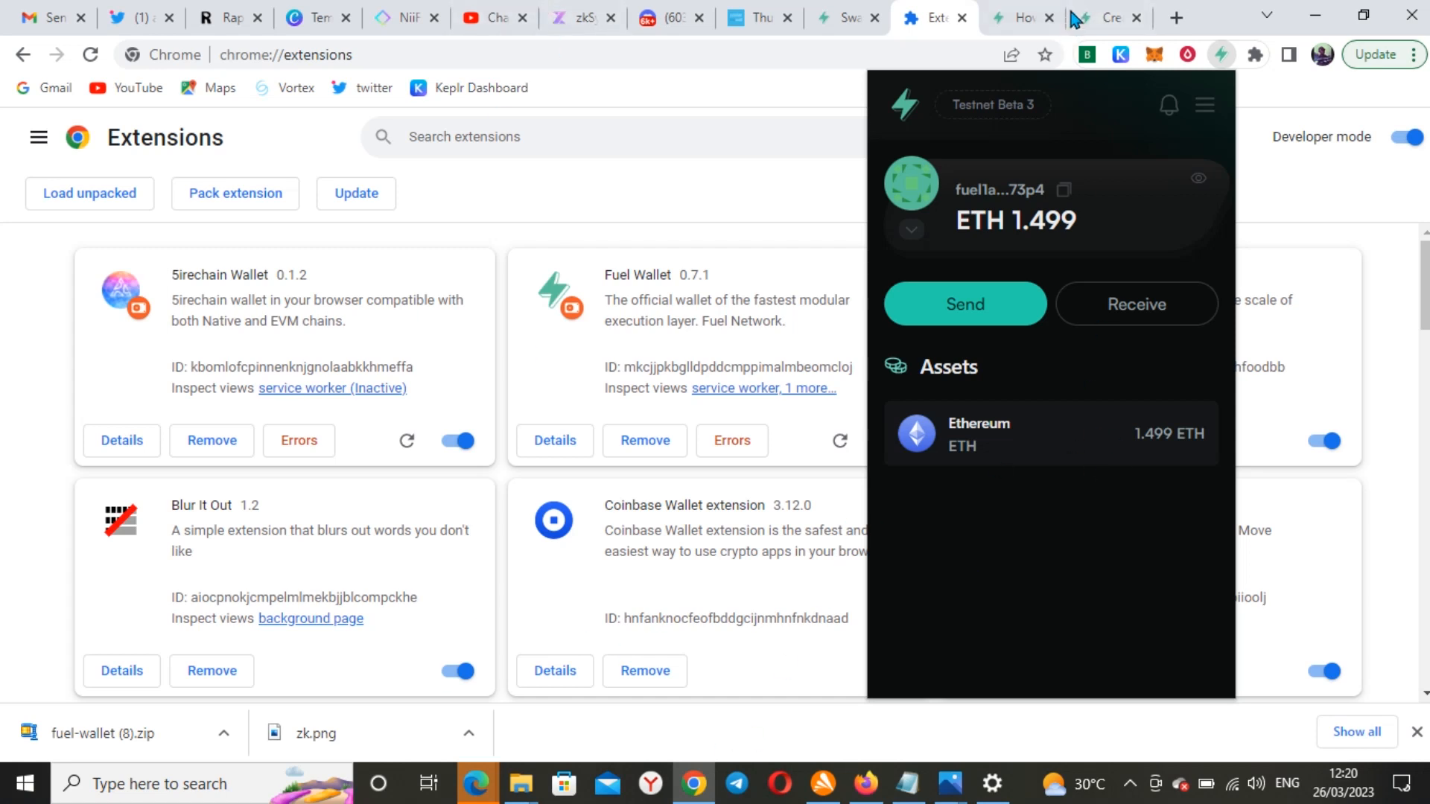
# - On SwaySwap, swap an ETH amount for DAI and approve it, raising DAI from 75.9 to 108.1
pyautogui.click(843, 18)
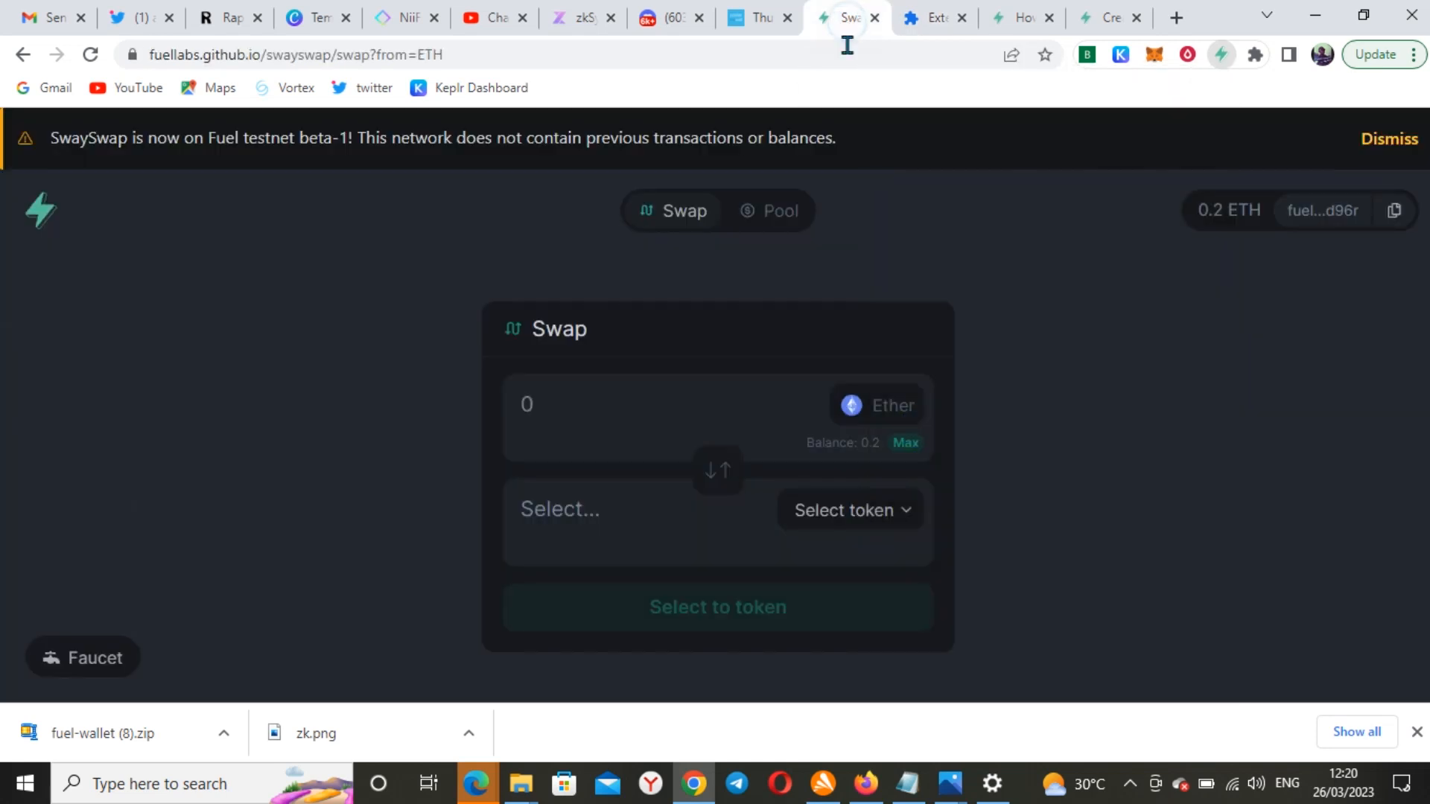
pyautogui.moveTo(550, 283)
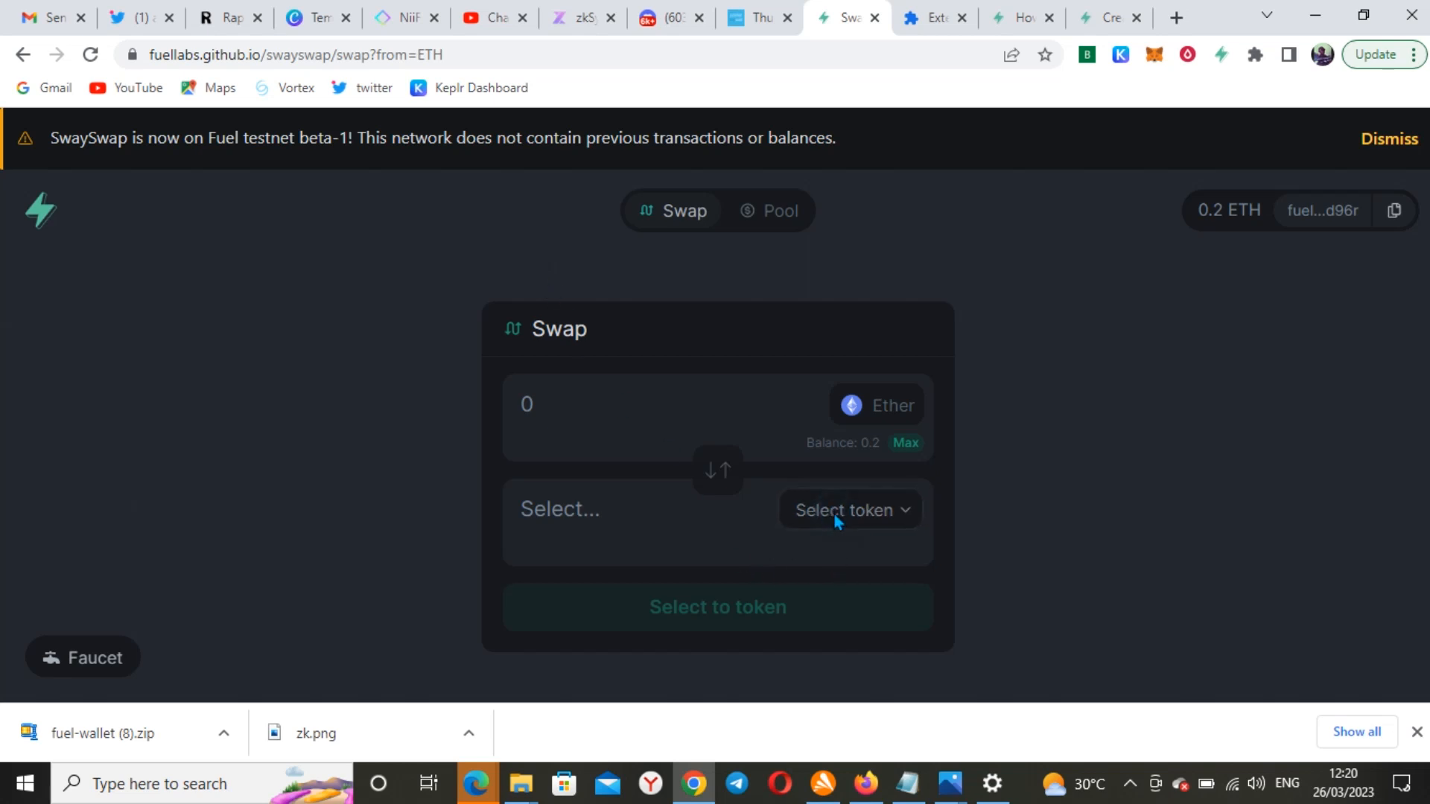
pyautogui.click(847, 509)
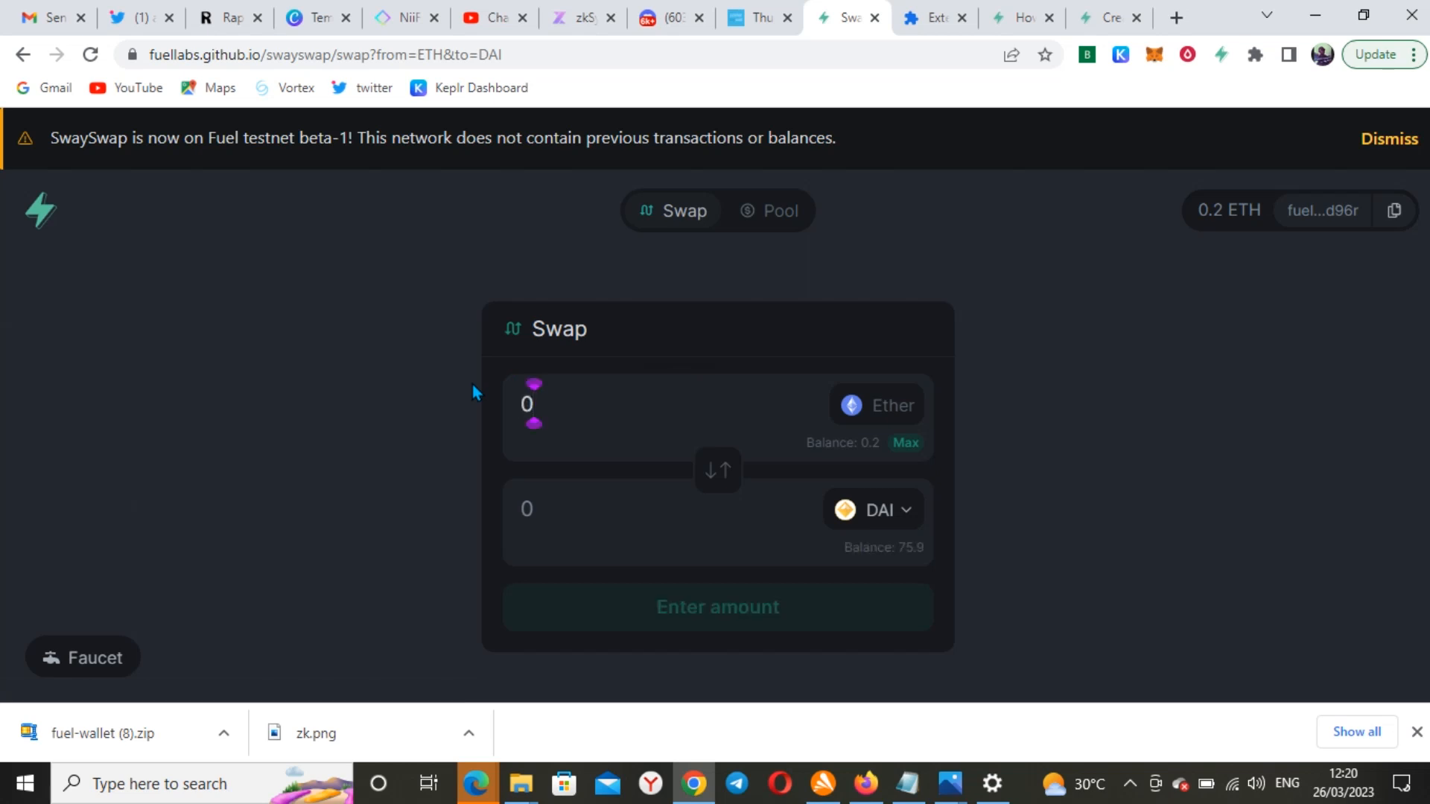
pyautogui.write('.')
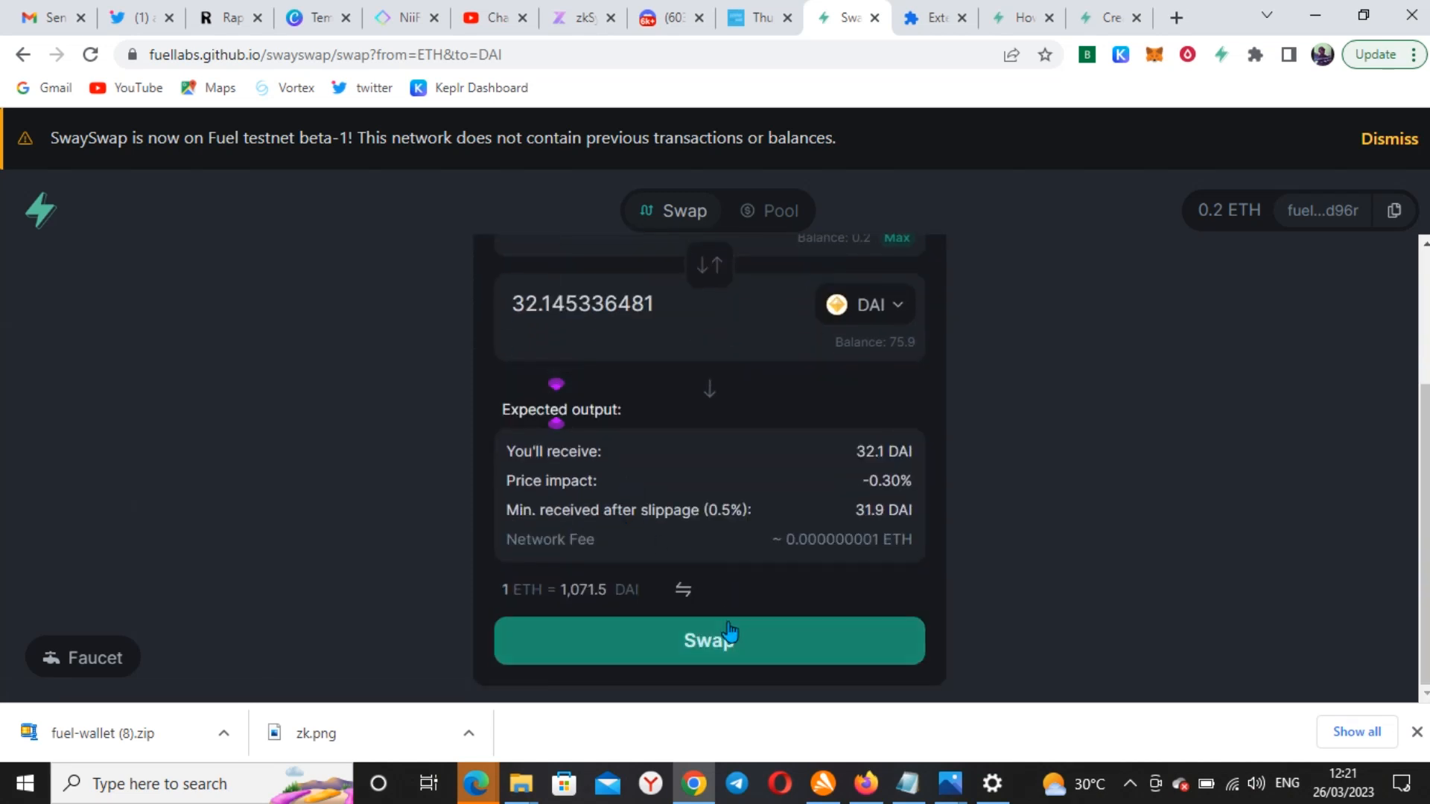
pyautogui.click(709, 639)
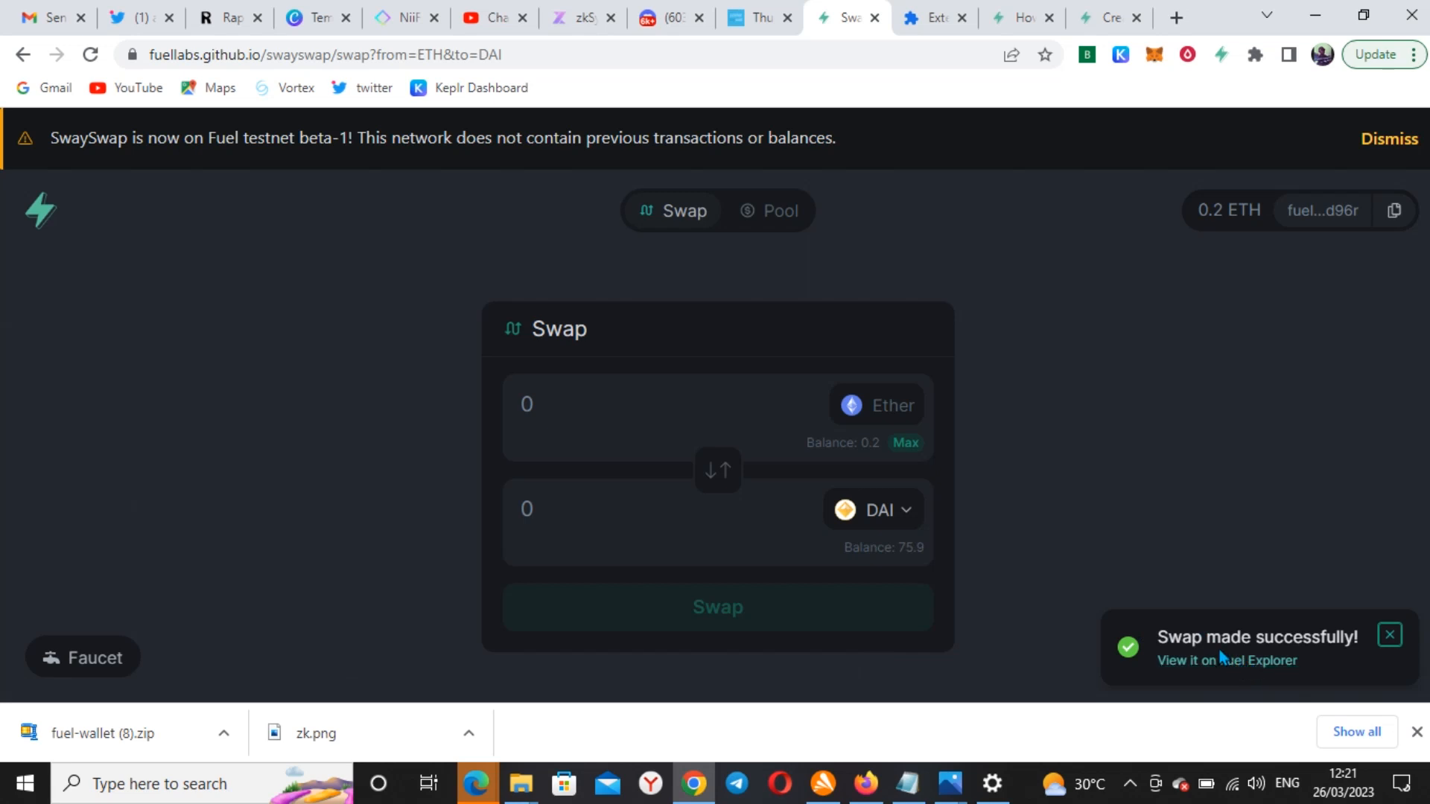
pyautogui.moveTo(747, 489)
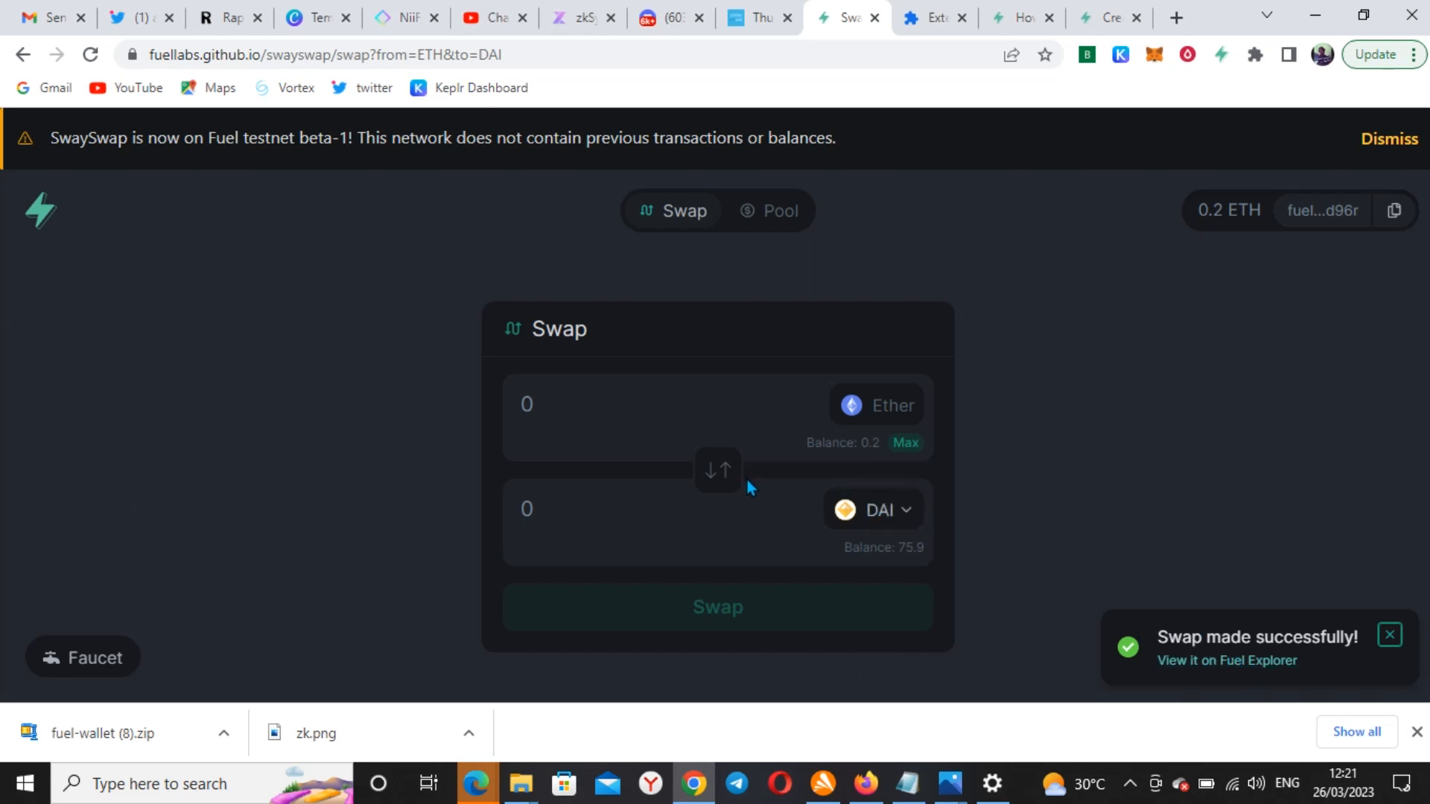
pyautogui.click(717, 606)
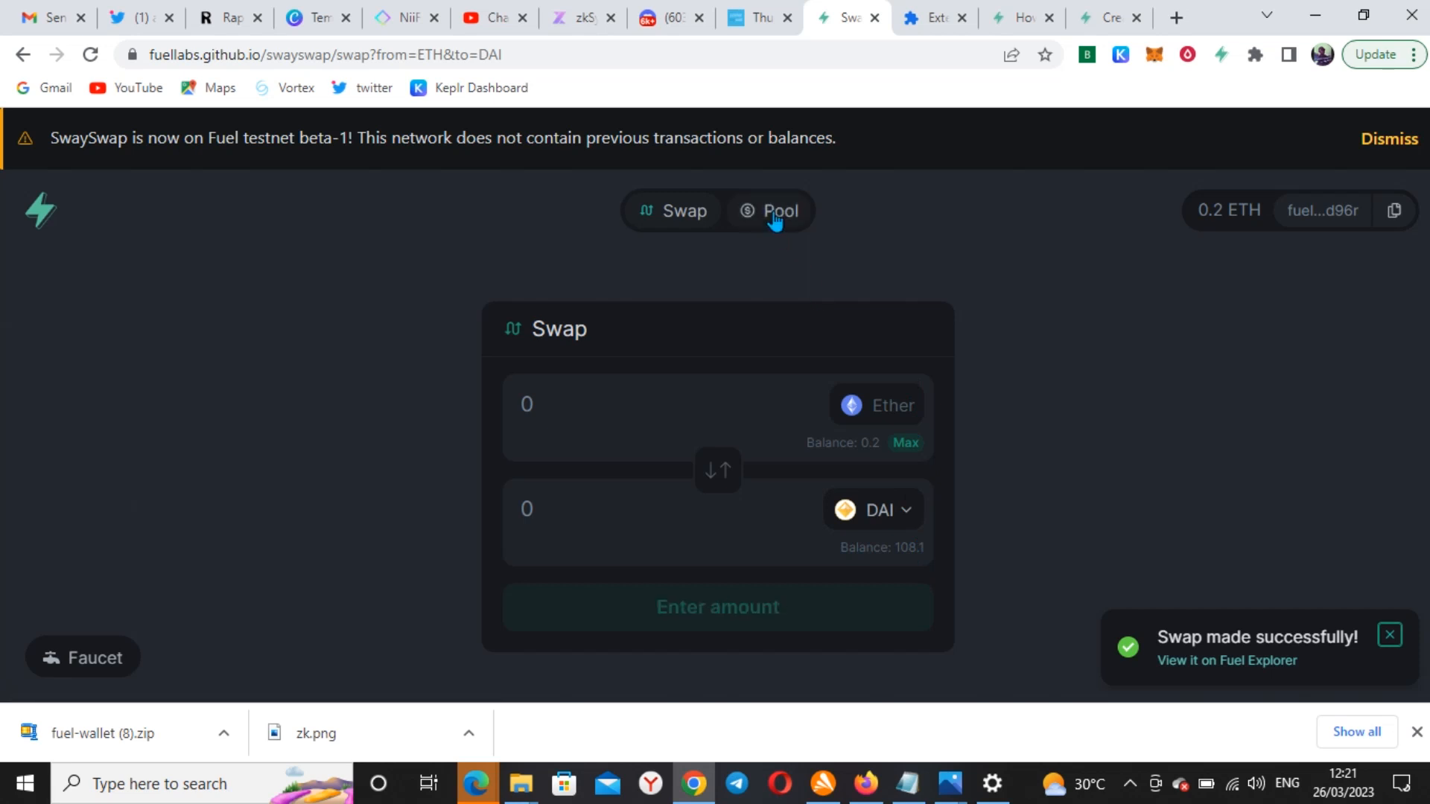
# - Reverse the direction and swap 20 DAI for ETH, approving it so DAI drops to 88.1
pyautogui.click(718, 471)
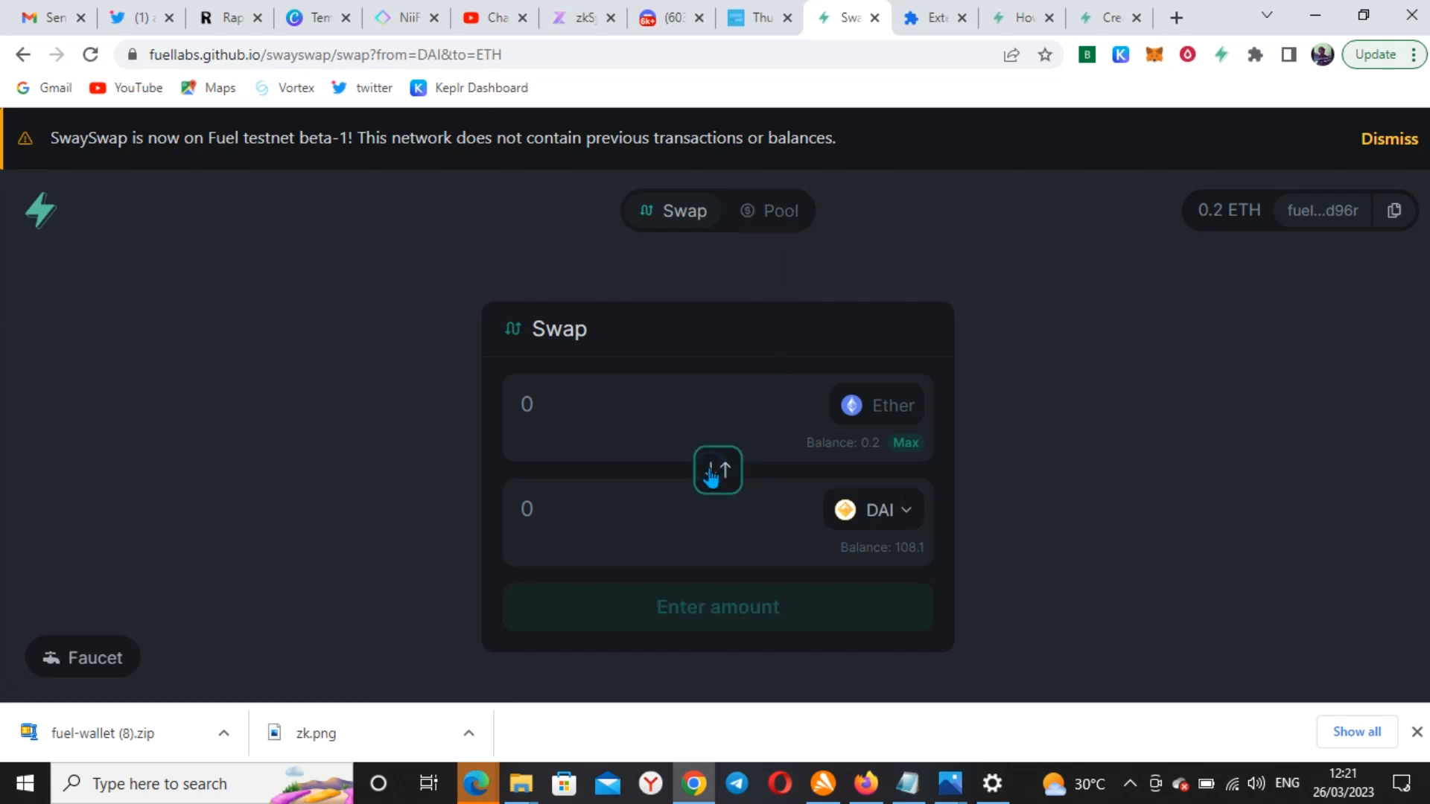
pyautogui.click(717, 470)
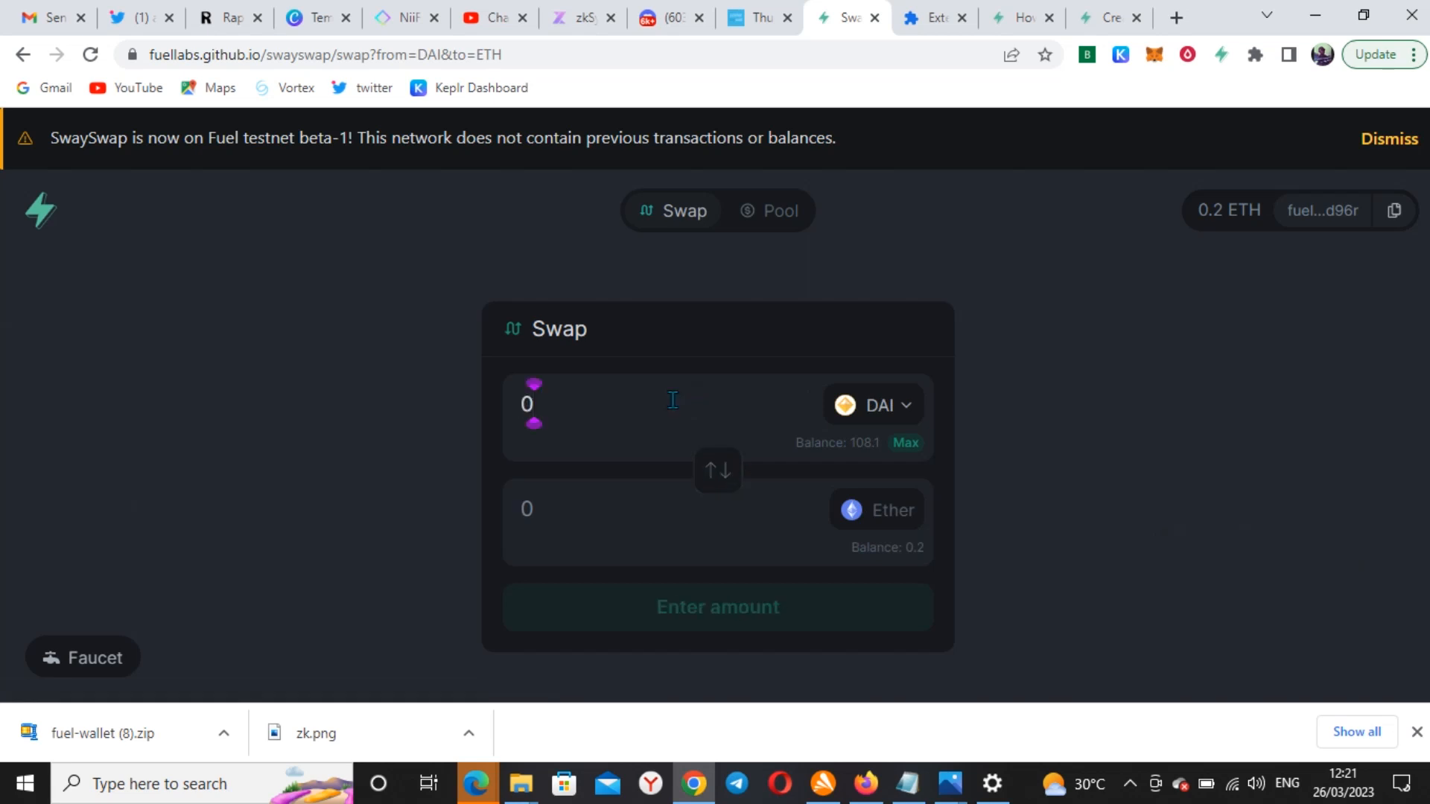
pyautogui.write('2')
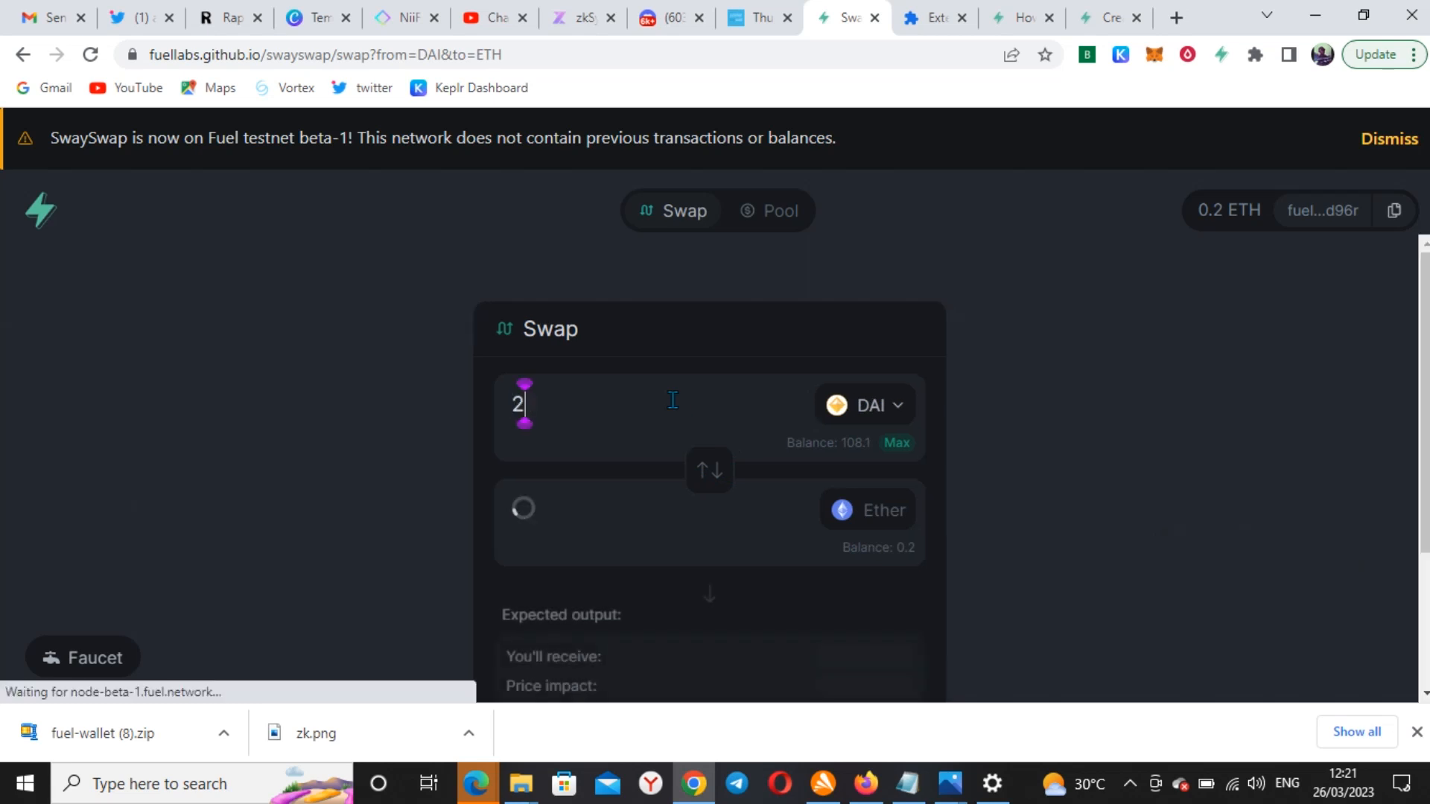
pyautogui.write('0')
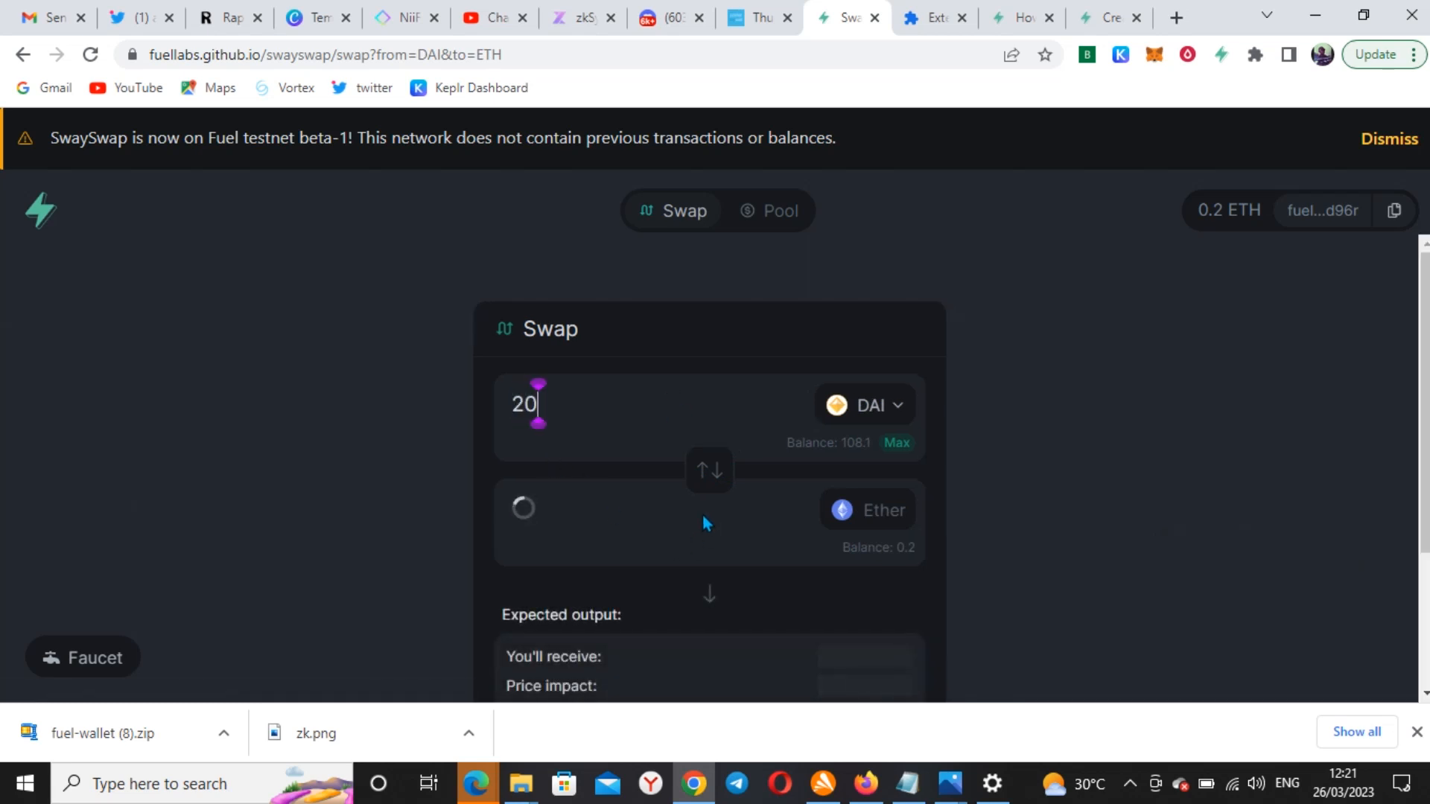
pyautogui.scroll(-3)
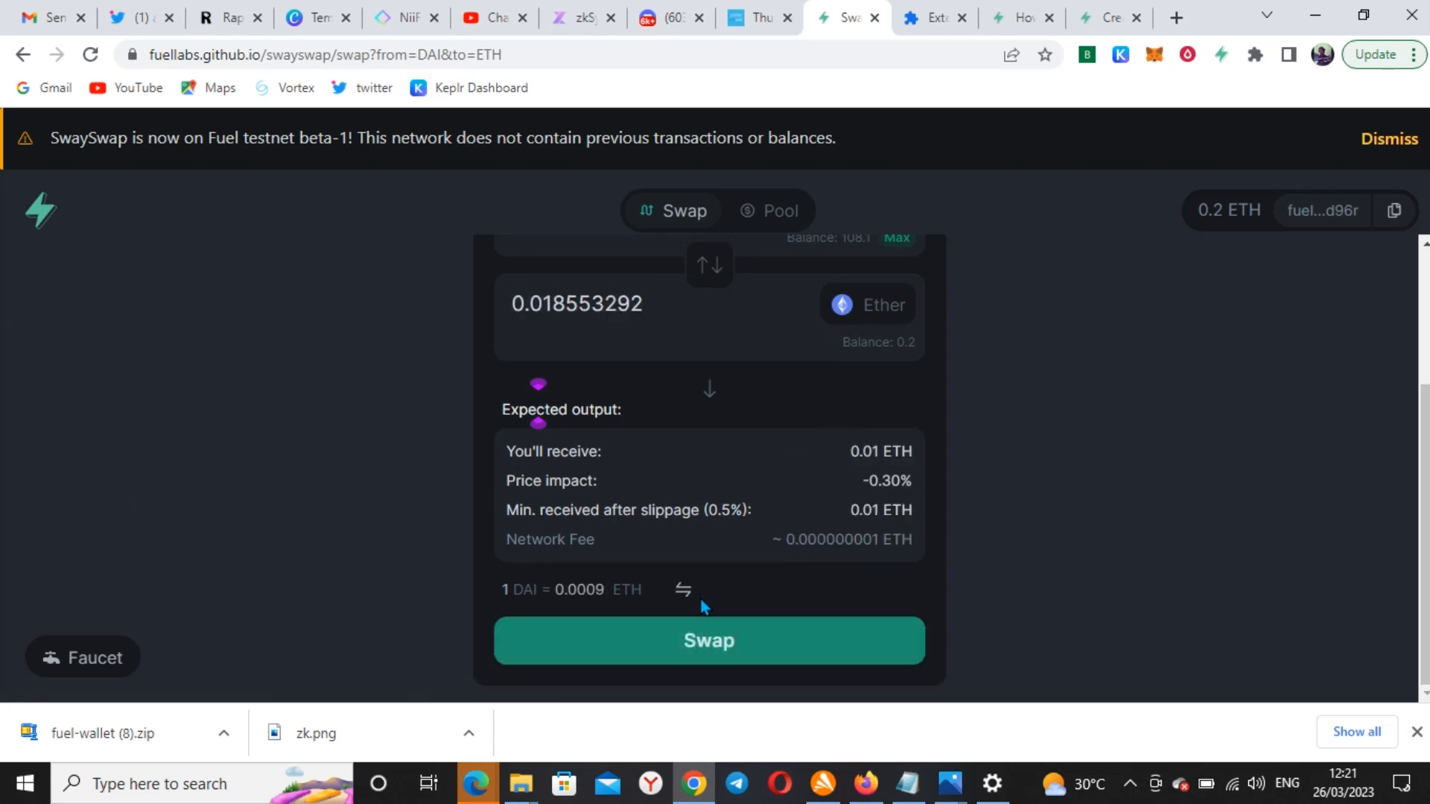
pyautogui.click(709, 641)
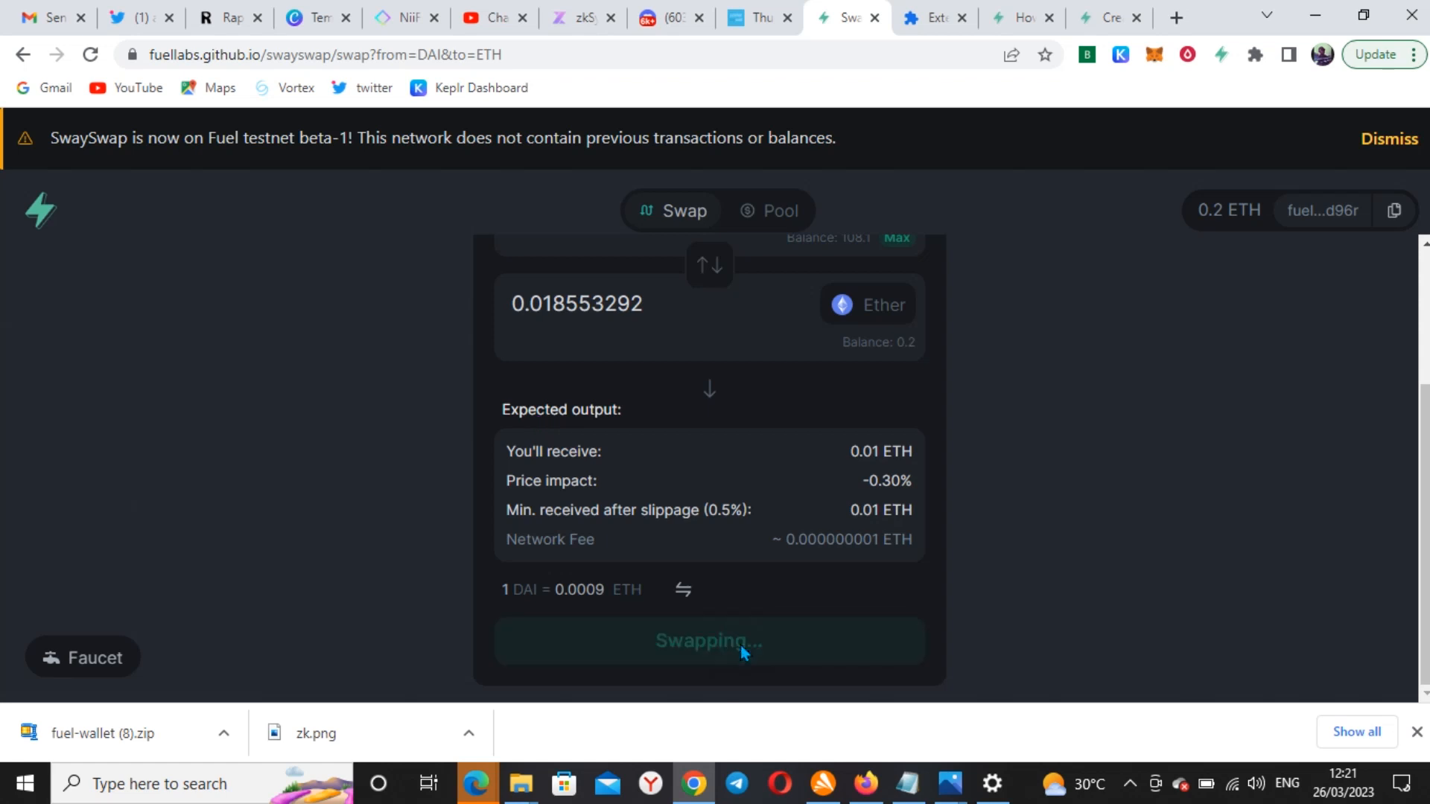
pyautogui.click(709, 641)
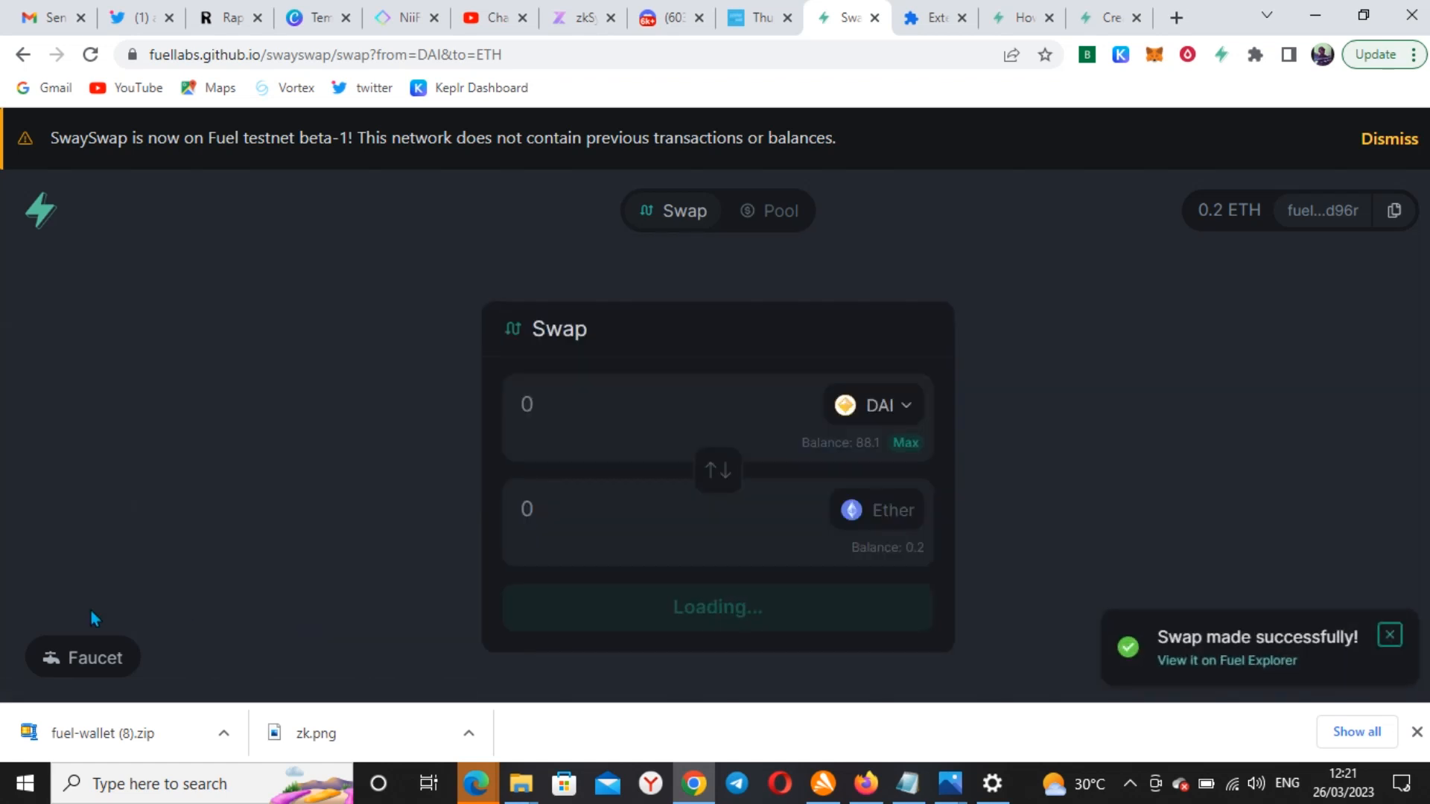
pyautogui.click(82, 657)
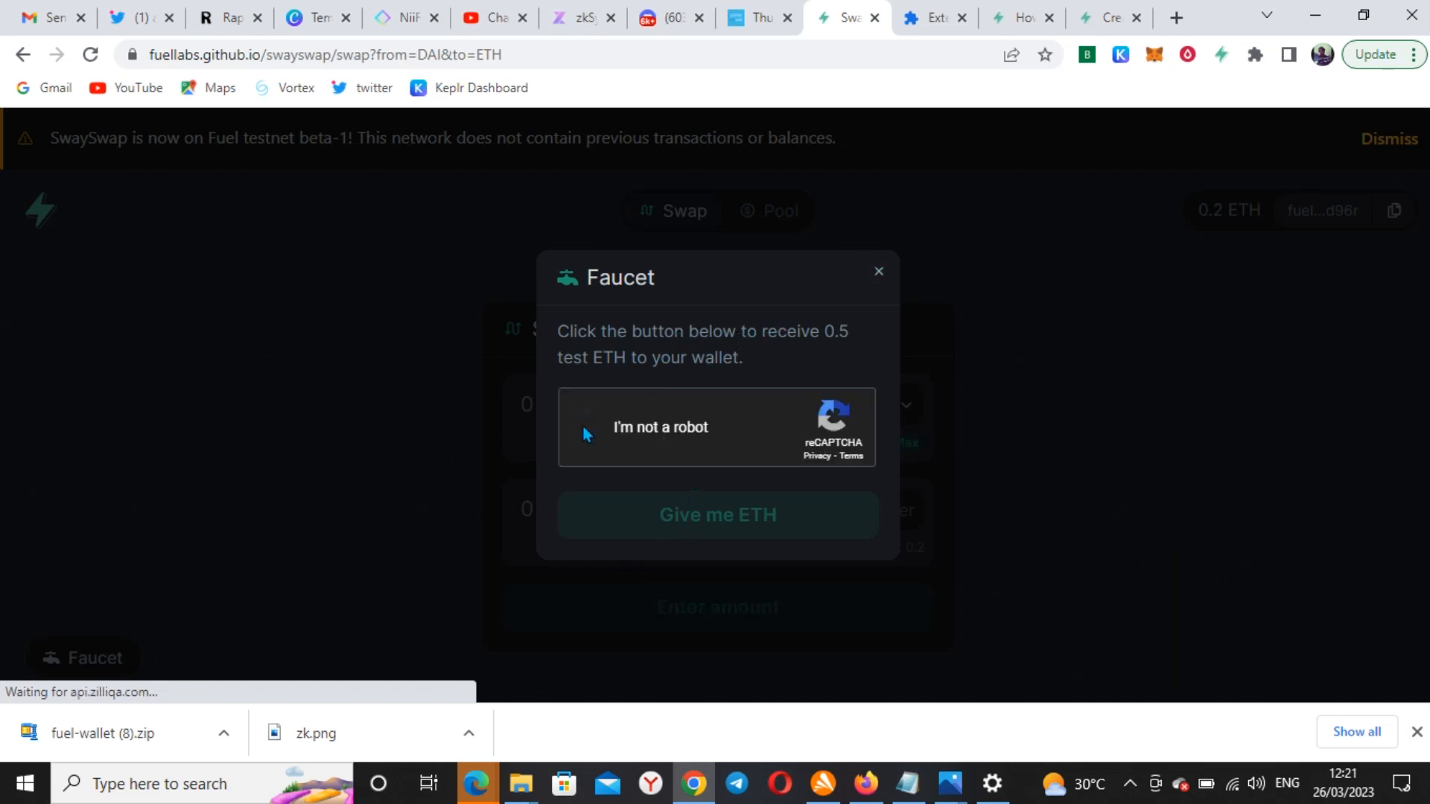
pyautogui.click(586, 427)
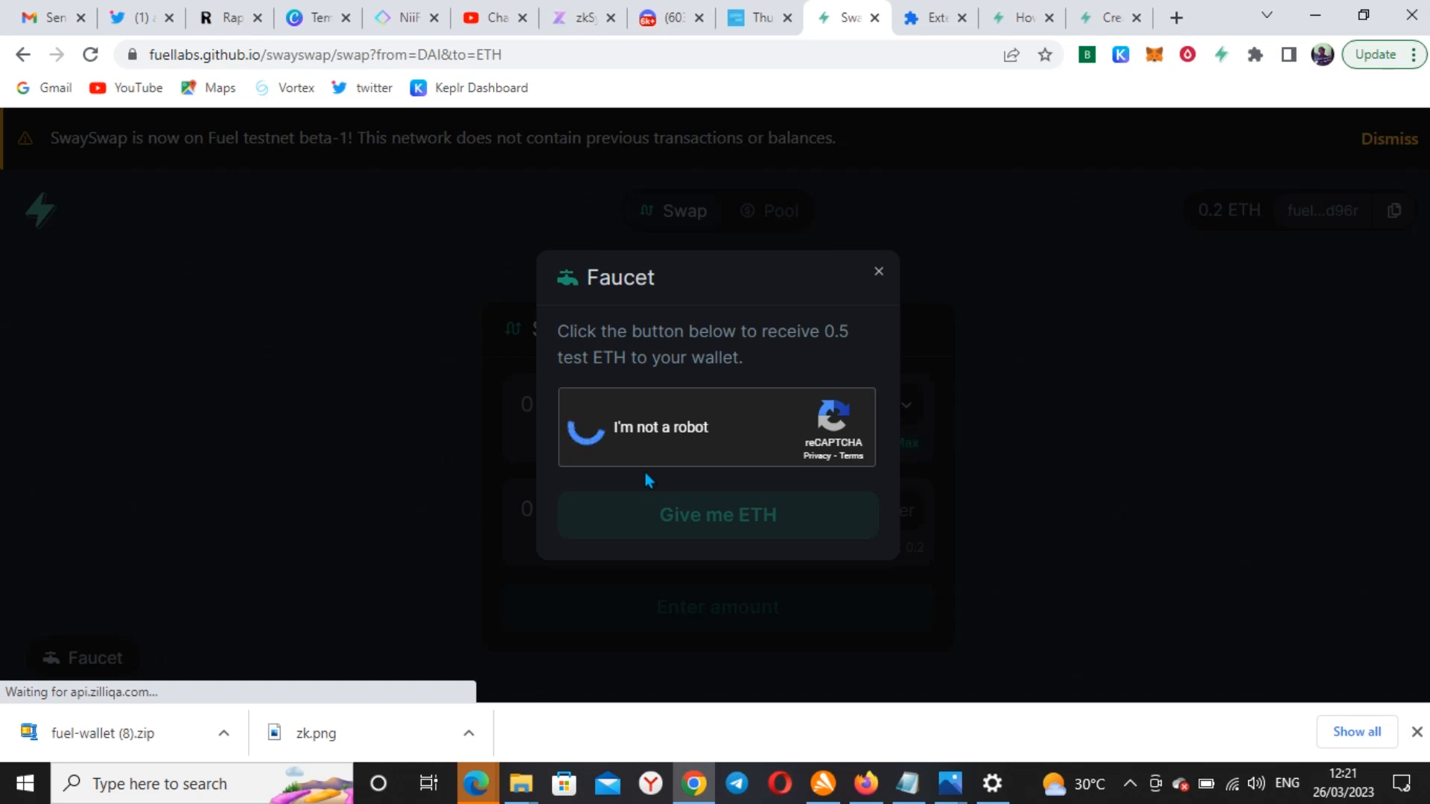
pyautogui.click(590, 426)
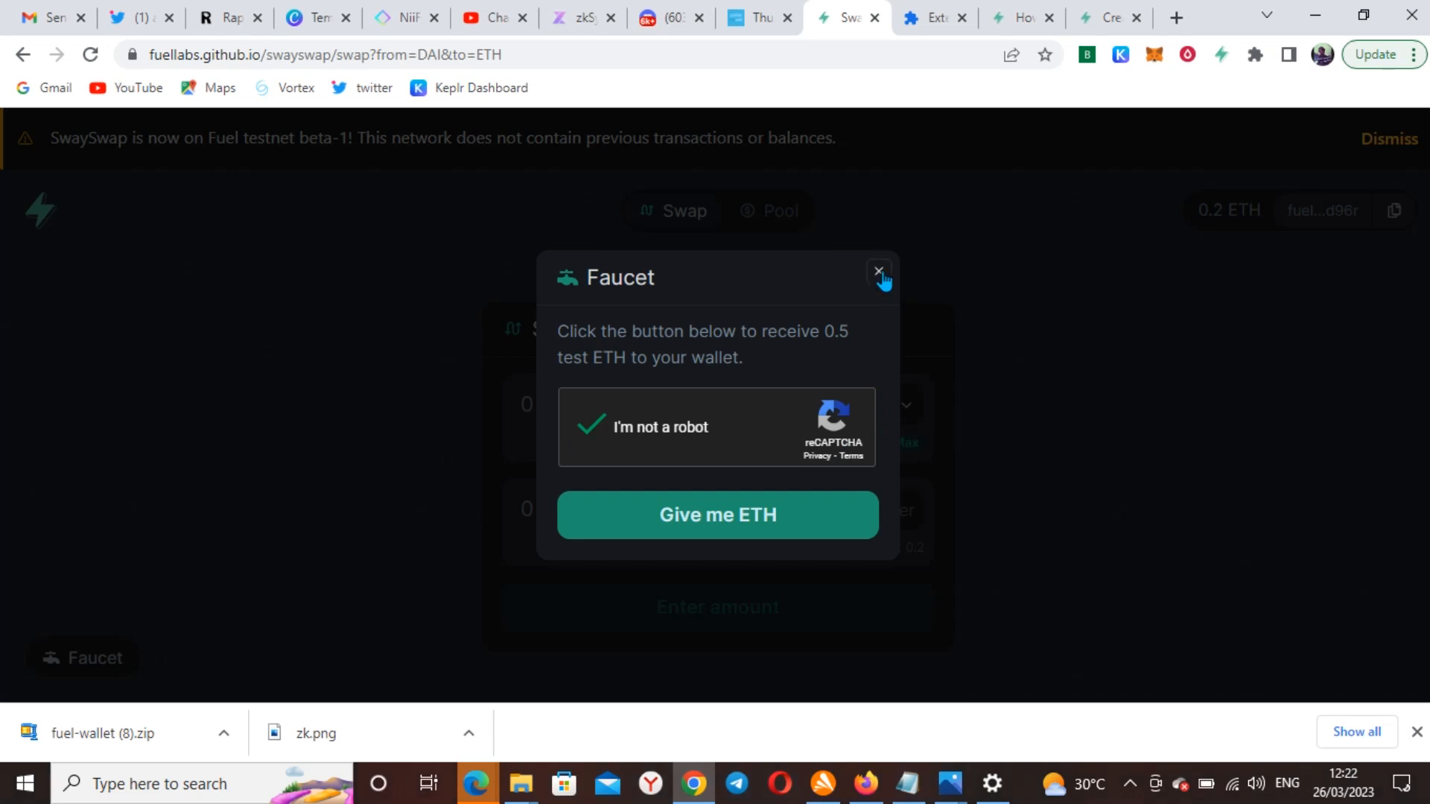
pyautogui.click(879, 271)
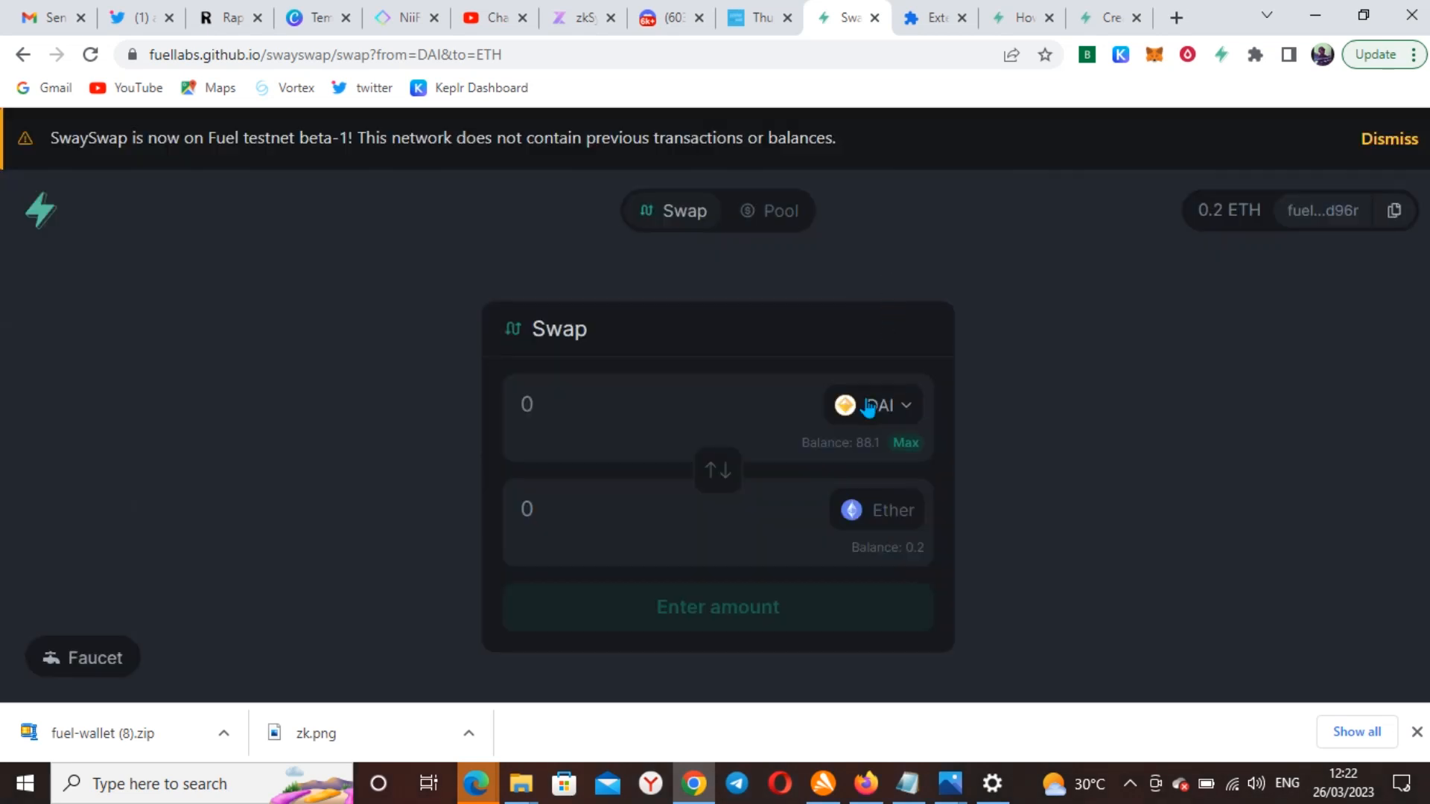
pyautogui.click(871, 403)
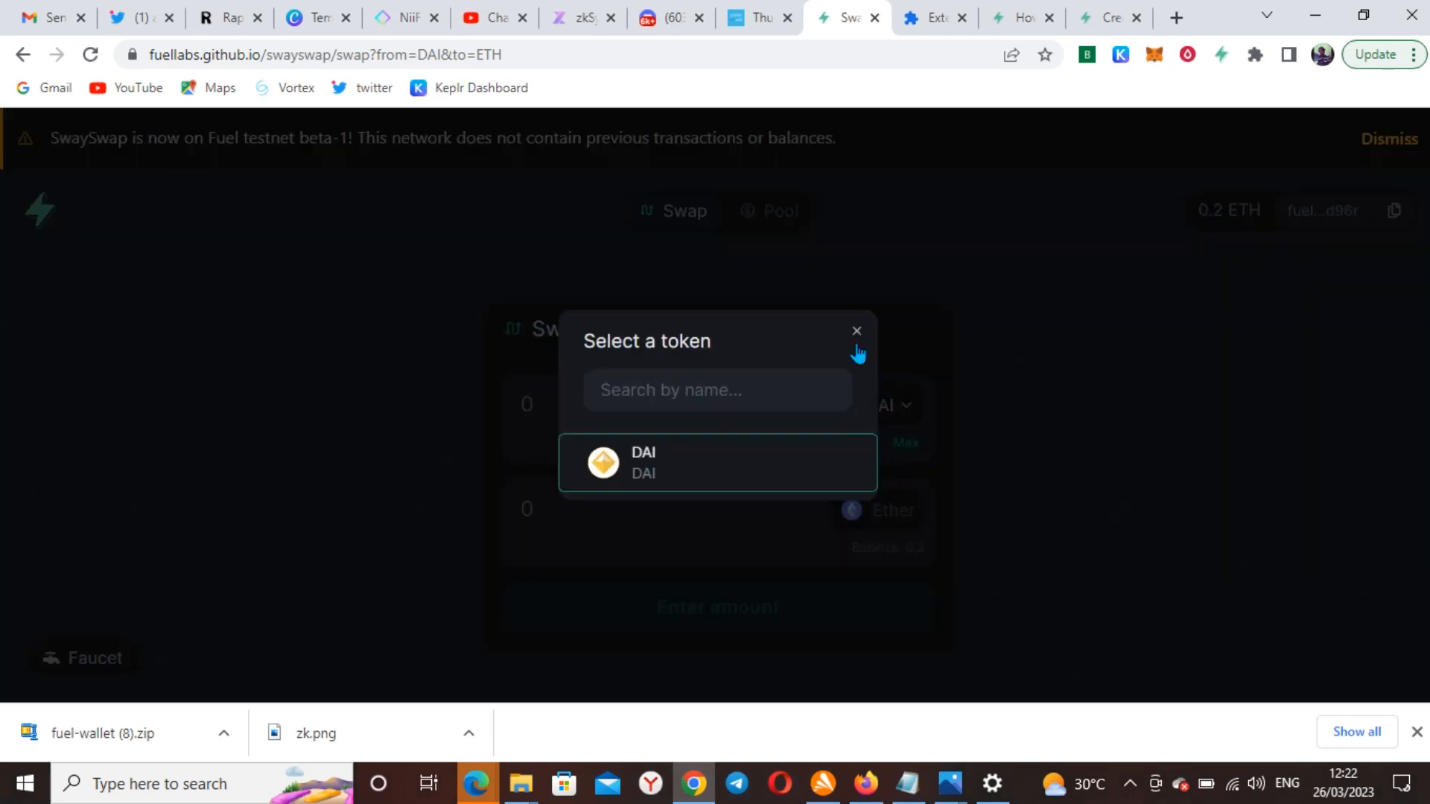
pyautogui.click(855, 331)
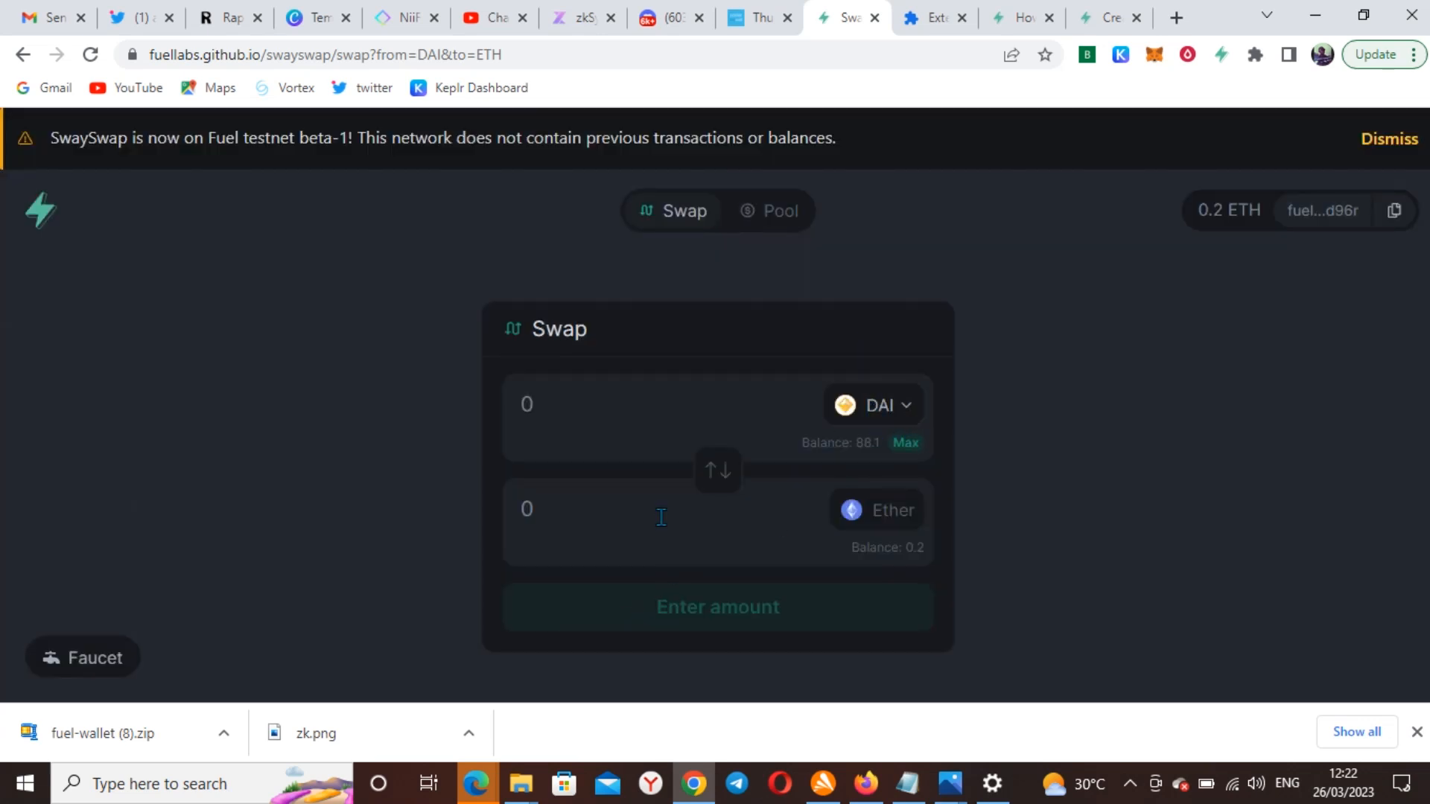
pyautogui.moveTo(730, 222)
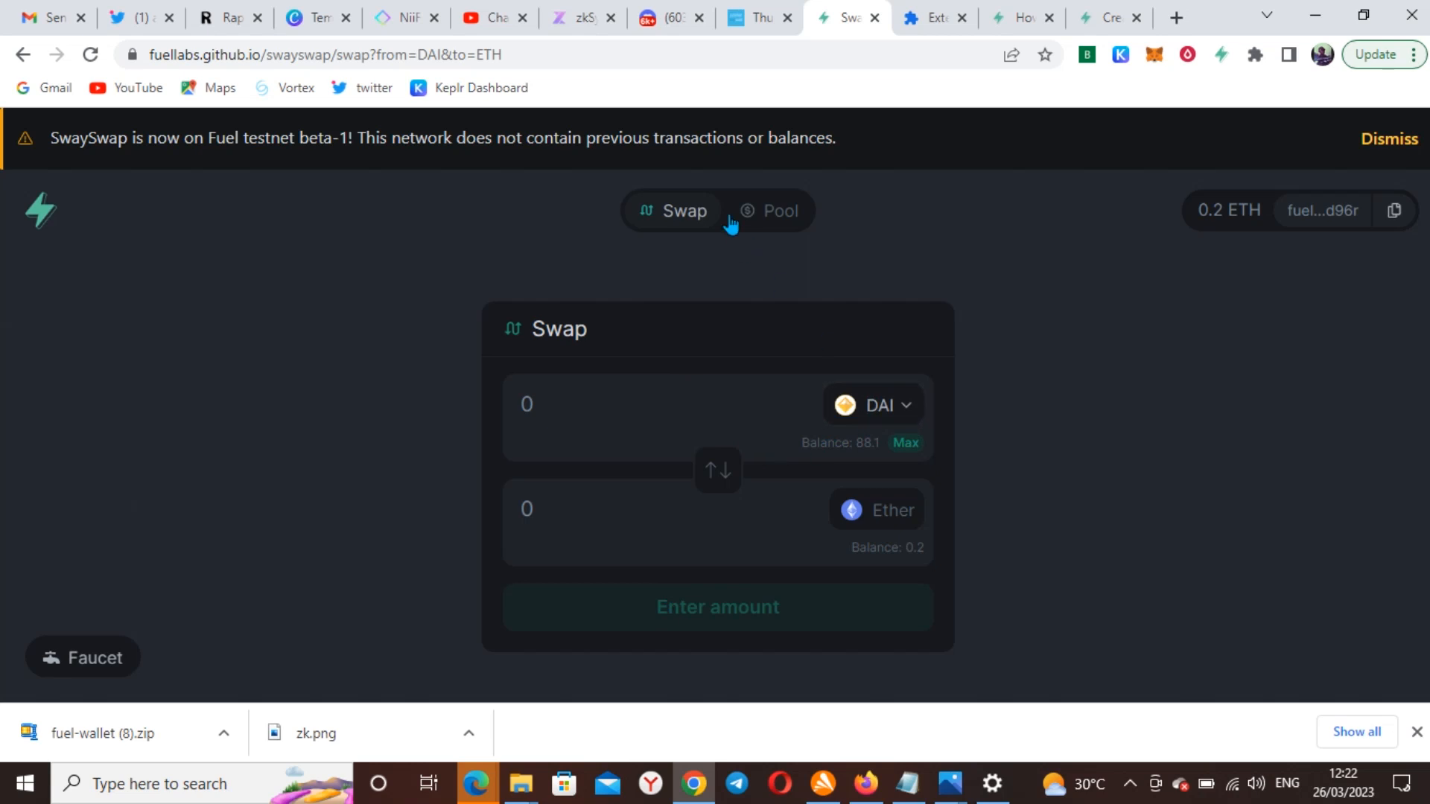
# - On the Pool page, add 0.02 ETH with matching DAI to the ETH/DAI pool
pyautogui.click(769, 210)
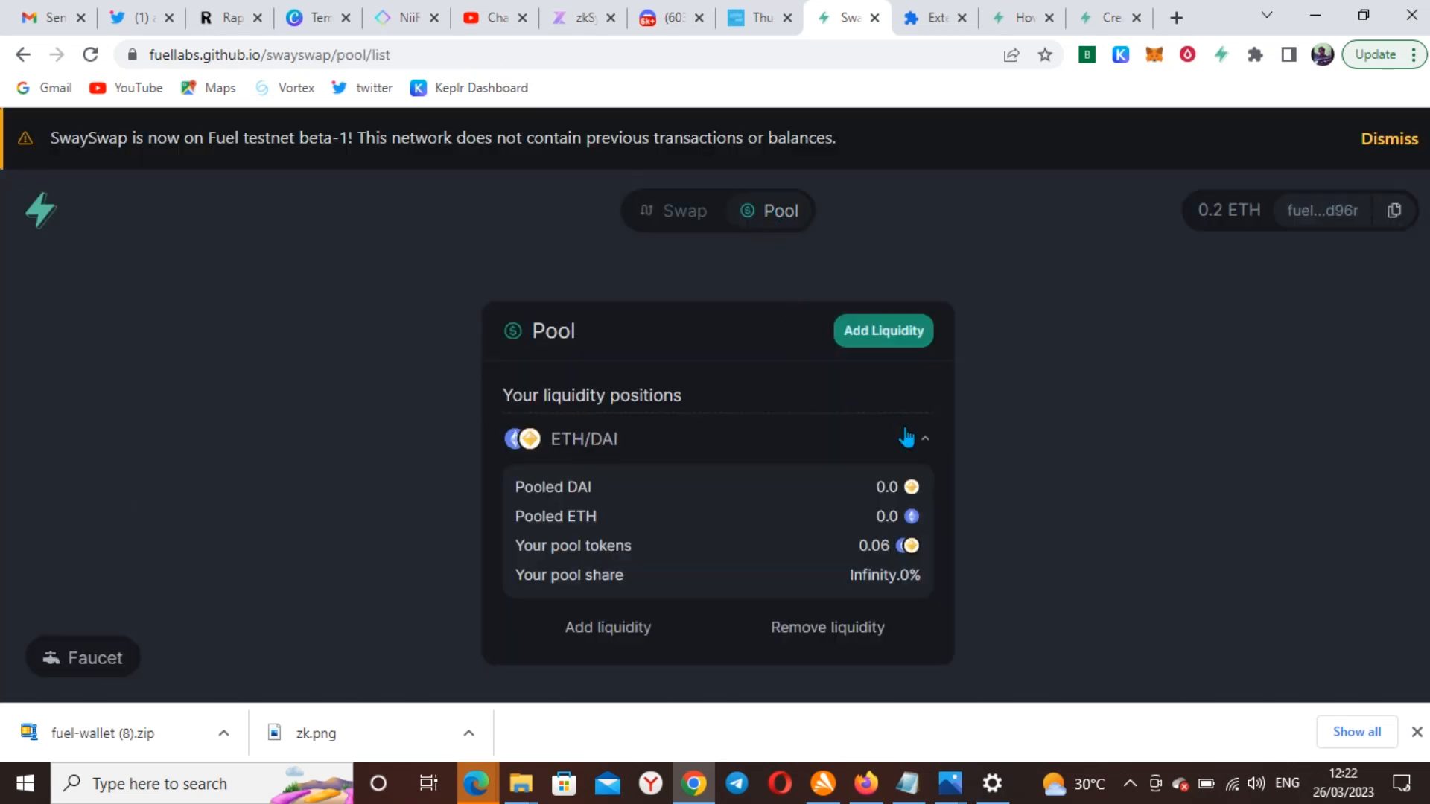
pyautogui.click(882, 330)
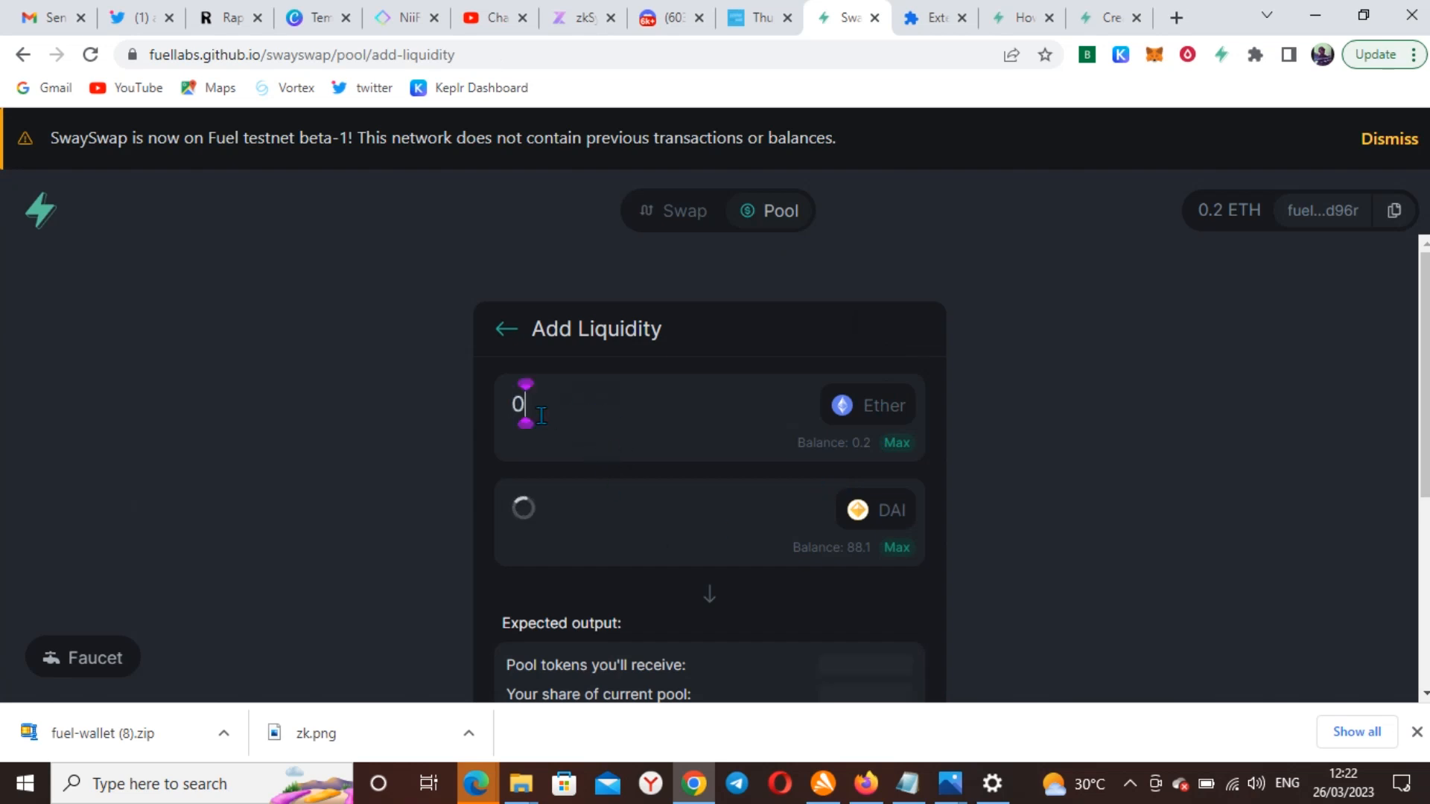
pyautogui.write('.02')
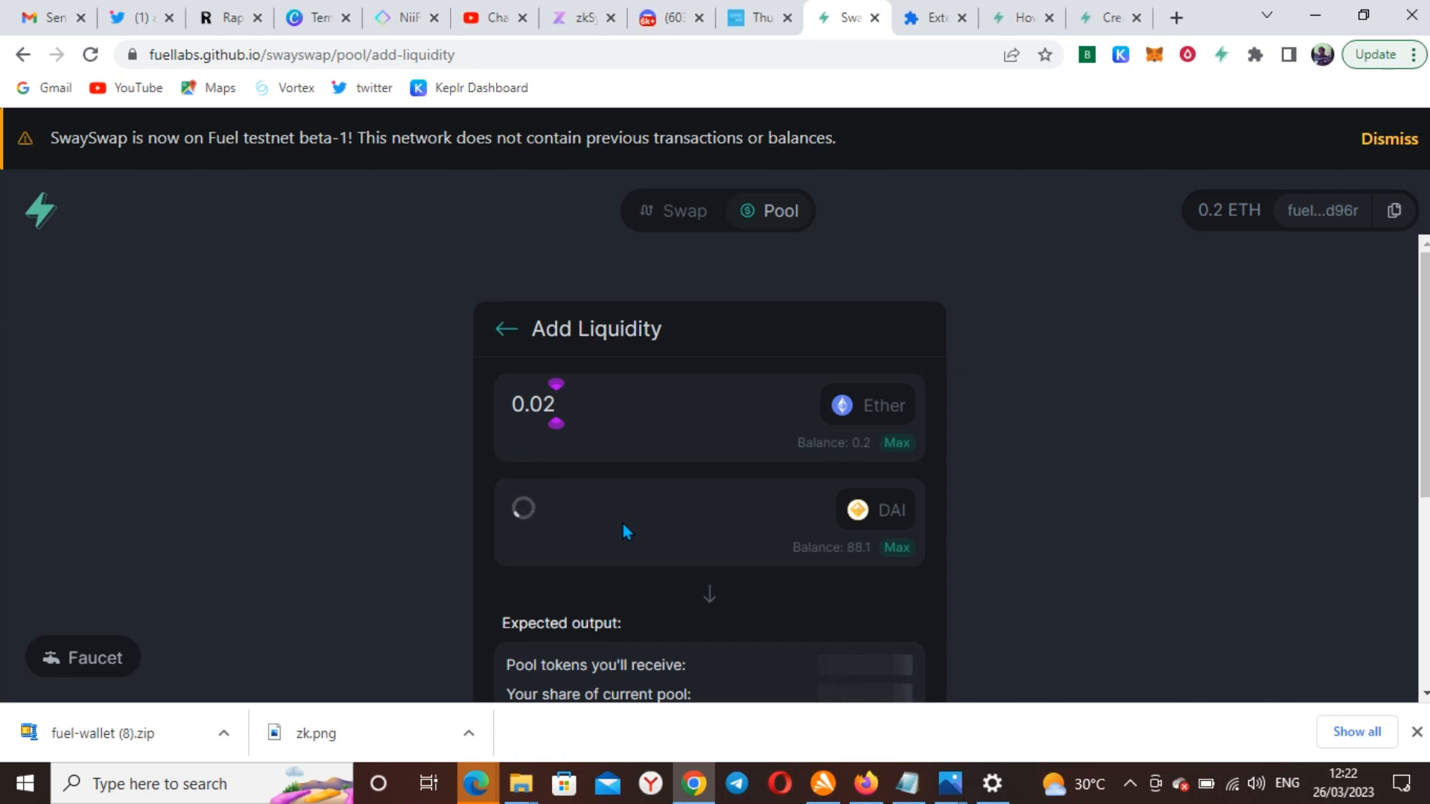
pyautogui.scroll(-3)
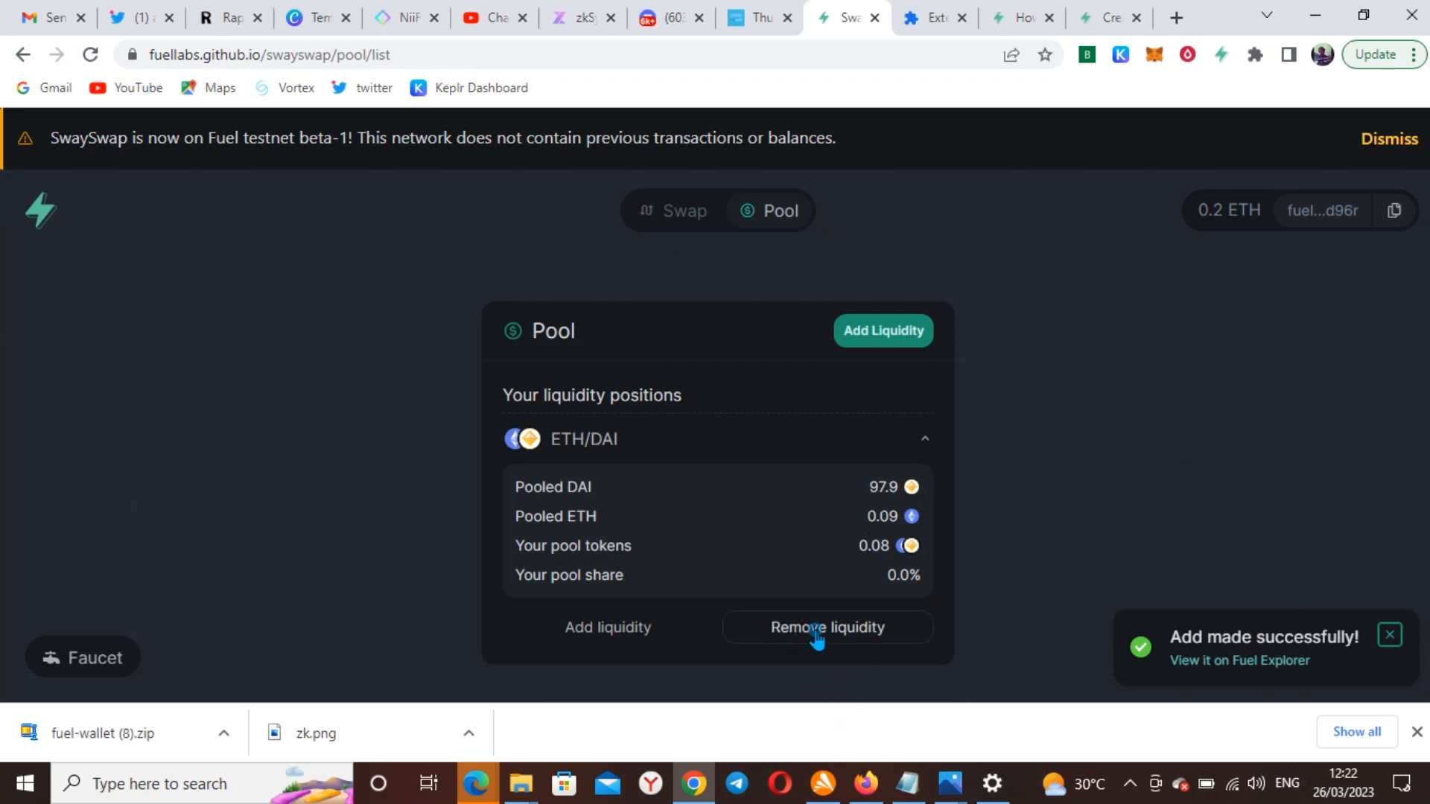
# - Remove 0.01 pool tokens from the ETH/DAI pool and approve, leaving 86.7 DAI and 0.08 ETH pooled
pyautogui.click(827, 628)
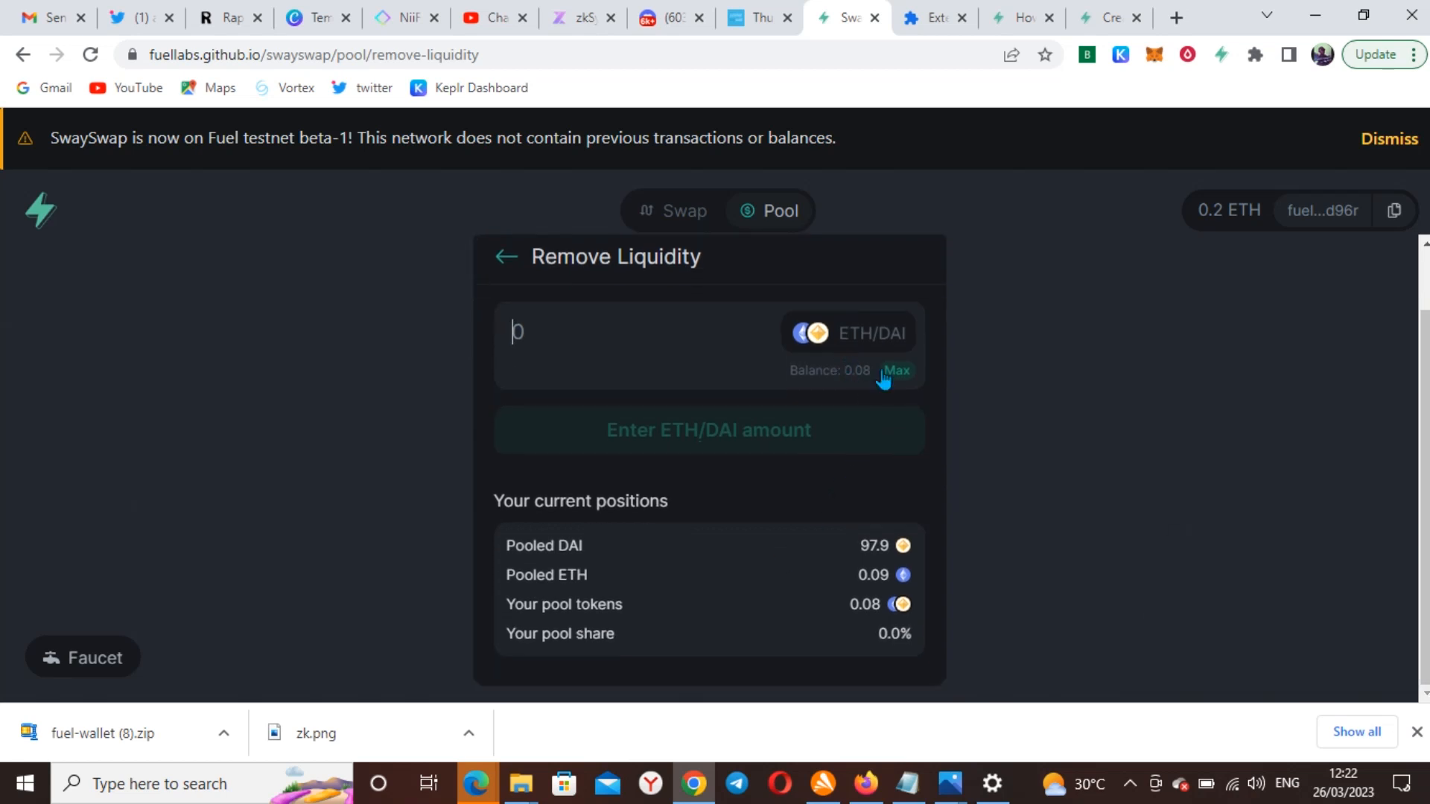
pyautogui.moveTo(821, 396)
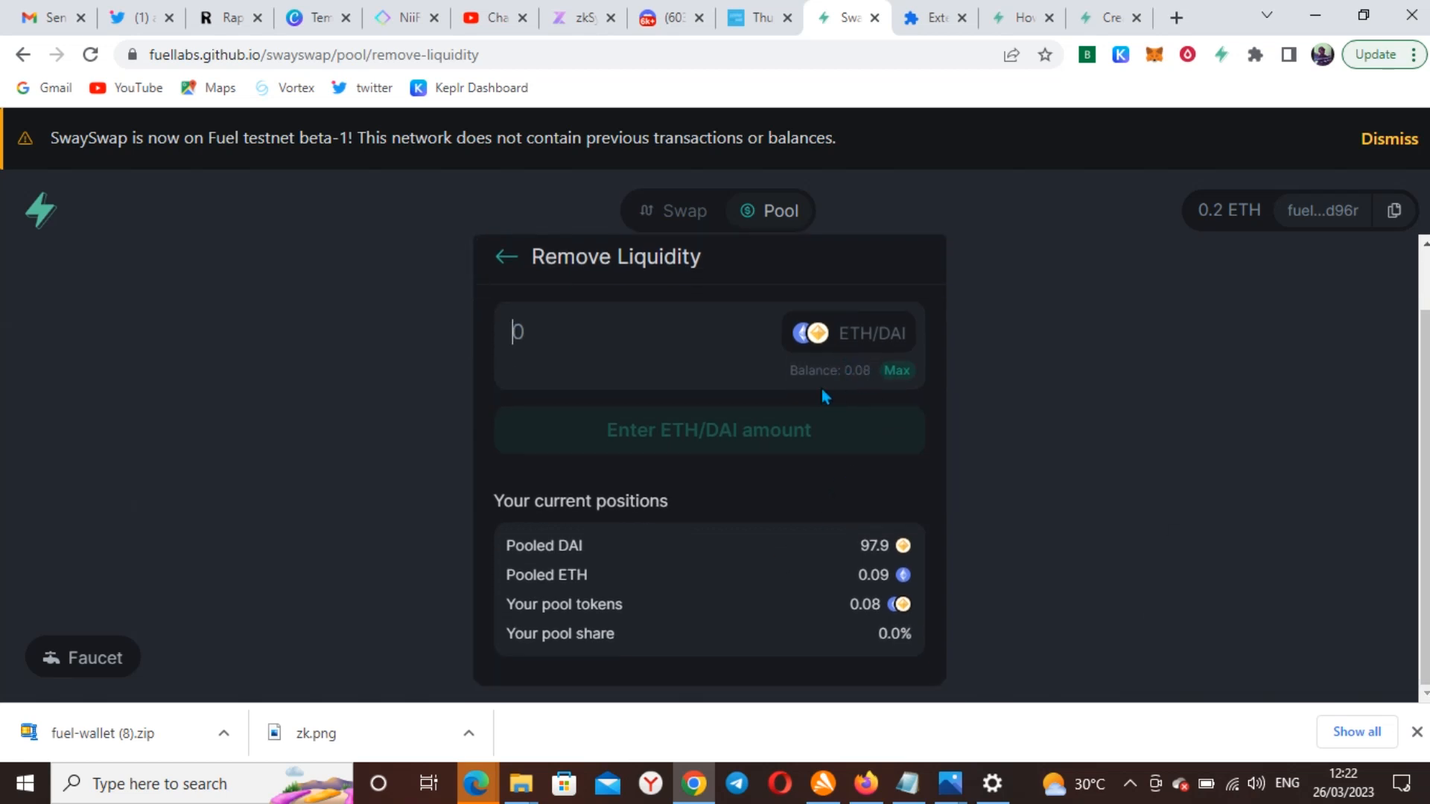
pyautogui.write('0.01')
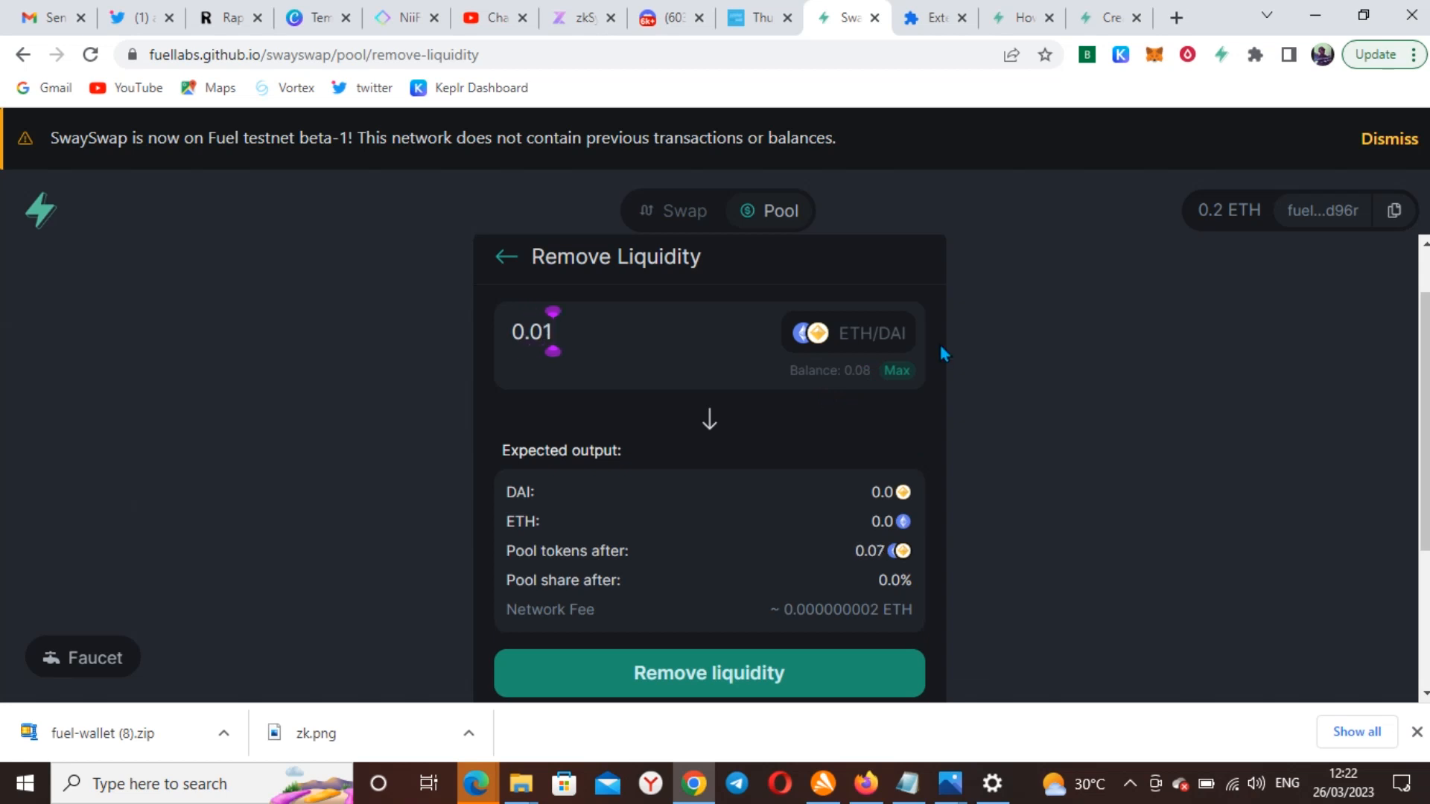
pyautogui.click(709, 674)
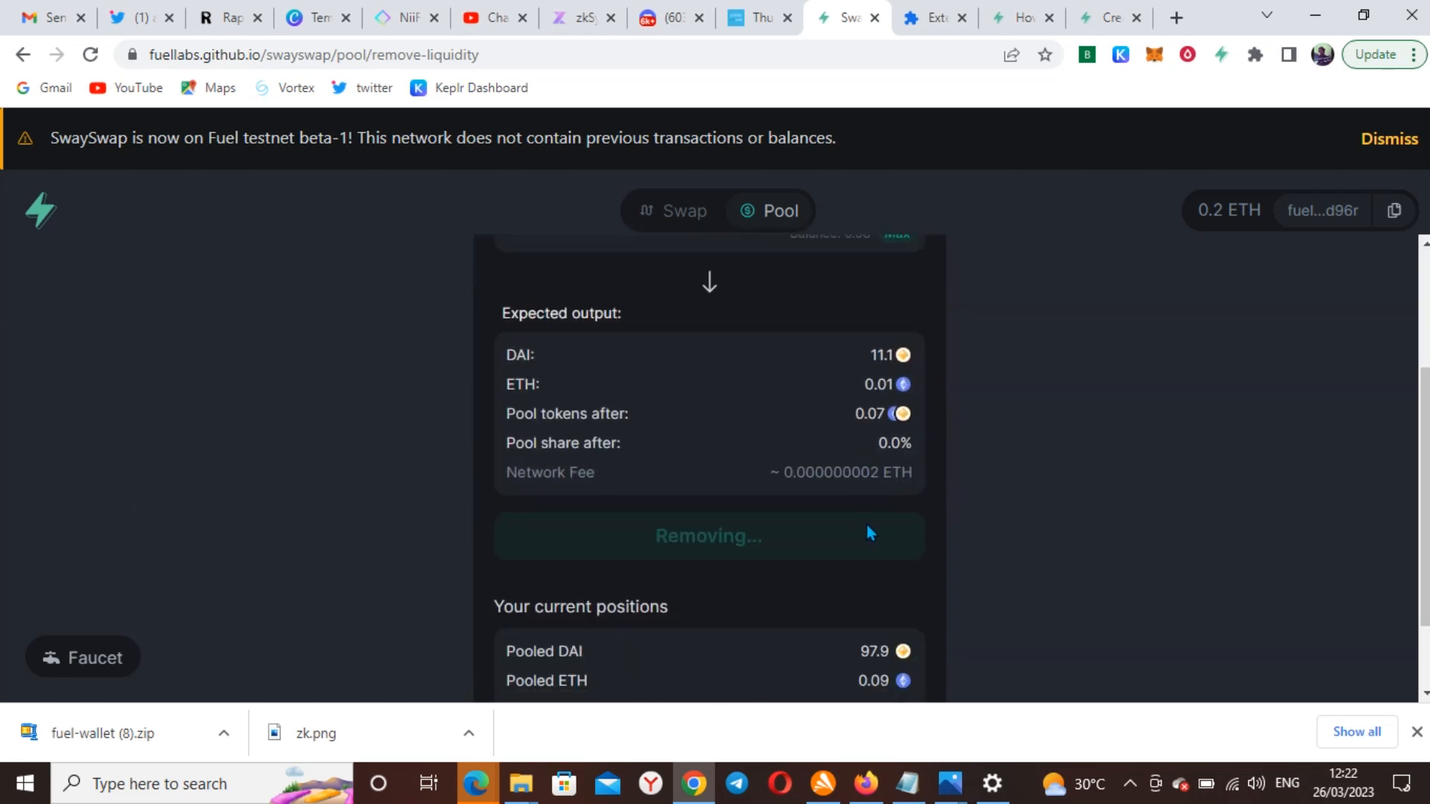
pyautogui.click(709, 535)
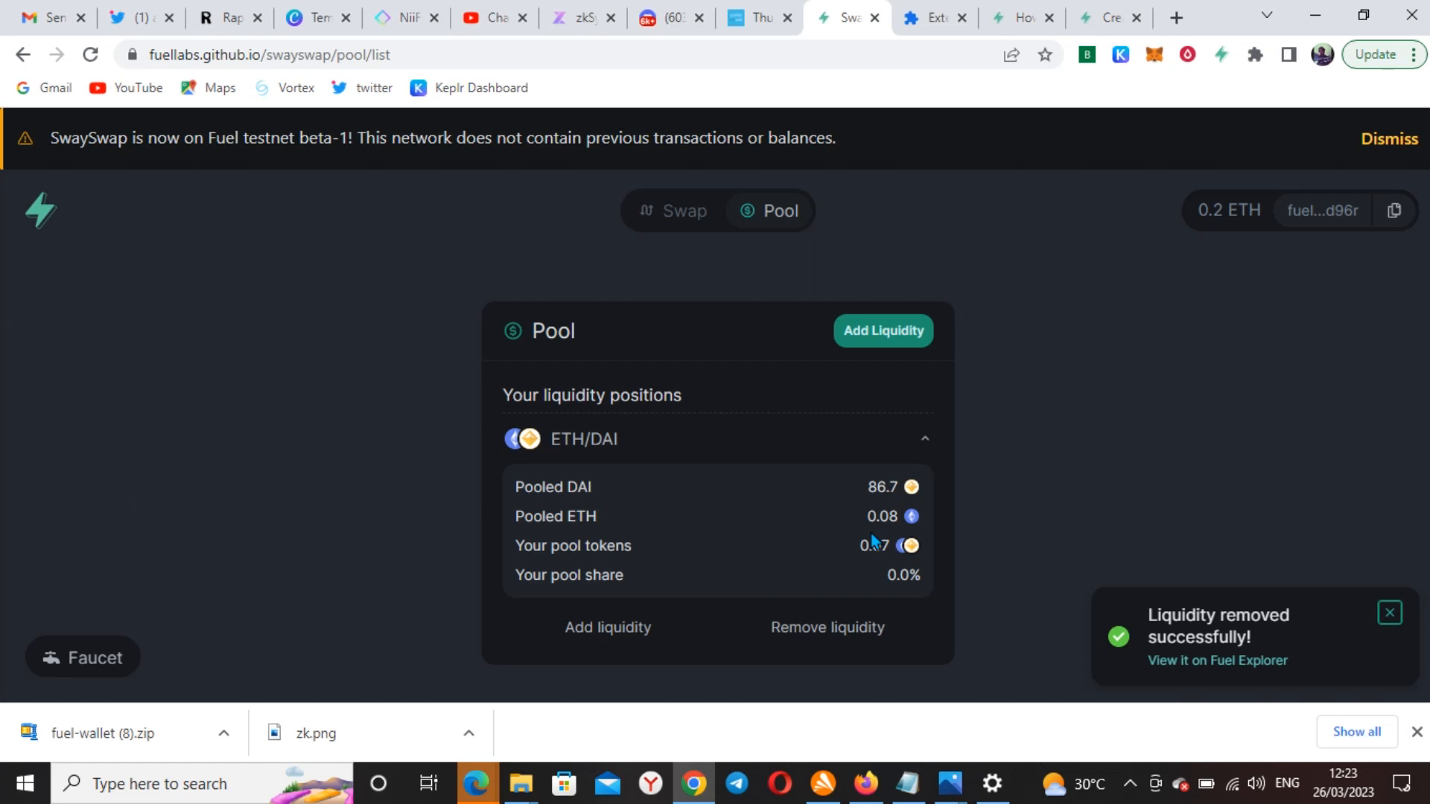
pyautogui.click(1388, 612)
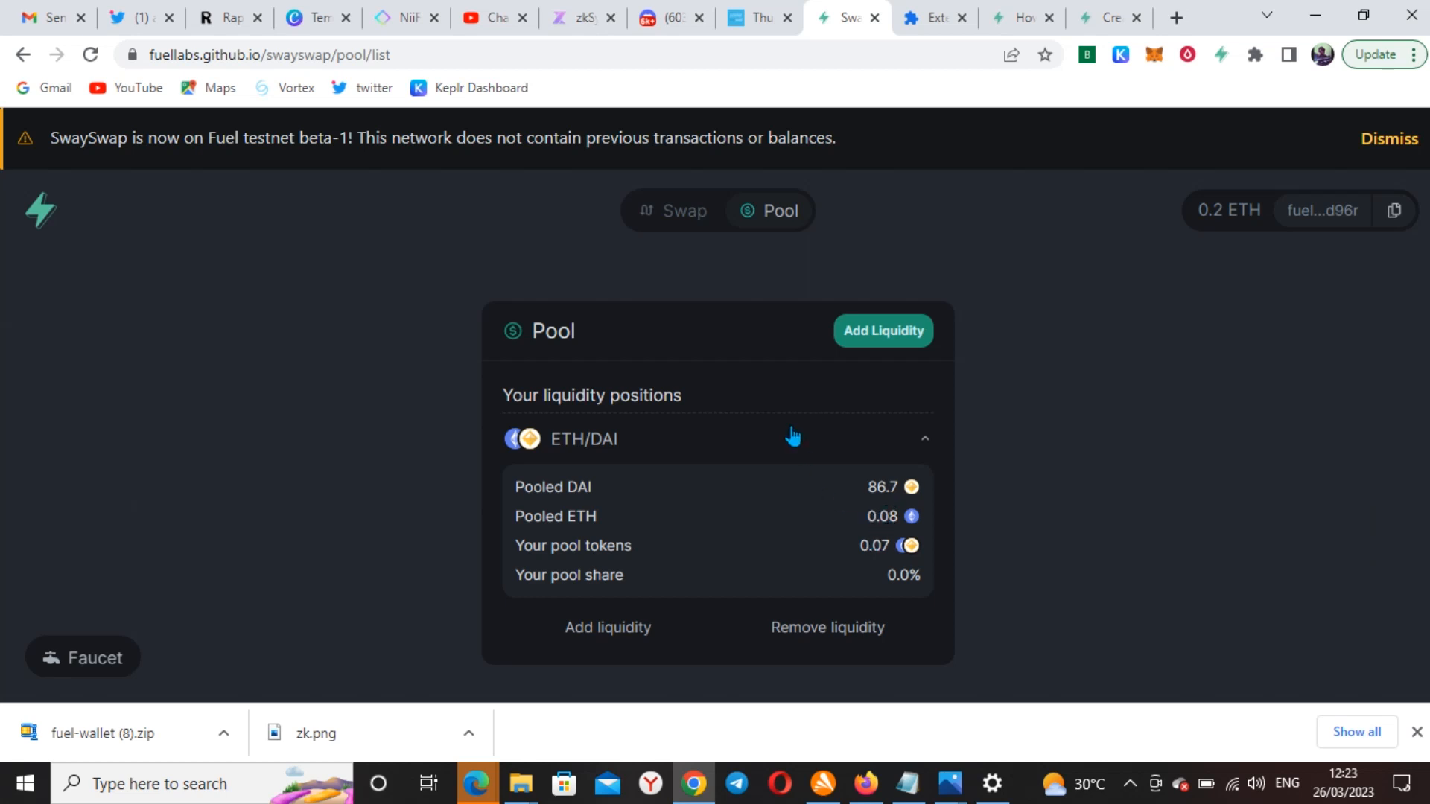
pyautogui.moveTo(822, 316)
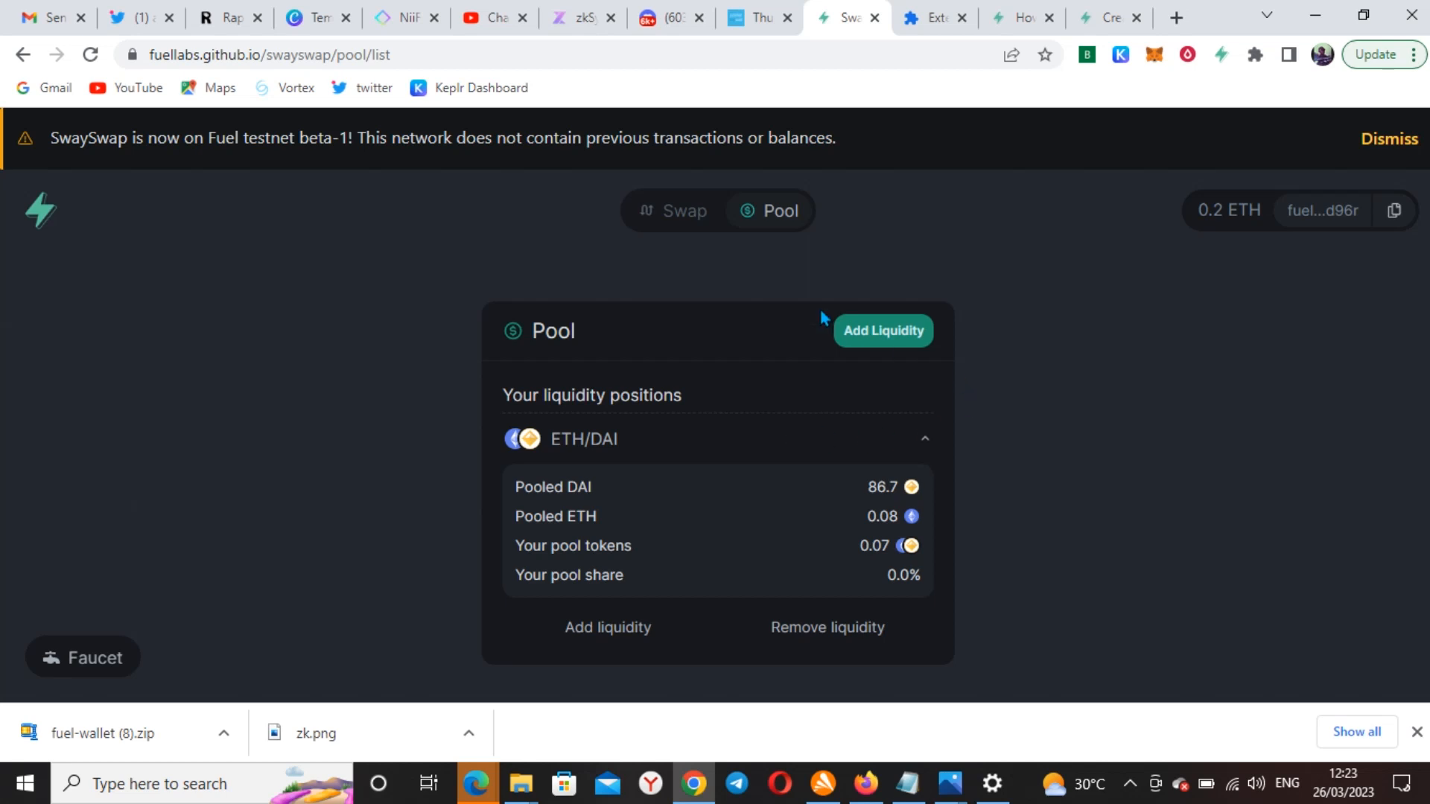